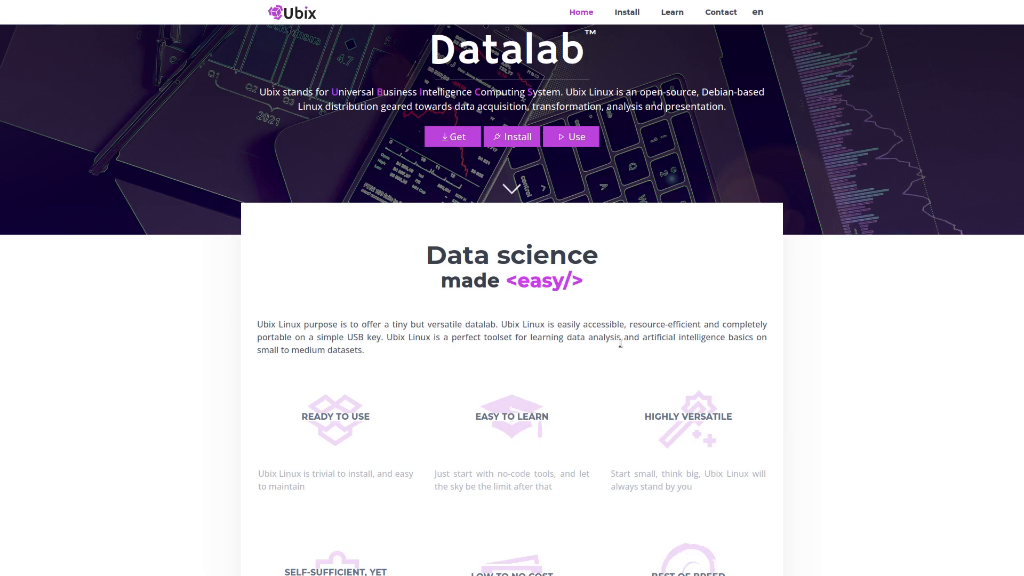
{"action": "mouse_move", "coordinate": [403, 126]}
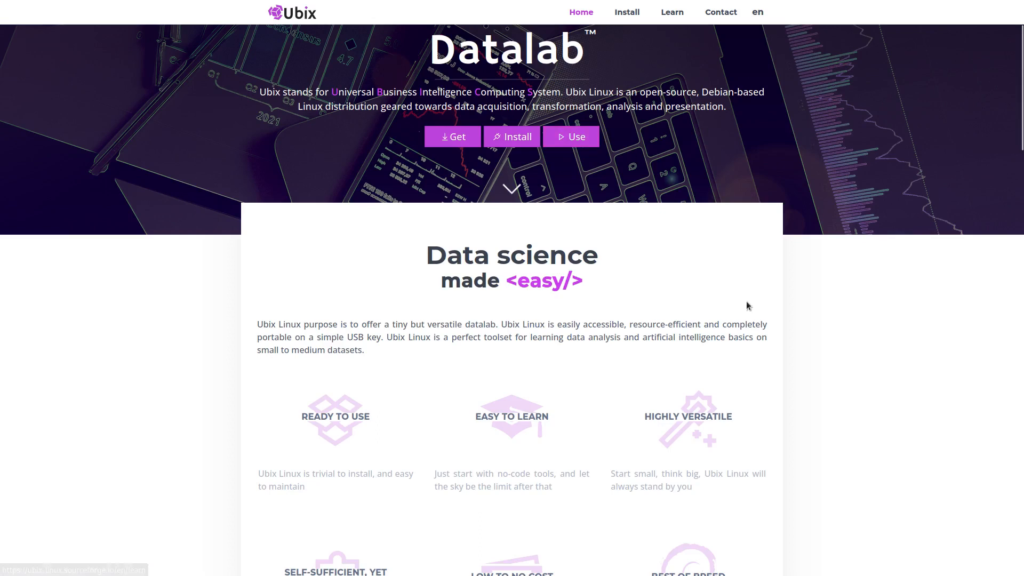
{"action": "mouse_move", "coordinate": [460, 405]}
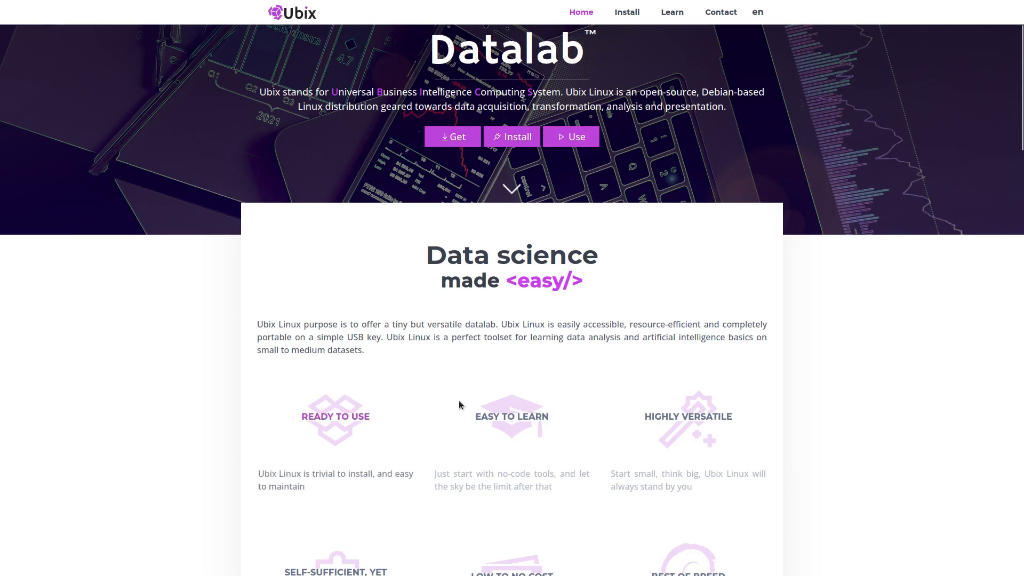
{"action": "mouse_move", "coordinate": [626, 393]}
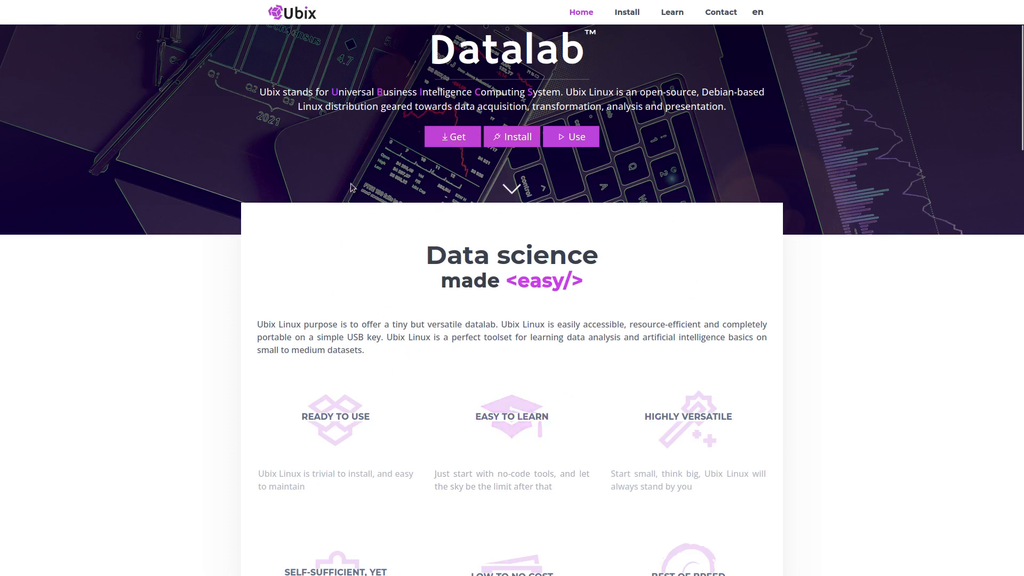
{"action": "mouse_move", "coordinate": [449, 363]}
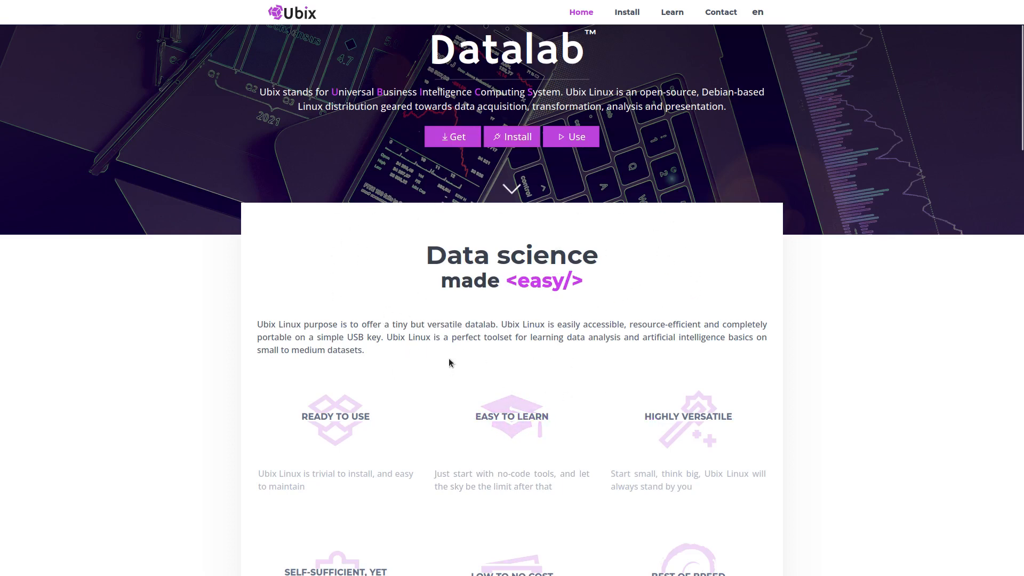
Scroll the Ubix homepage down to the six feature cards from Ready to Use to Best of Breed.
{"action": "scroll", "scroll_direction": "down", "scroll_amount": 3}
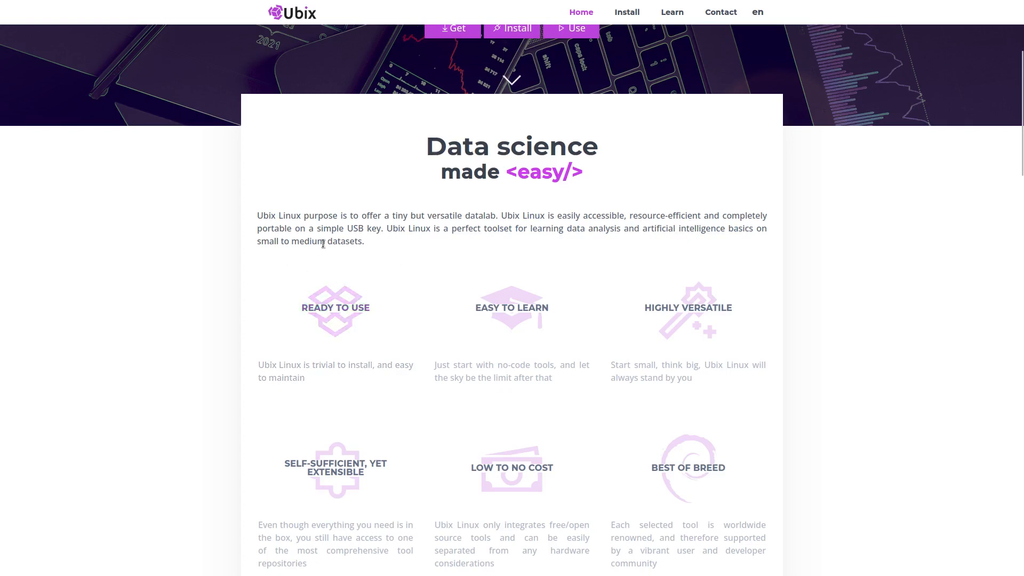
{"action": "mouse_move", "coordinate": [386, 250]}
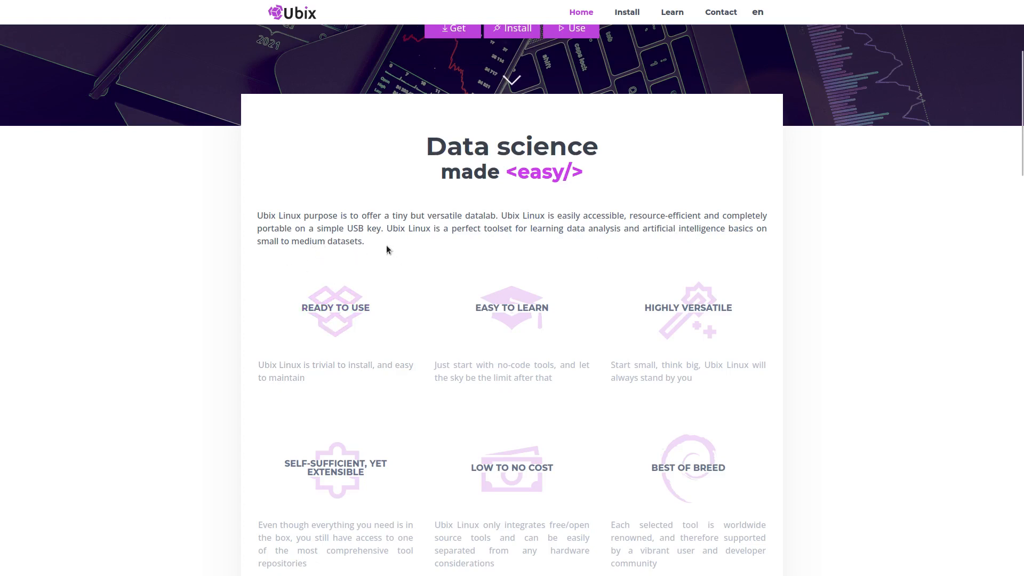
{"action": "mouse_move", "coordinate": [526, 246]}
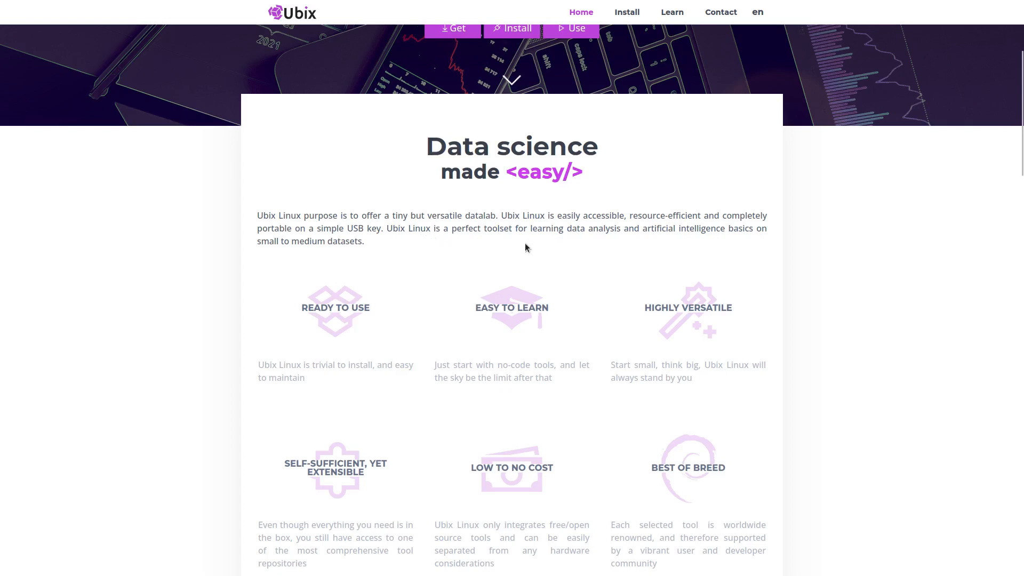
{"action": "mouse_move", "coordinate": [607, 257]}
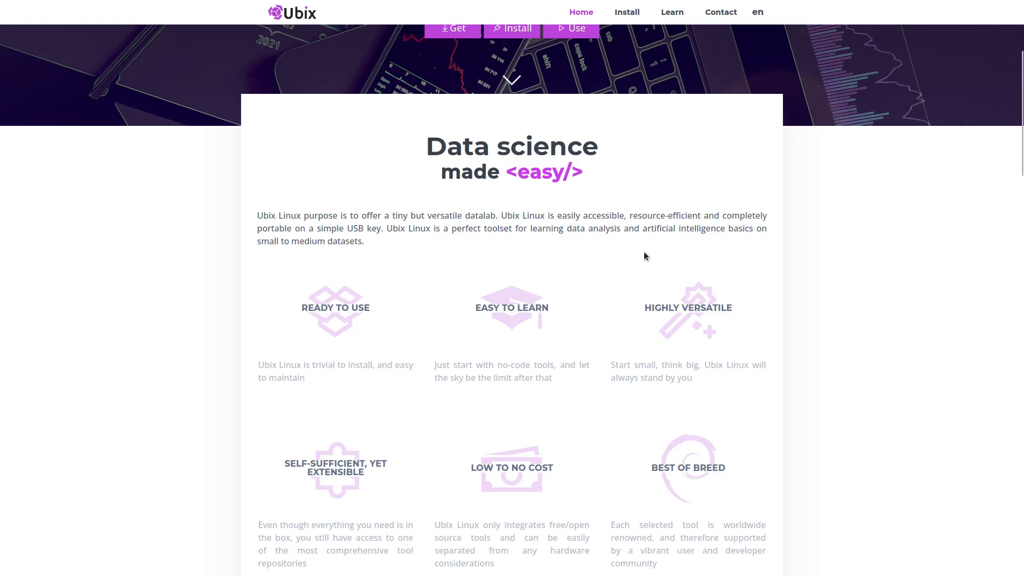
{"action": "mouse_move", "coordinate": [622, 256]}
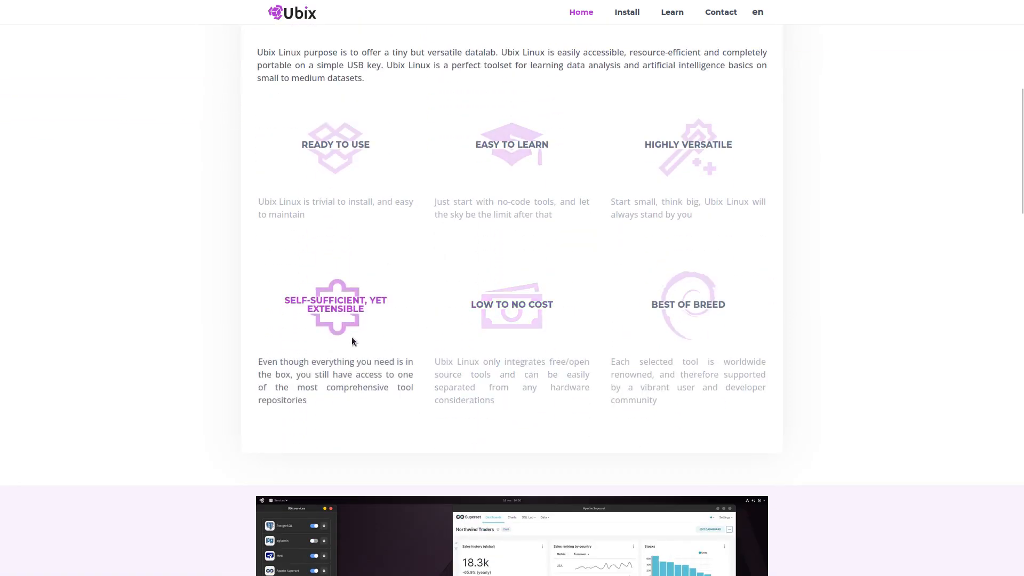
{"action": "mouse_move", "coordinate": [529, 321]}
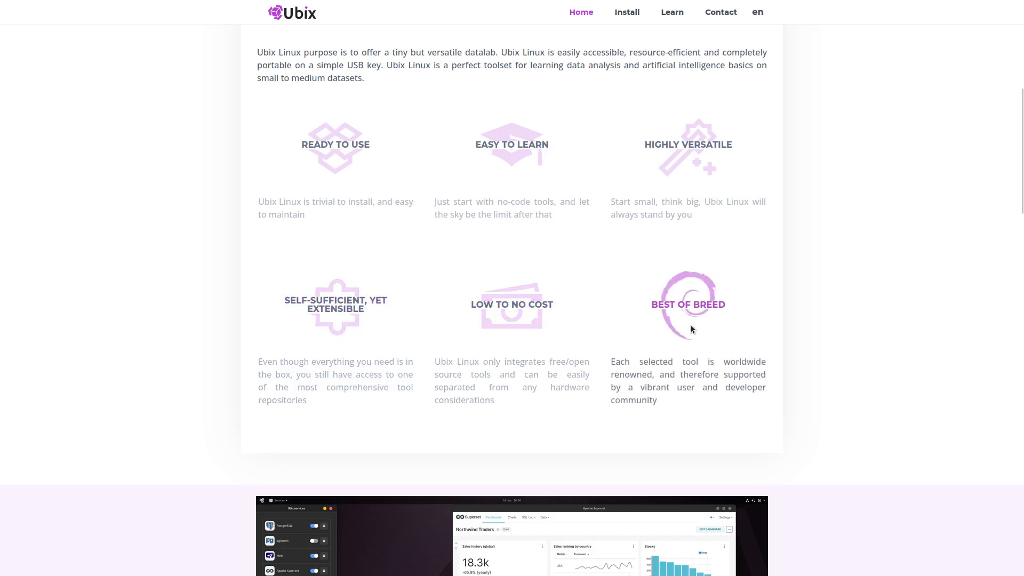
Scroll past the cloud banner and data lifecycle diagram to the Swiss Army knife tools grid.
{"action": "scroll", "scroll_direction": "down", "scroll_amount": 3}
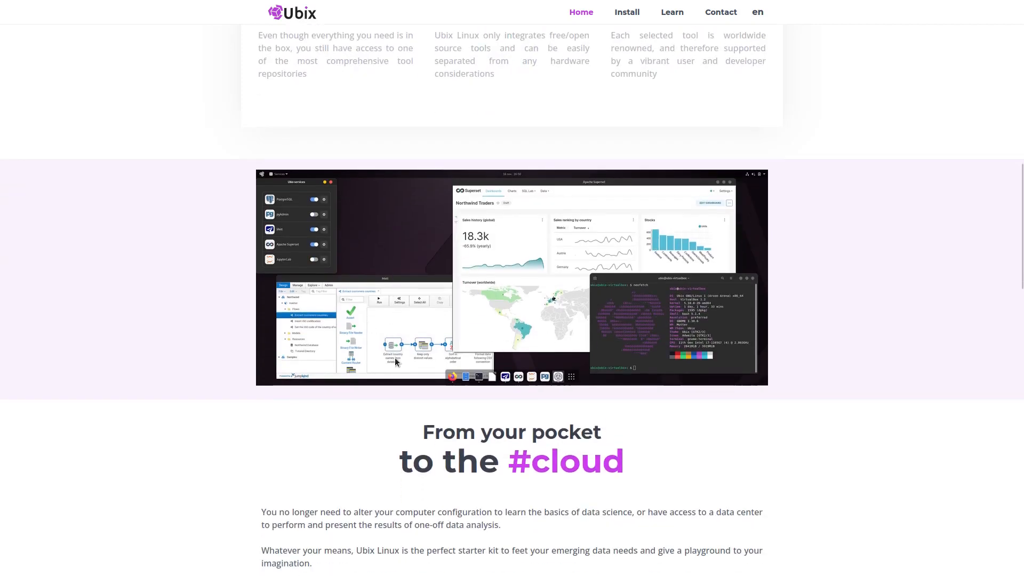
{"action": "scroll", "scroll_direction": "down", "scroll_amount": 3}
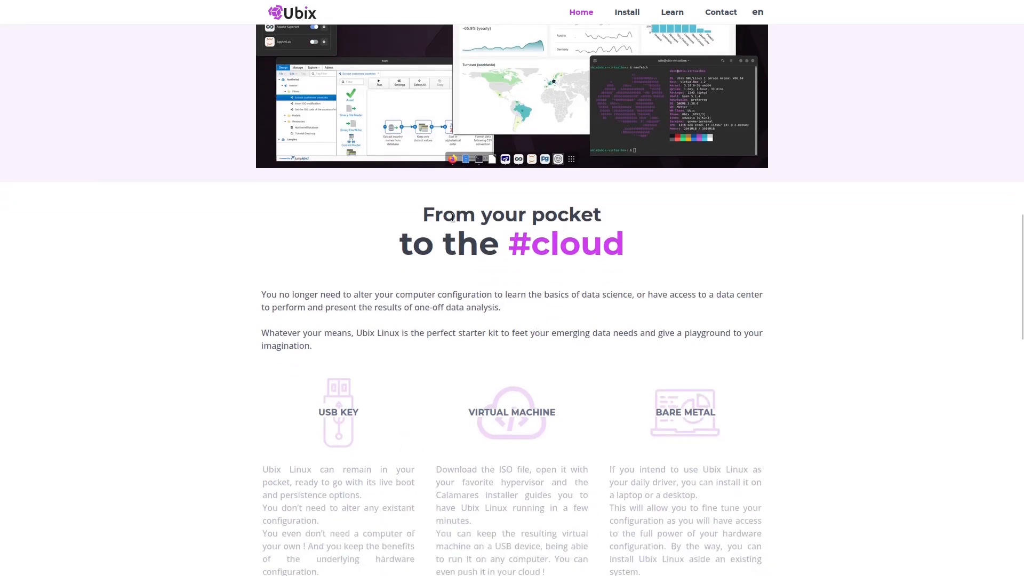
{"action": "scroll", "scroll_direction": "down", "scroll_amount": 3}
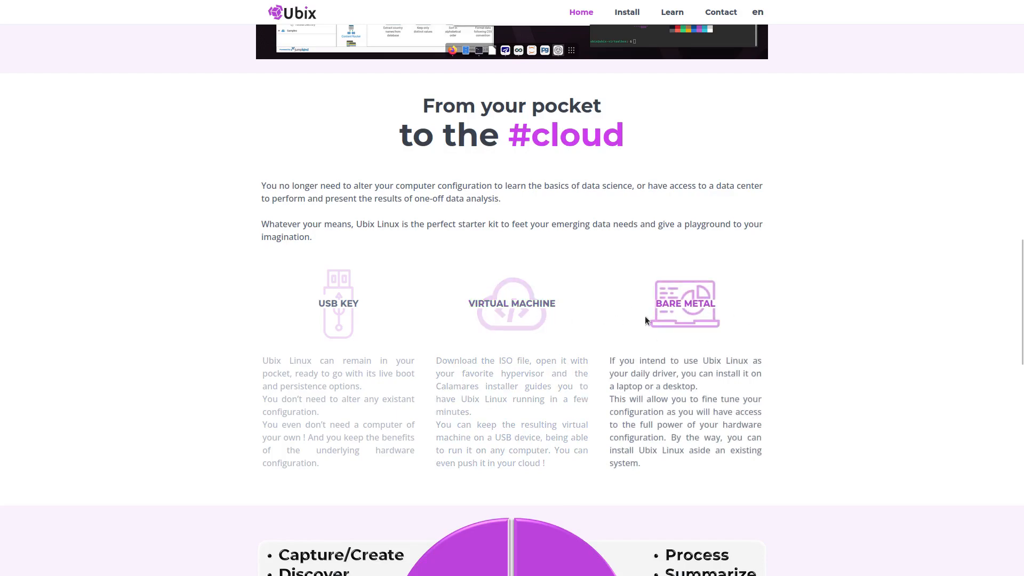
{"action": "scroll", "scroll_direction": "down", "scroll_amount": 3}
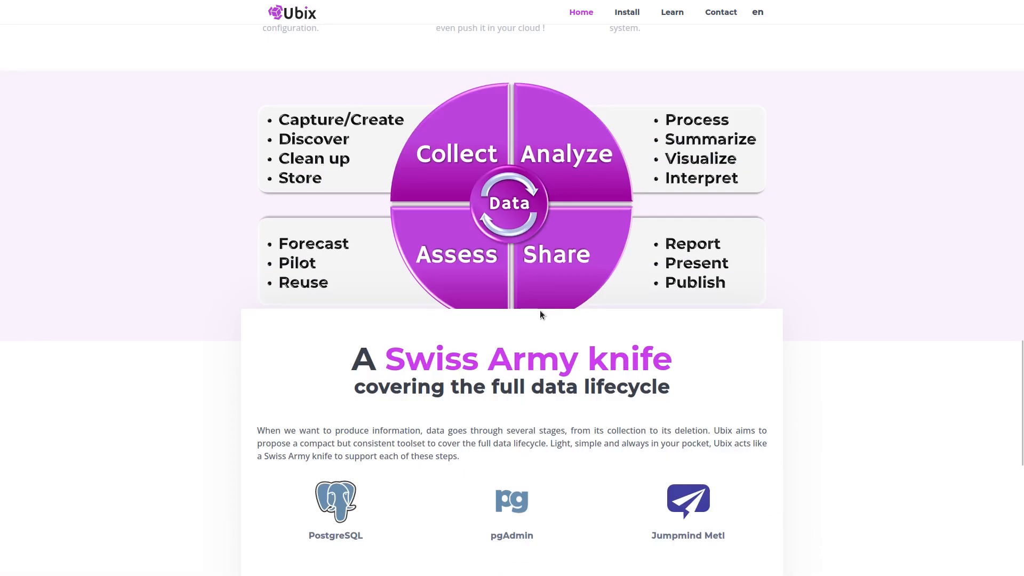
{"action": "scroll", "scroll_direction": "down", "scroll_amount": 3}
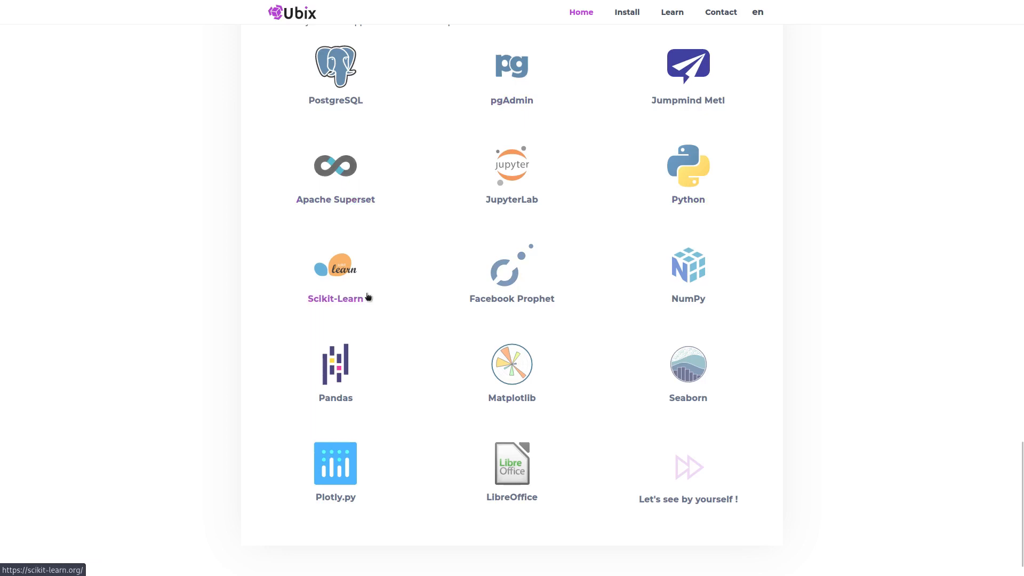
{"action": "mouse_move", "coordinate": [688, 467]}
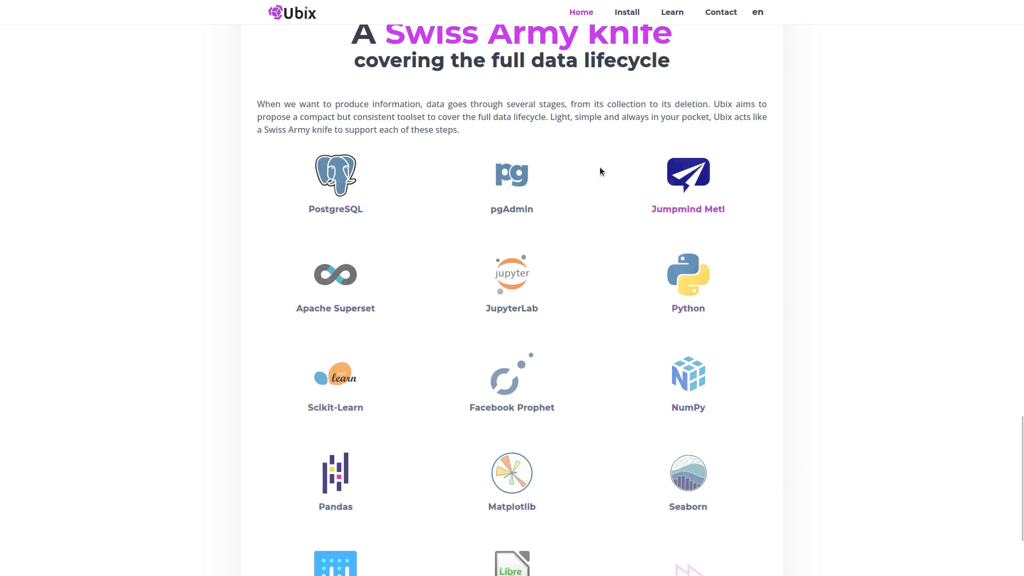
{"action": "mouse_move", "coordinate": [688, 308]}
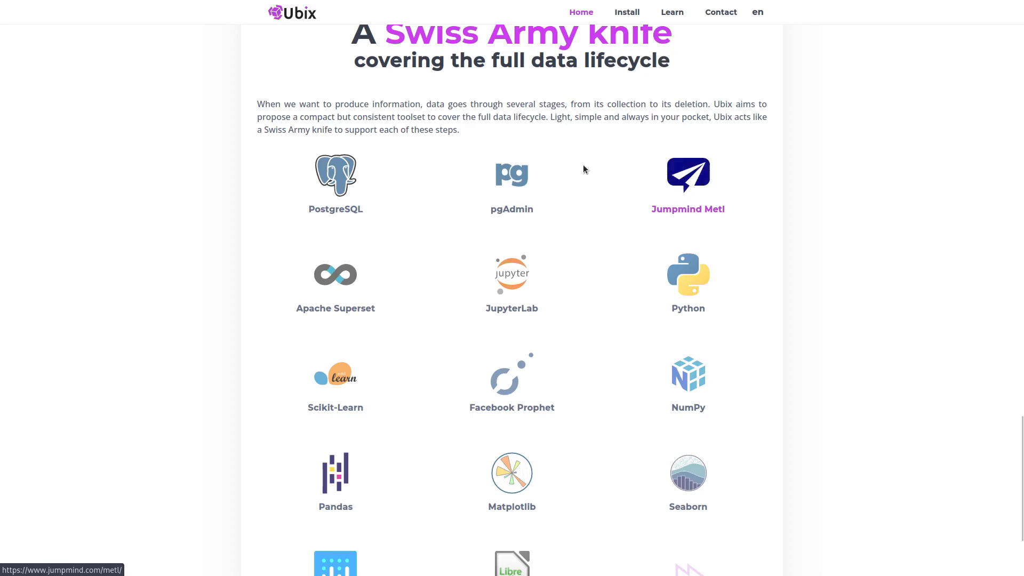
{"action": "mouse_move", "coordinate": [335, 182]}
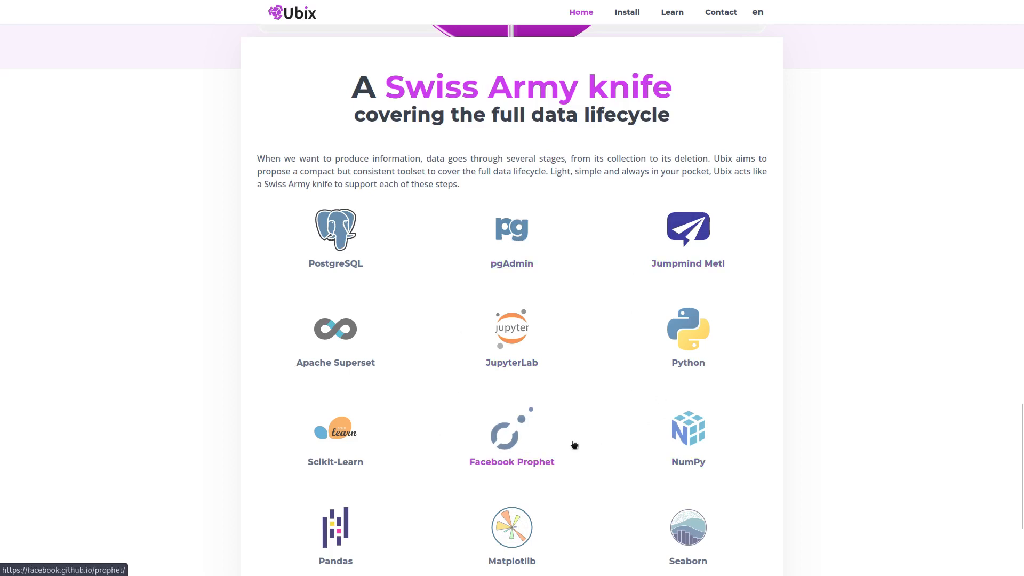
{"action": "mouse_move", "coordinate": [533, 353]}
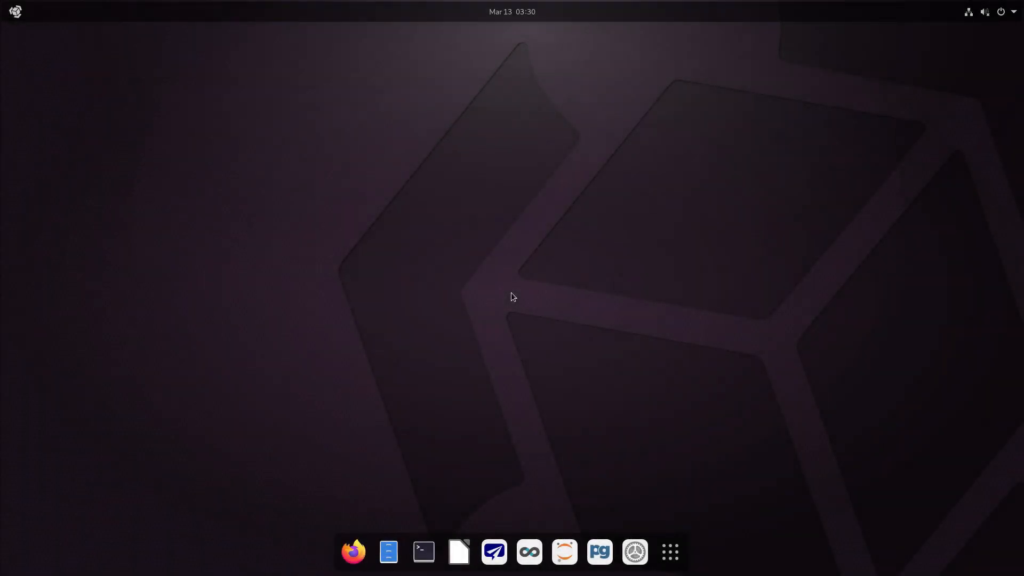
{"action": "mouse_move", "coordinate": [553, 208]}
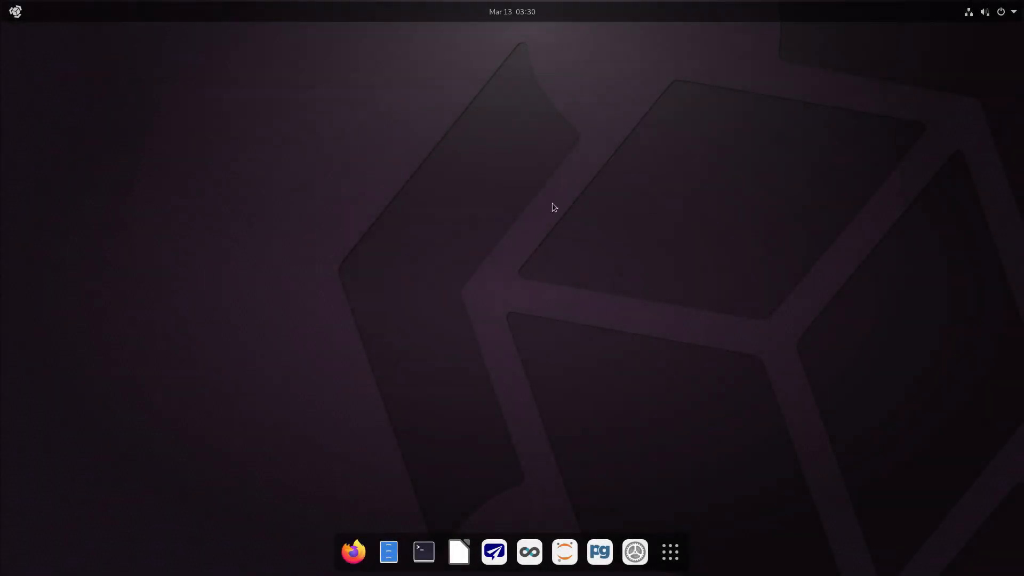
{"action": "mouse_move", "coordinate": [400, 410]}
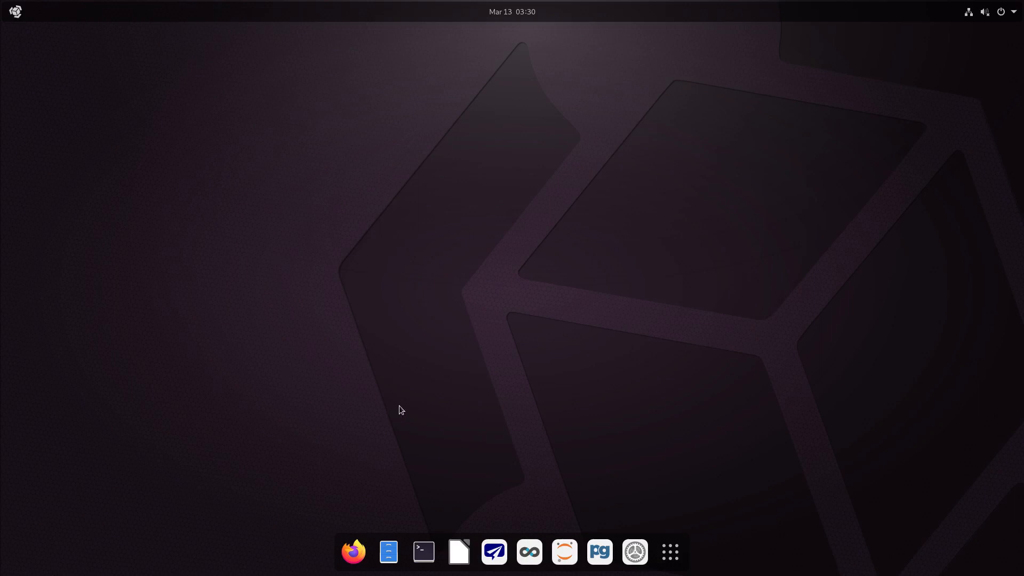
{"action": "mouse_move", "coordinate": [754, 397]}
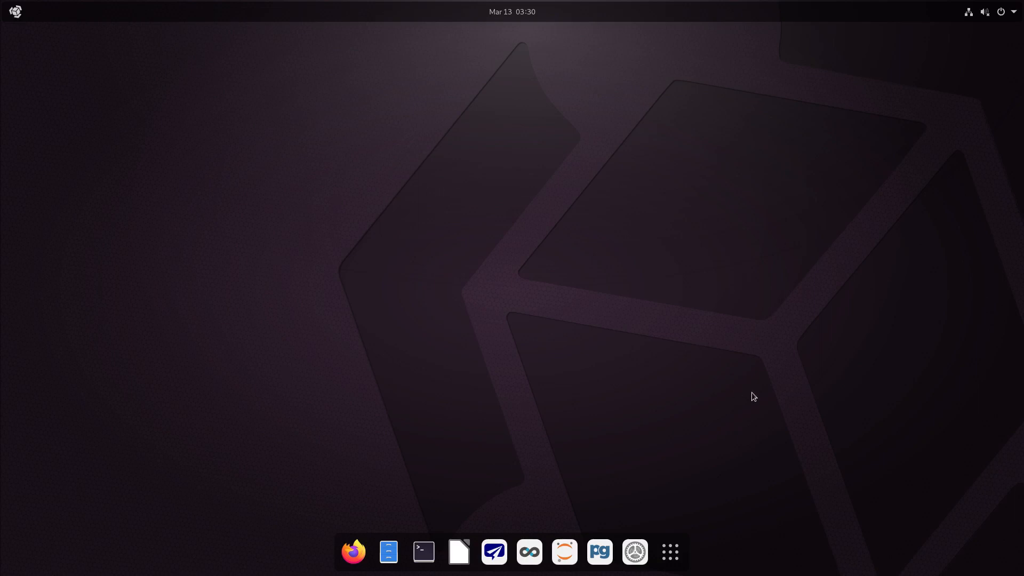
{"action": "mouse_move", "coordinate": [783, 267]}
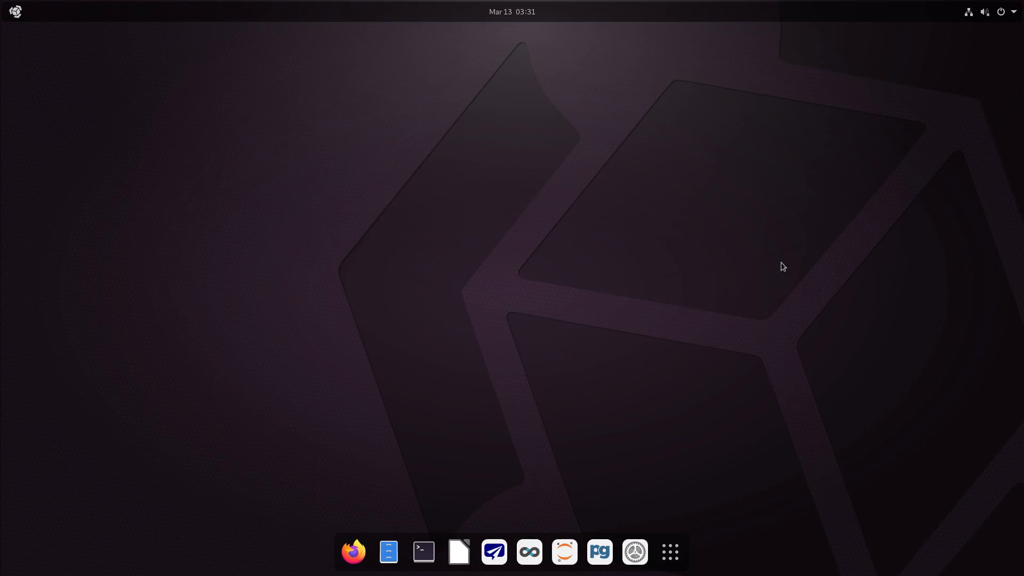
{"action": "mouse_move", "coordinate": [674, 479]}
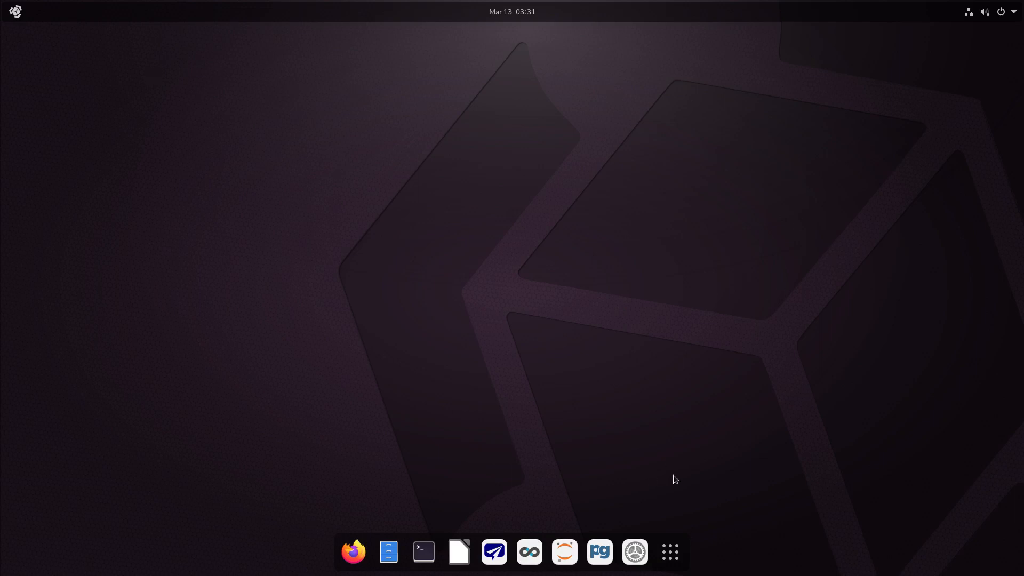
{"action": "mouse_move", "coordinate": [436, 179]}
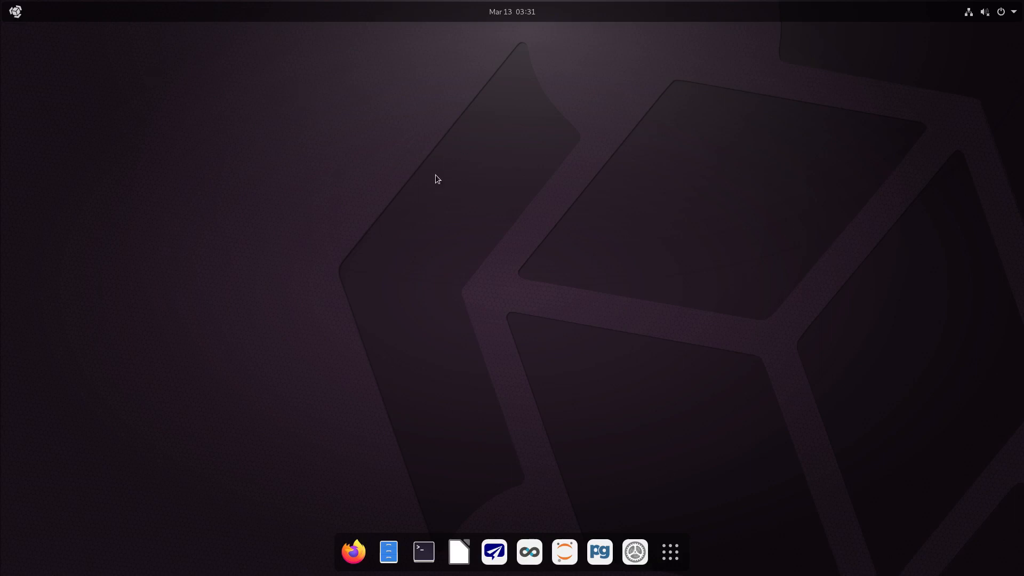
{"action": "mouse_move", "coordinate": [394, 182]}
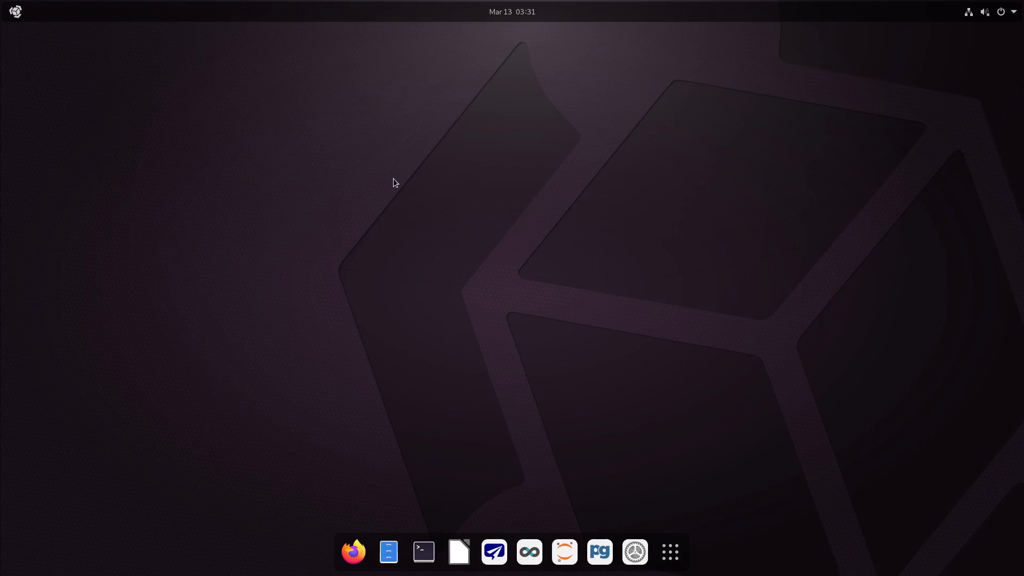
{"action": "mouse_move", "coordinate": [729, 261]}
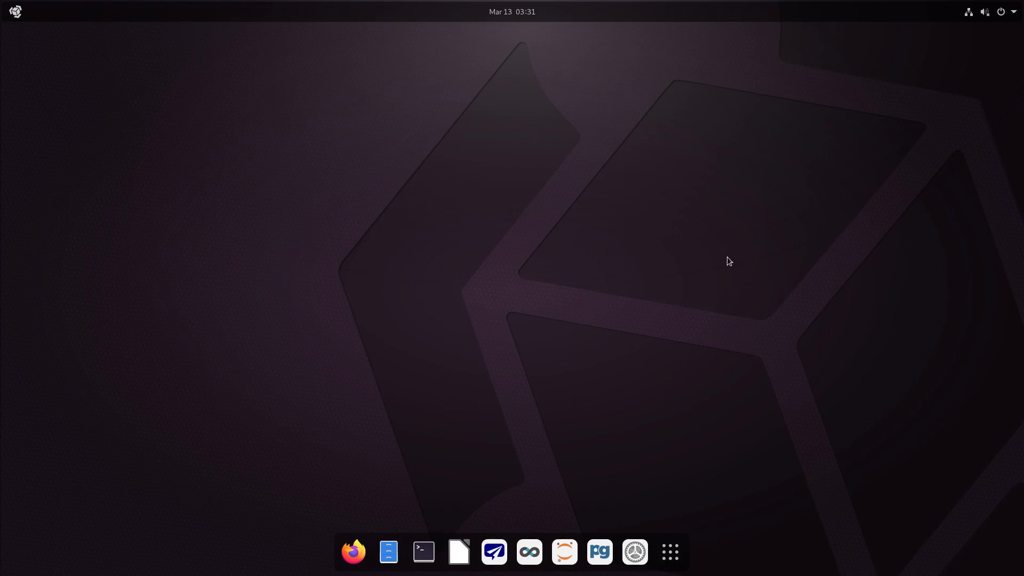
{"action": "mouse_move", "coordinate": [691, 432]}
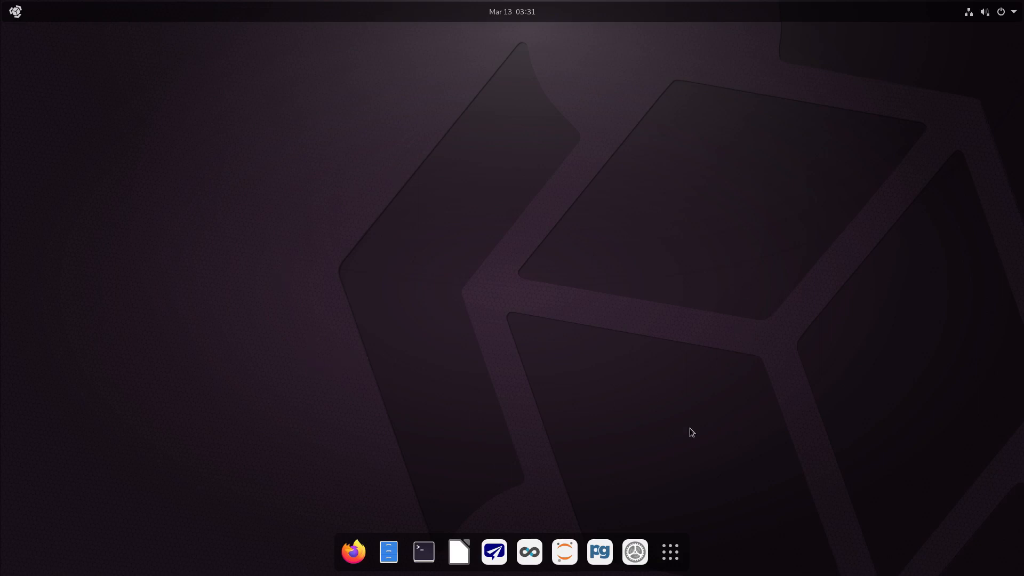
{"action": "mouse_move", "coordinate": [969, 64]}
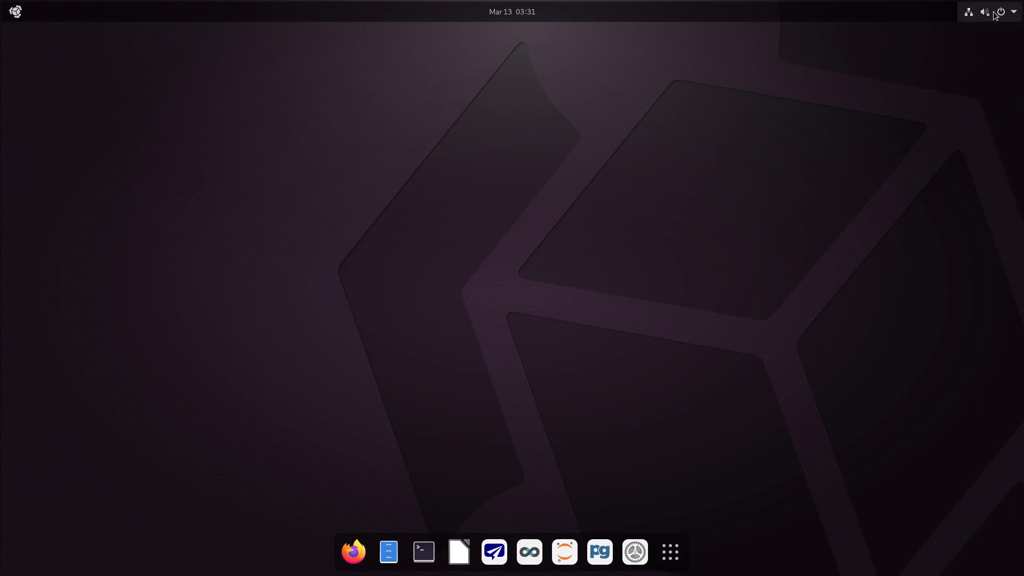
Check the system menu, then the calendar's events for March 26, dismissing each afterwards.
{"action": "left_click", "coordinate": [1002, 11]}
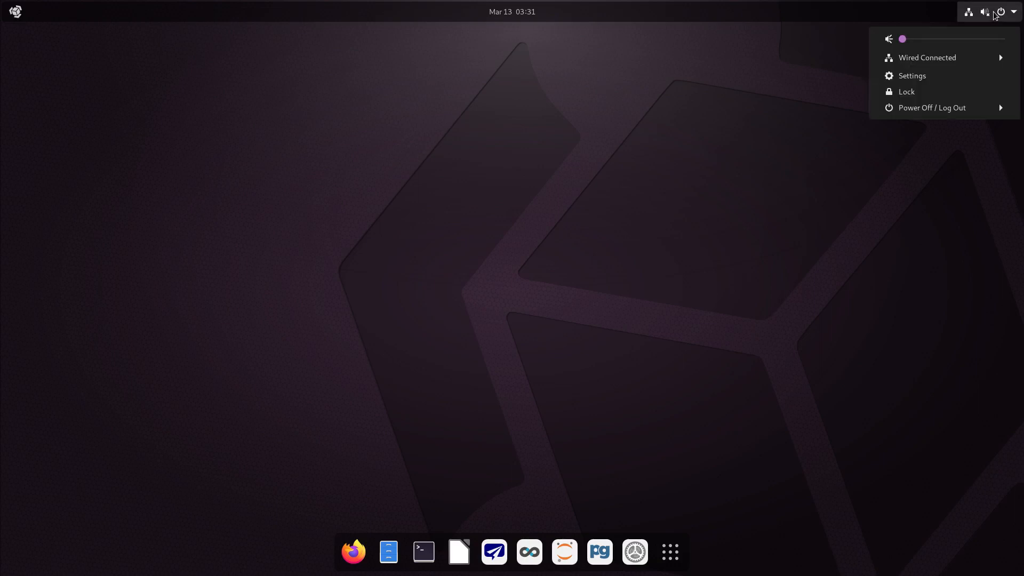
{"action": "mouse_move", "coordinate": [927, 57]}
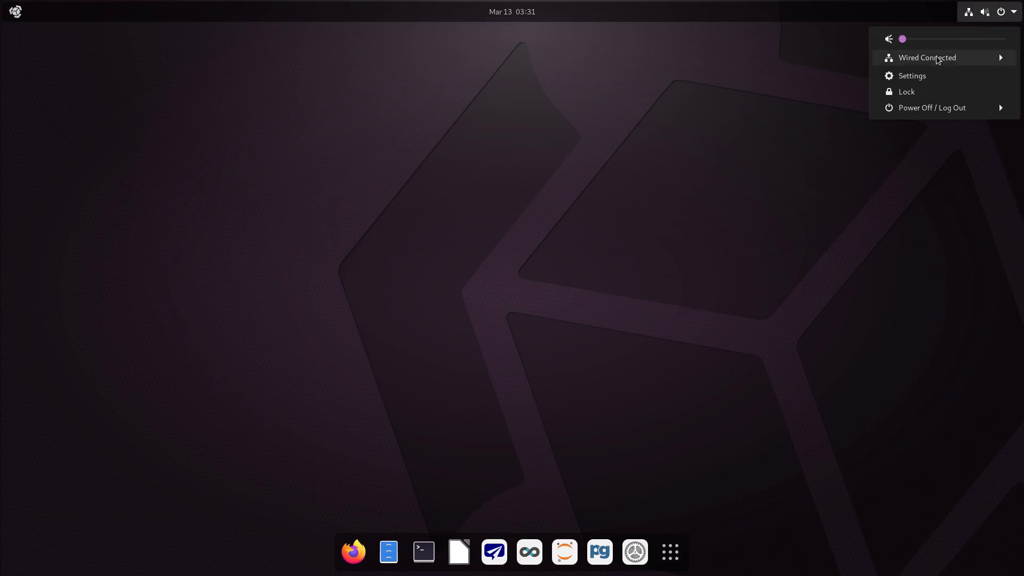
{"action": "mouse_move", "coordinate": [929, 116]}
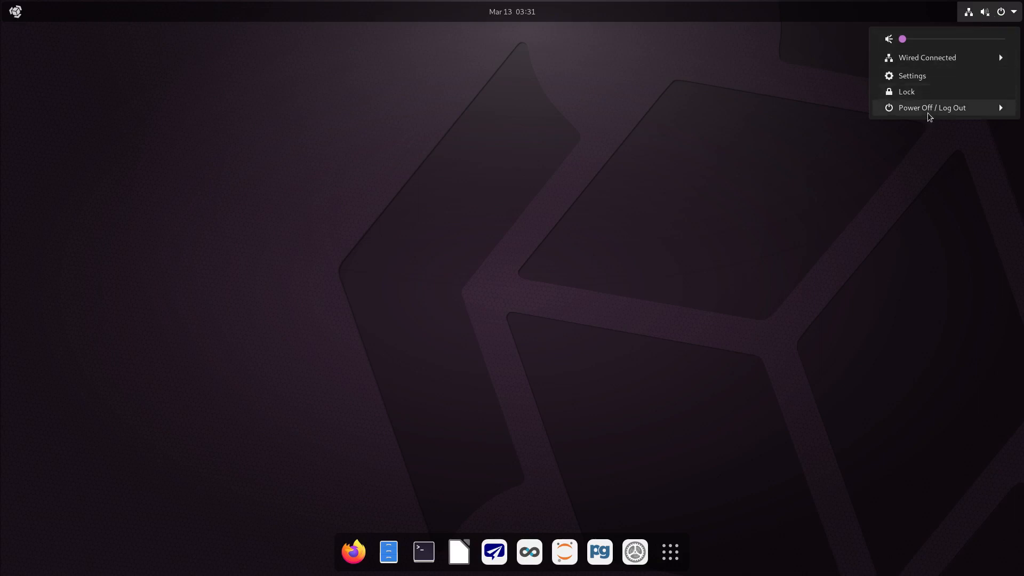
{"action": "left_click", "coordinate": [610, 77]}
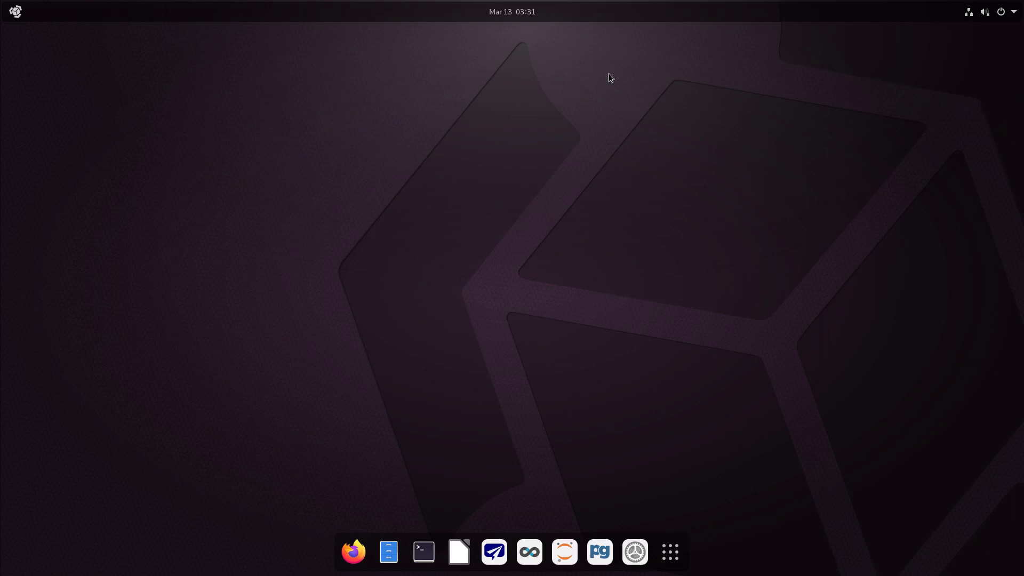
{"action": "left_click", "coordinate": [512, 11]}
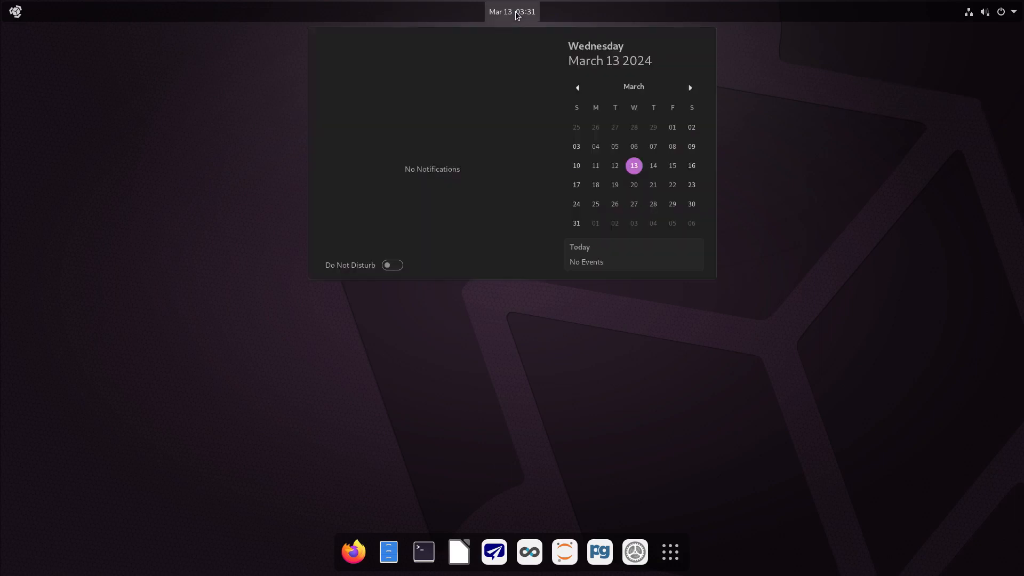
{"action": "mouse_move", "coordinate": [548, 190]}
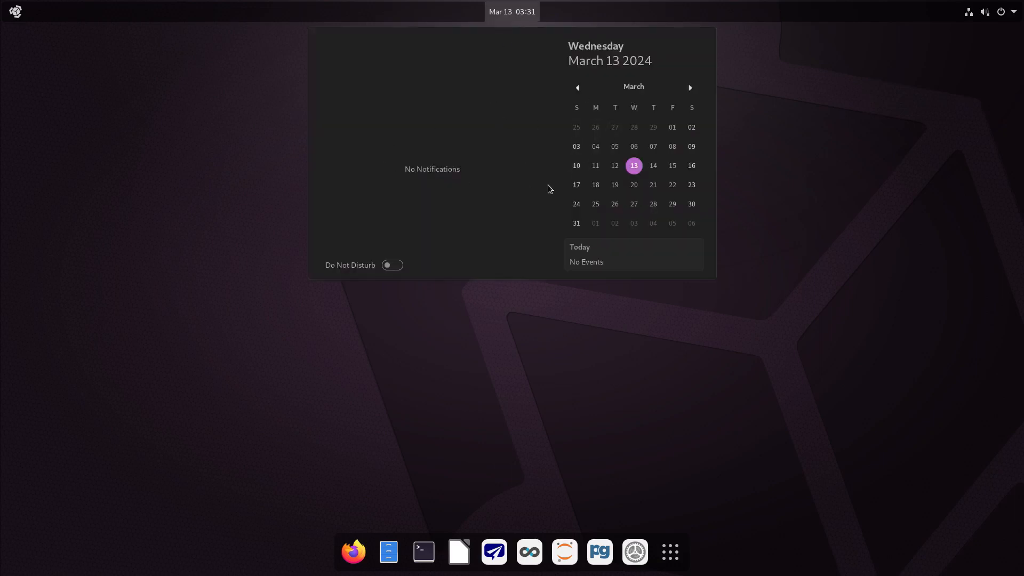
{"action": "mouse_move", "coordinate": [567, 179]}
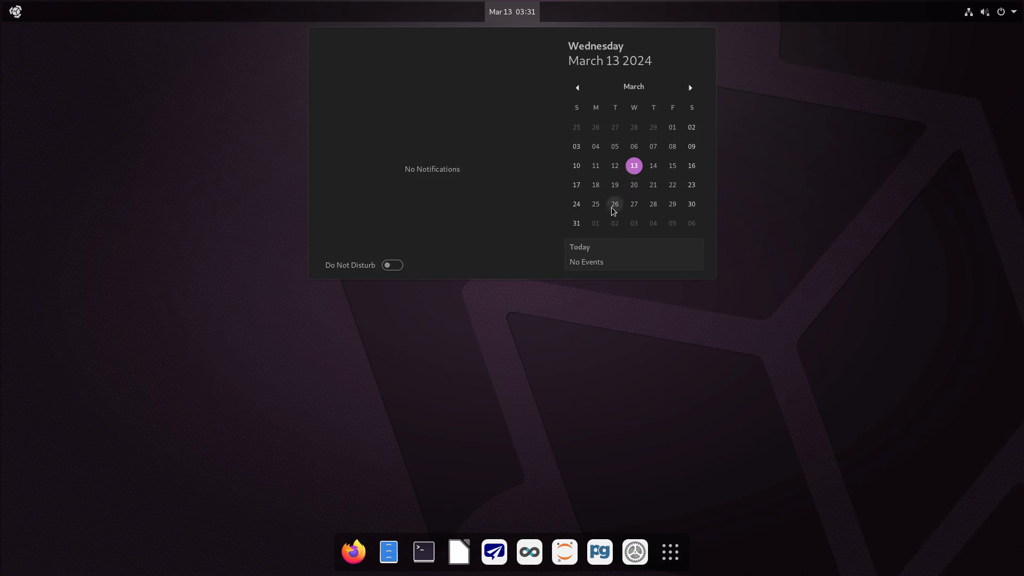
{"action": "left_click", "coordinate": [614, 202]}
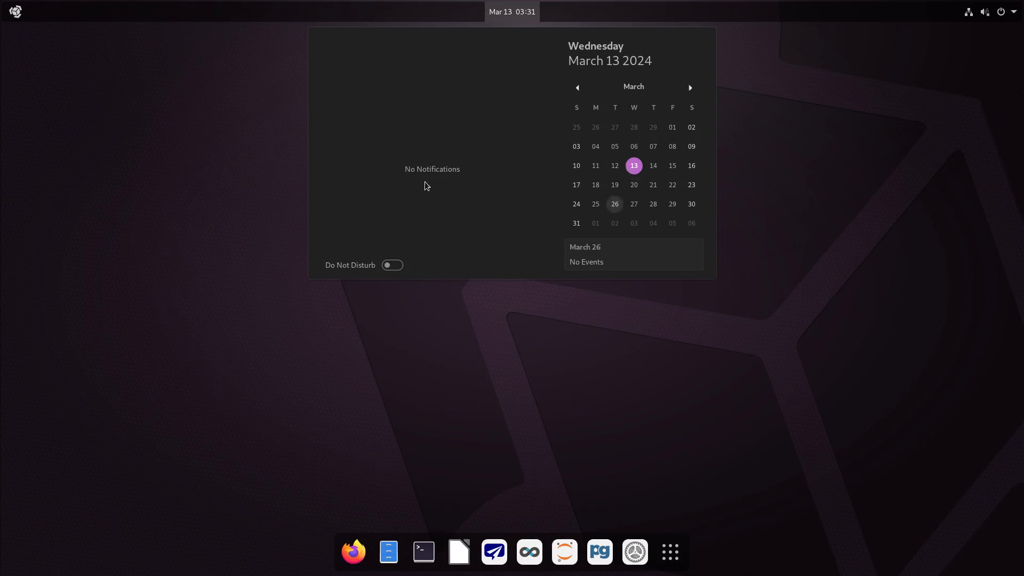
{"action": "mouse_move", "coordinate": [512, 22]}
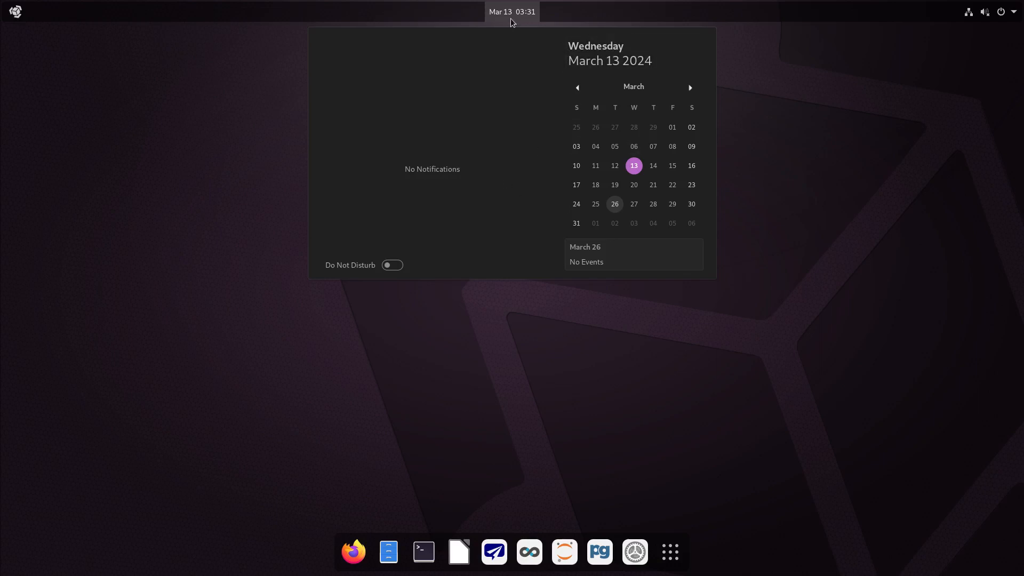
{"action": "left_click", "coordinate": [512, 10]}
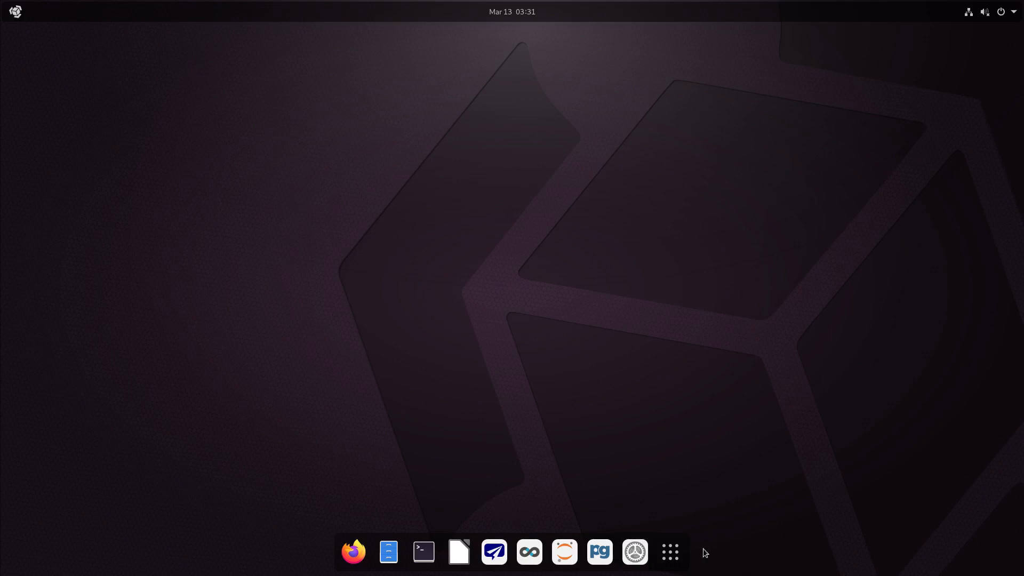
{"action": "mouse_move", "coordinate": [301, 554]}
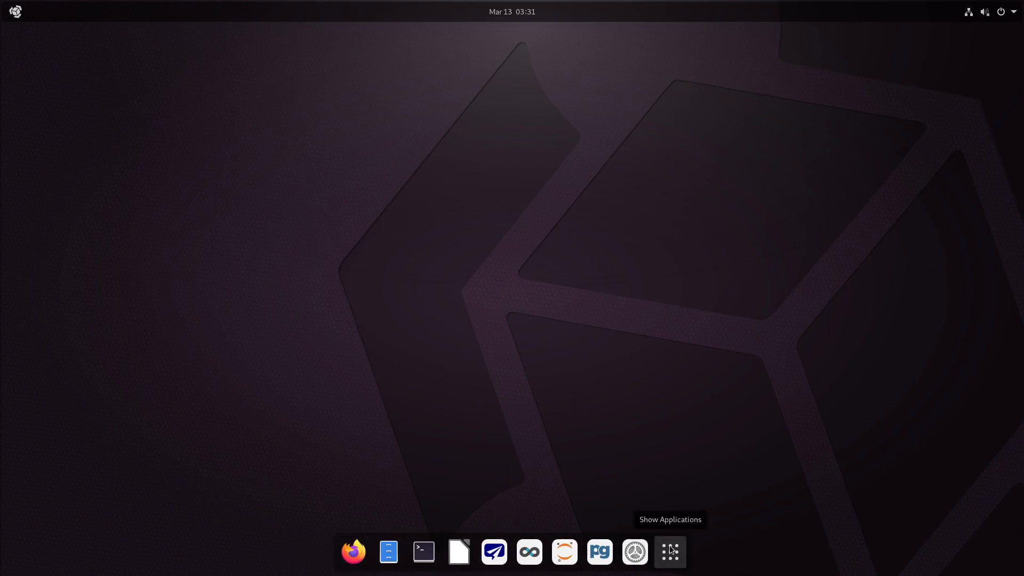
Show the grid of all installed applications from the dock.
{"action": "left_click", "coordinate": [669, 551]}
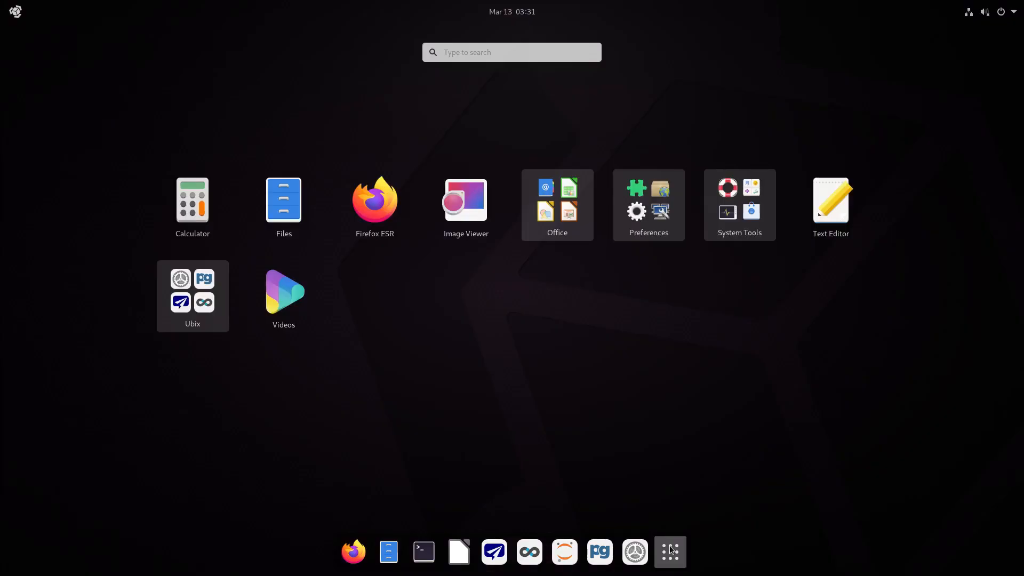
Dismiss the applications grid back to the empty Ubix desktop.
{"action": "left_click", "coordinate": [669, 551]}
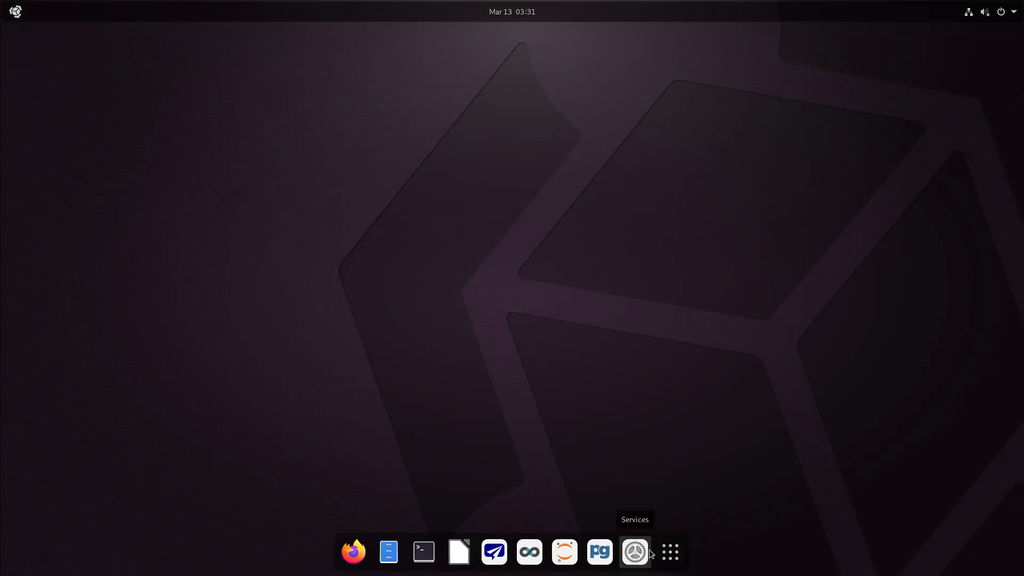
{"action": "mouse_move", "coordinate": [598, 552]}
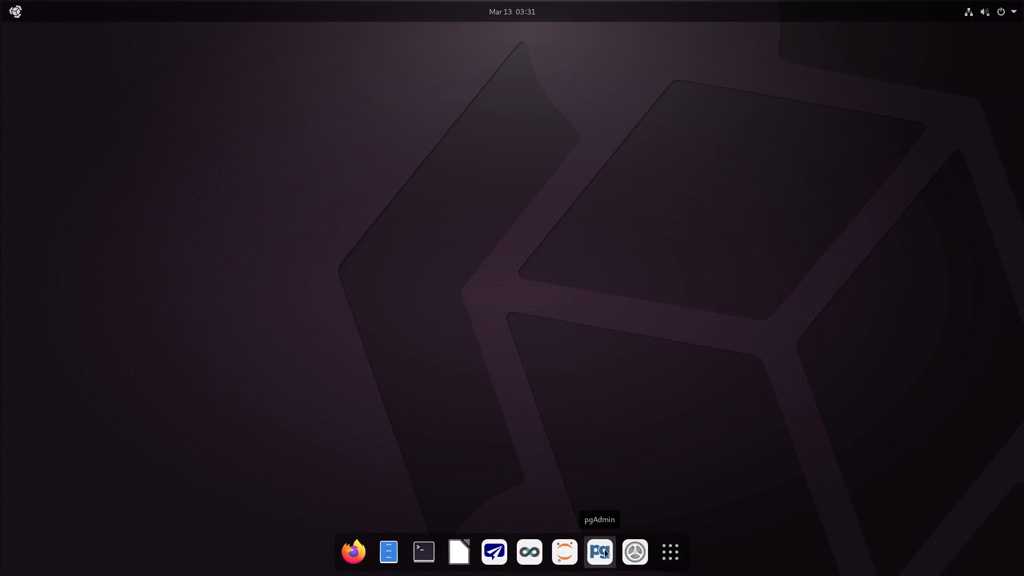
{"action": "mouse_move", "coordinate": [563, 552]}
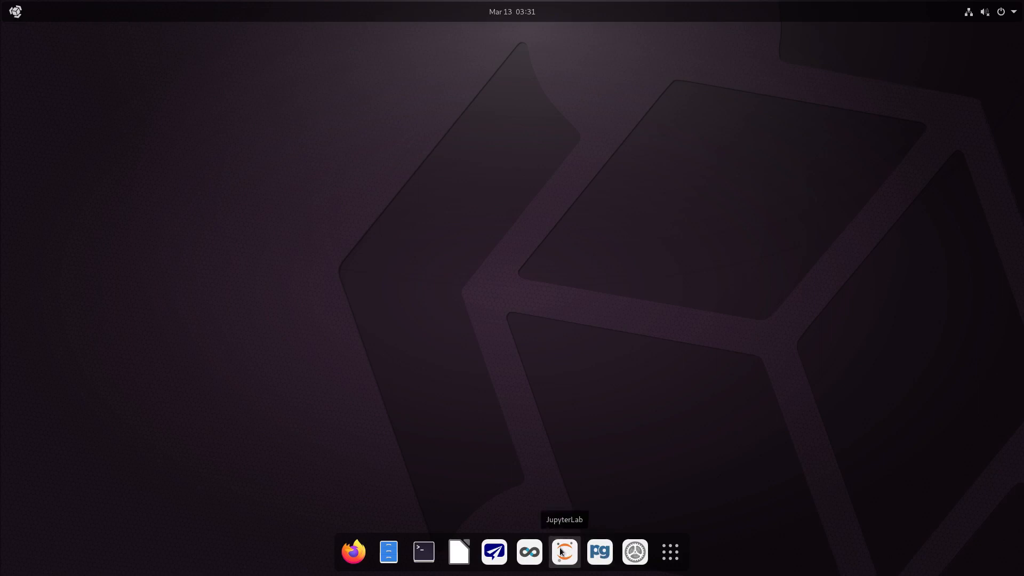
{"action": "mouse_move", "coordinate": [494, 552]}
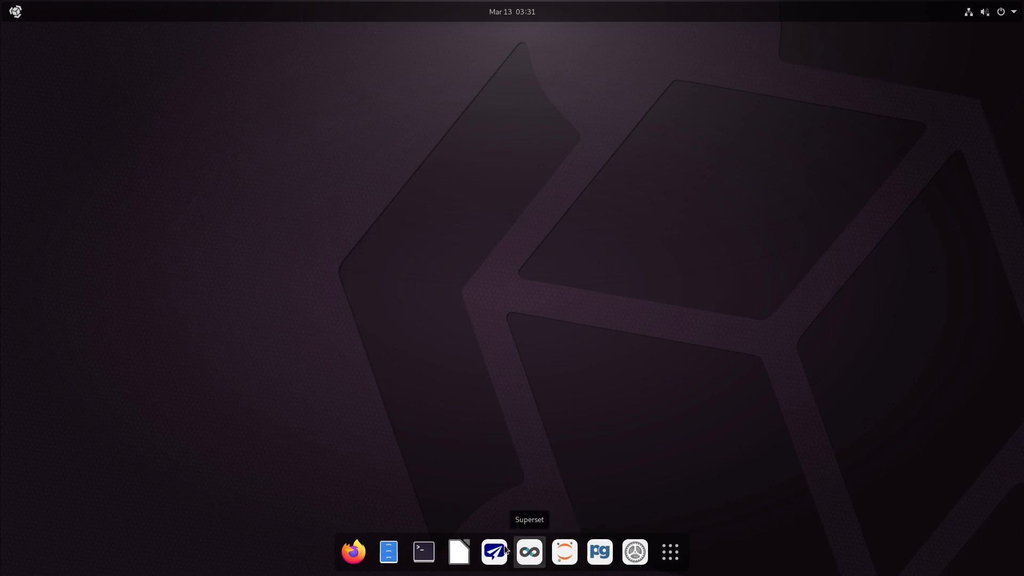
{"action": "mouse_move", "coordinate": [459, 552]}
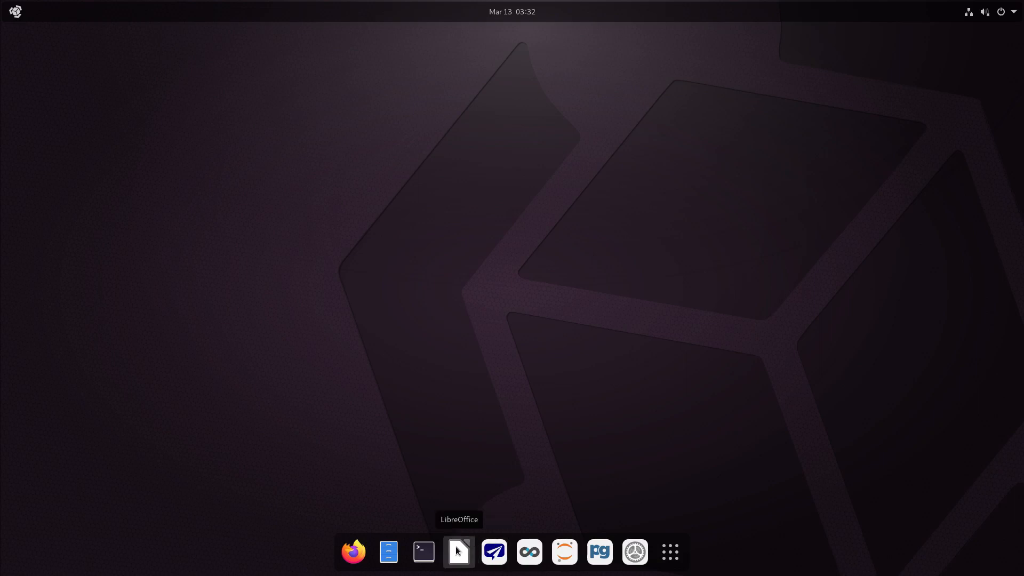
{"action": "mouse_move", "coordinate": [423, 551]}
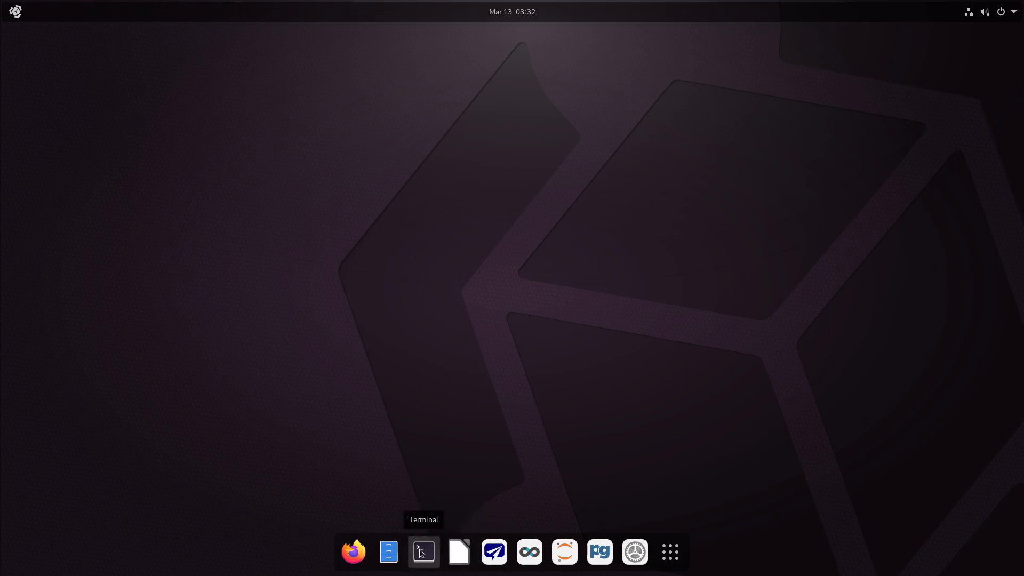
{"action": "mouse_move", "coordinate": [354, 551]}
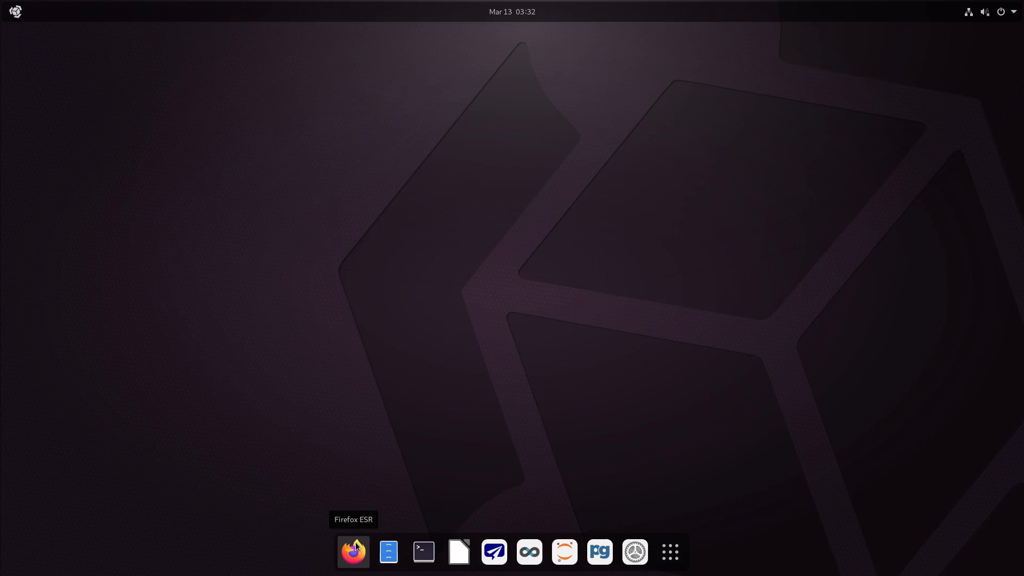
{"action": "mouse_move", "coordinate": [548, 538]}
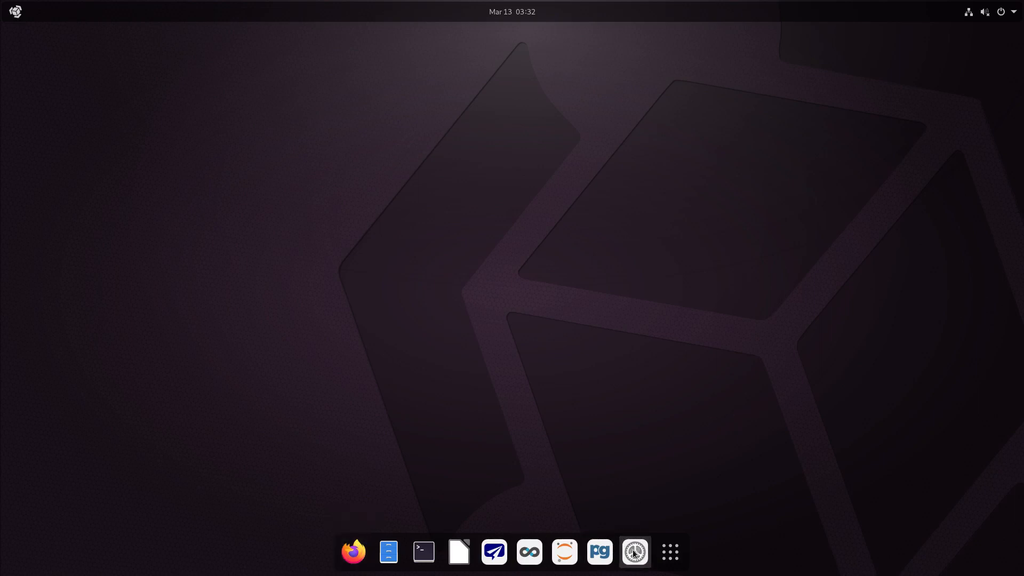
{"action": "left_click", "coordinate": [634, 552]}
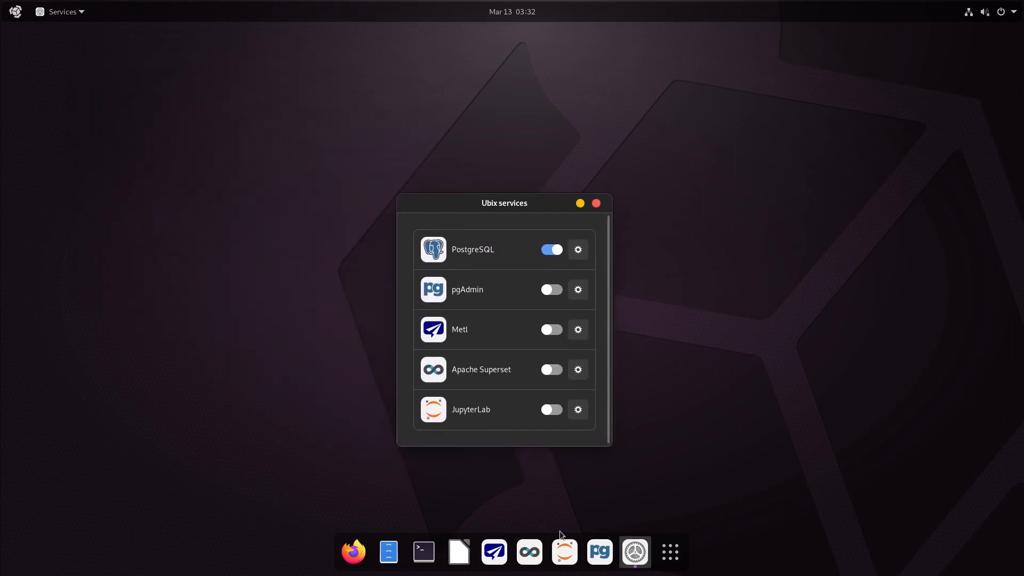
{"action": "mouse_move", "coordinate": [563, 552]}
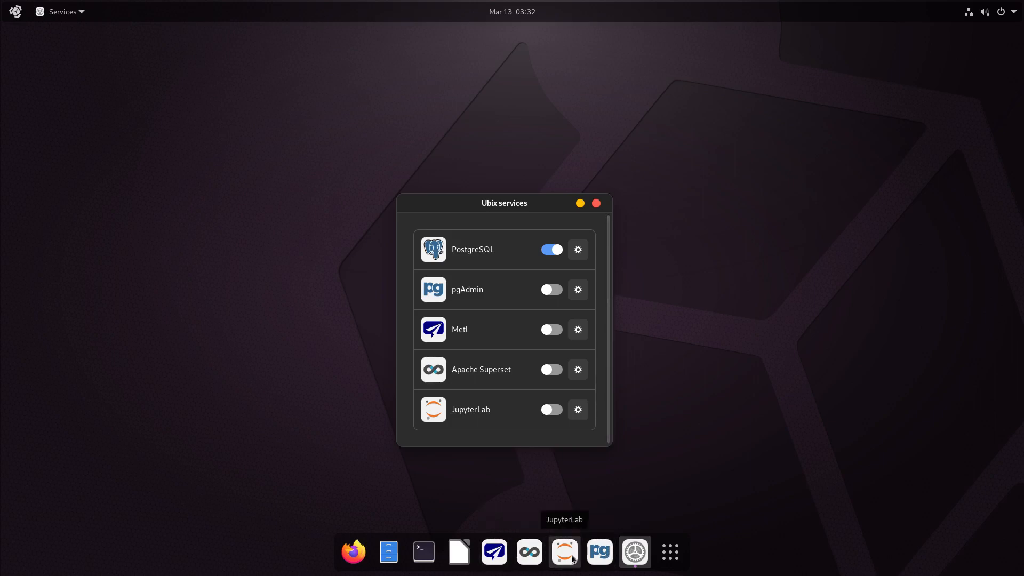
{"action": "mouse_move", "coordinate": [494, 551]}
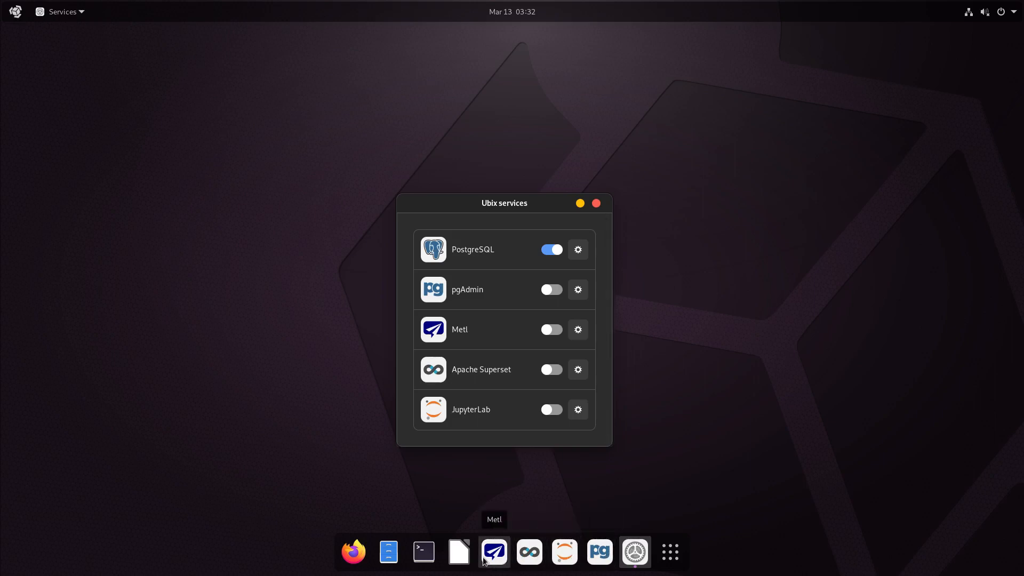
{"action": "mouse_move", "coordinate": [634, 552]}
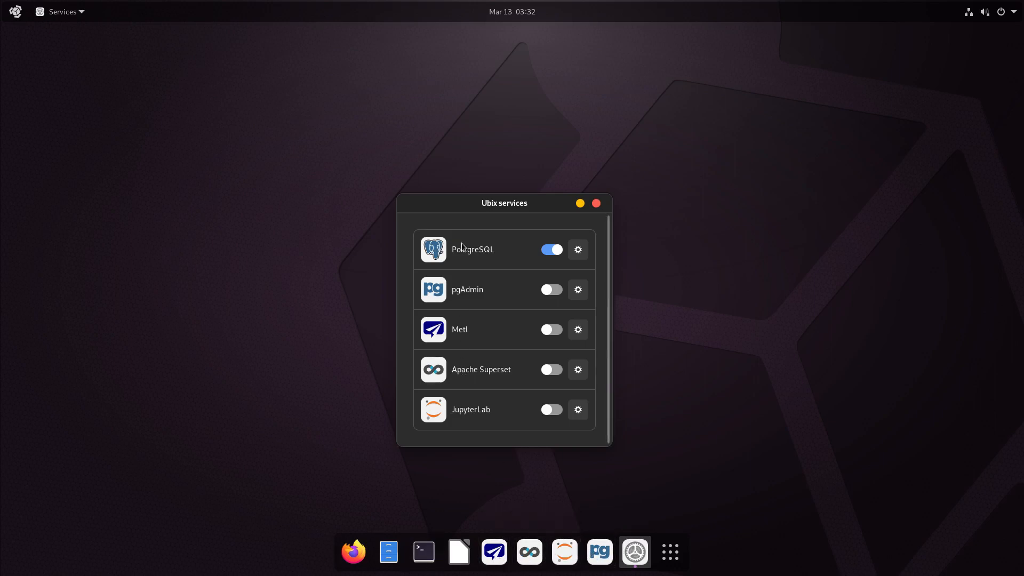
{"action": "mouse_move", "coordinate": [468, 275]}
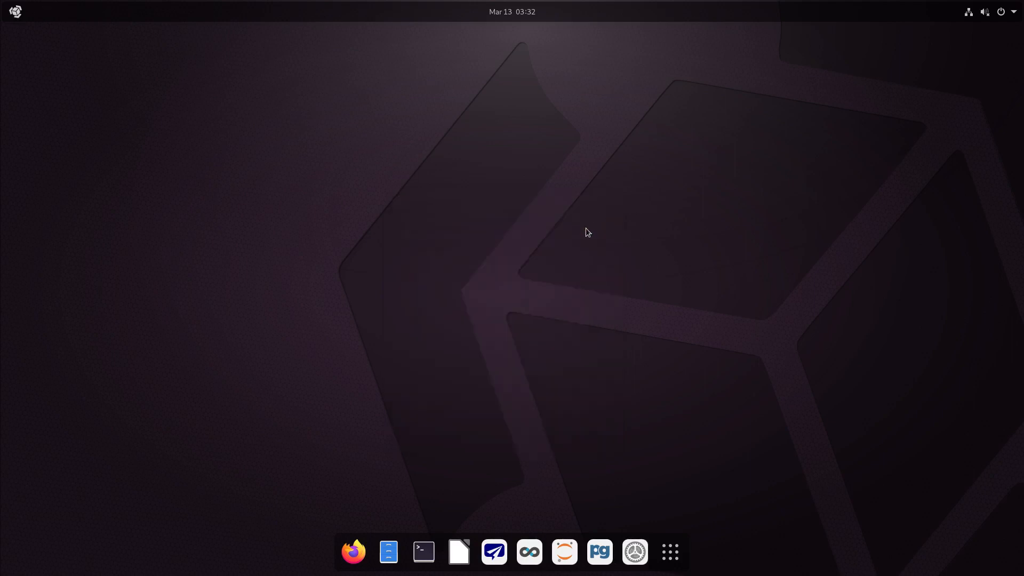
Launch pgAdmin from the dock to reach its login page.
{"action": "left_click", "coordinate": [599, 552]}
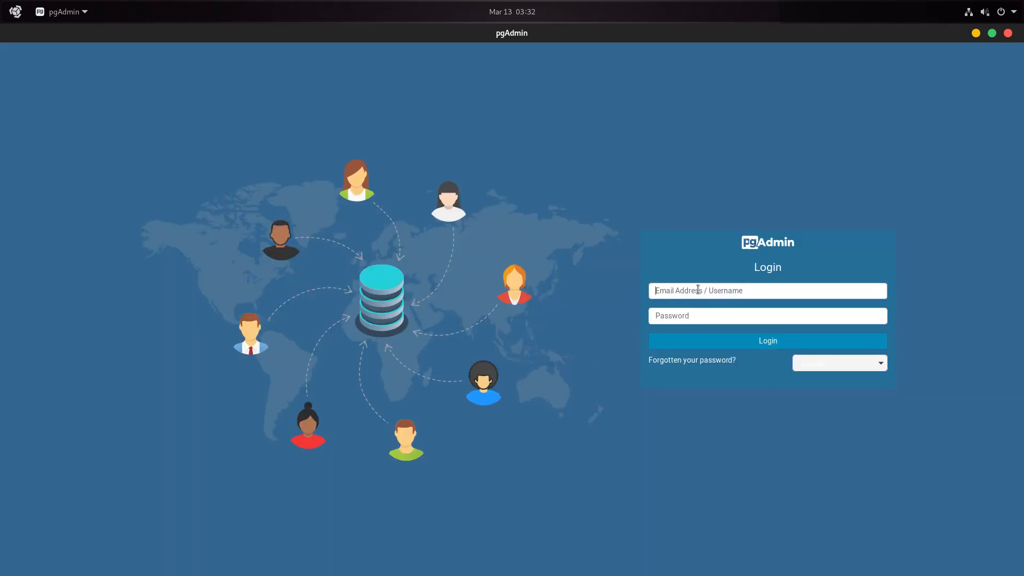
{"action": "mouse_move", "coordinate": [802, 341]}
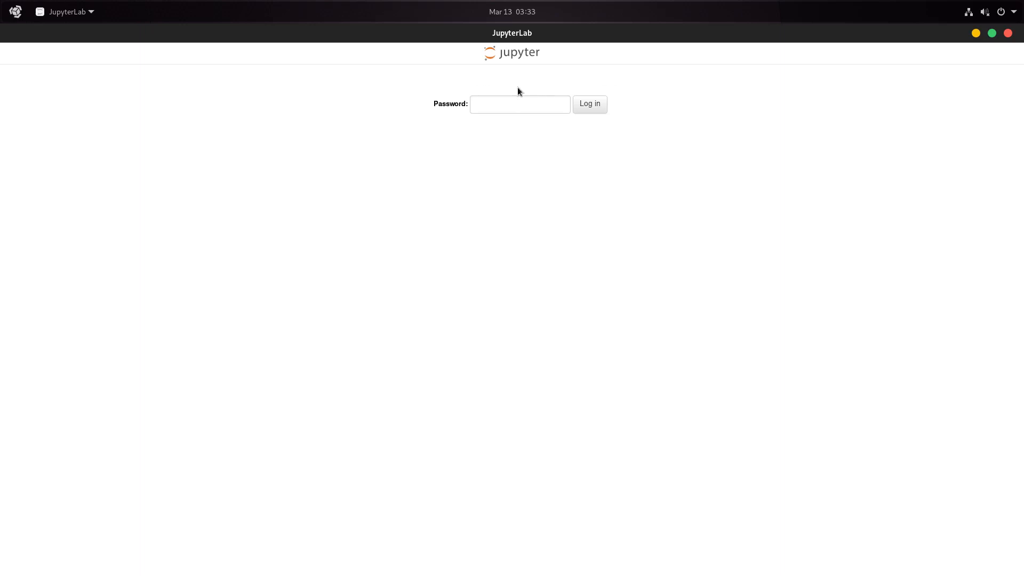
{"action": "mouse_move", "coordinate": [224, 90]}
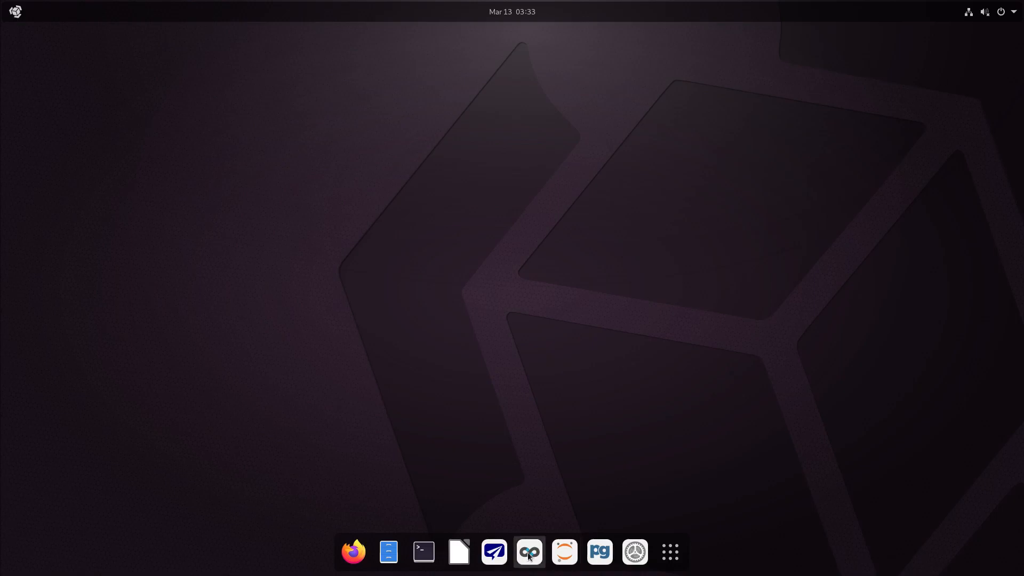
{"action": "mouse_move", "coordinate": [529, 551]}
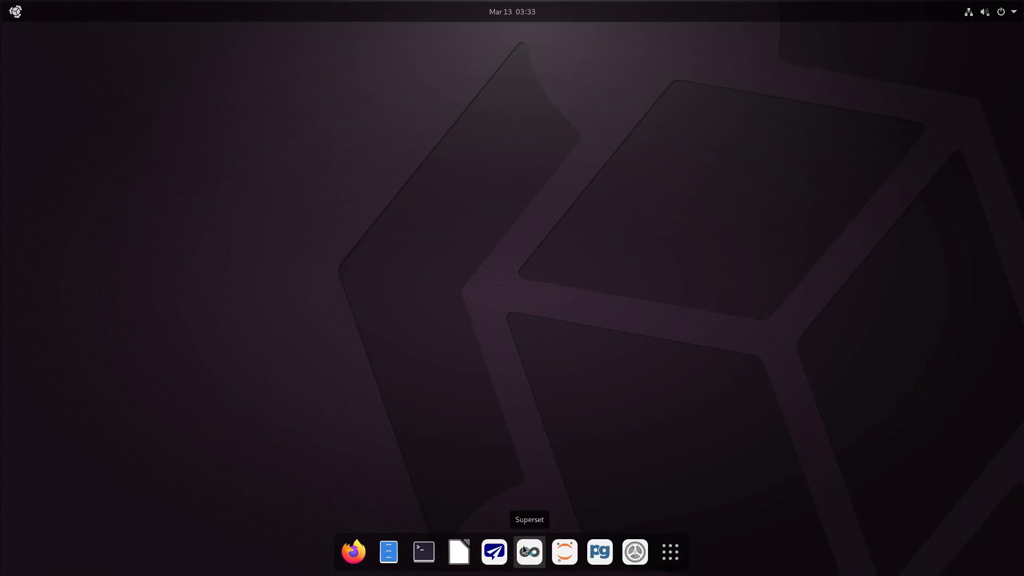
{"action": "mouse_move", "coordinate": [494, 551]}
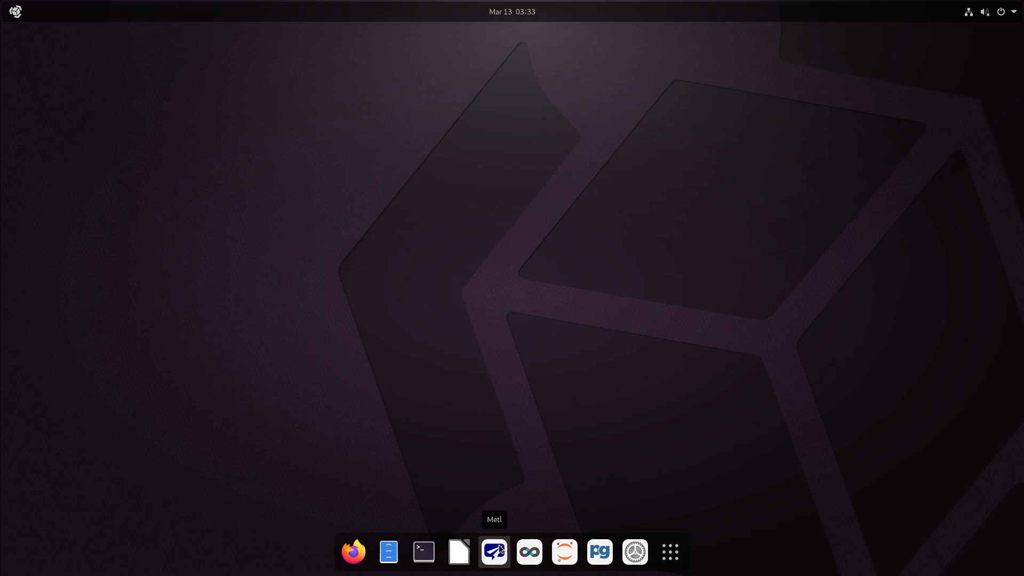
{"action": "mouse_move", "coordinate": [512, 313]}
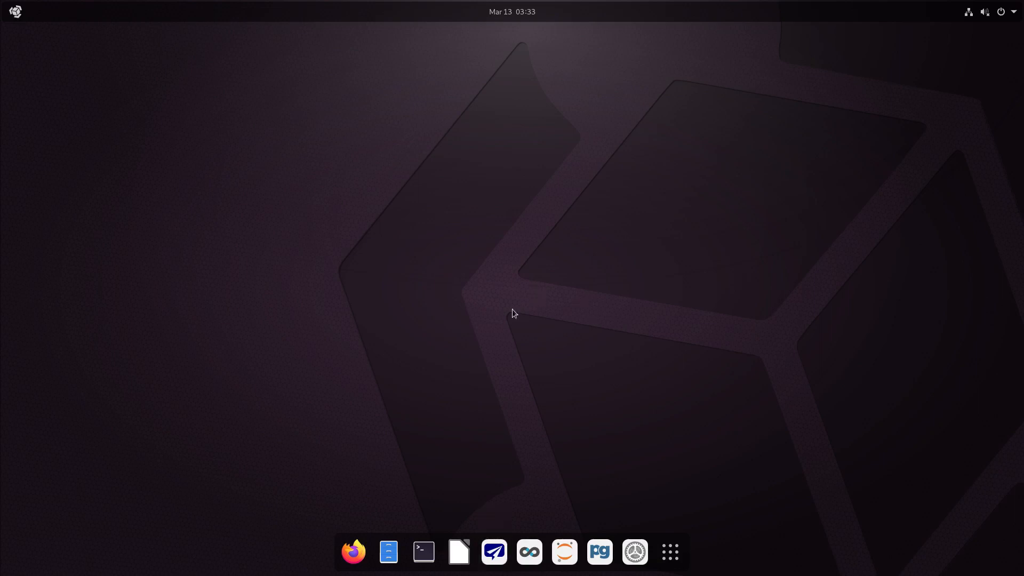
{"action": "mouse_move", "coordinate": [493, 380]}
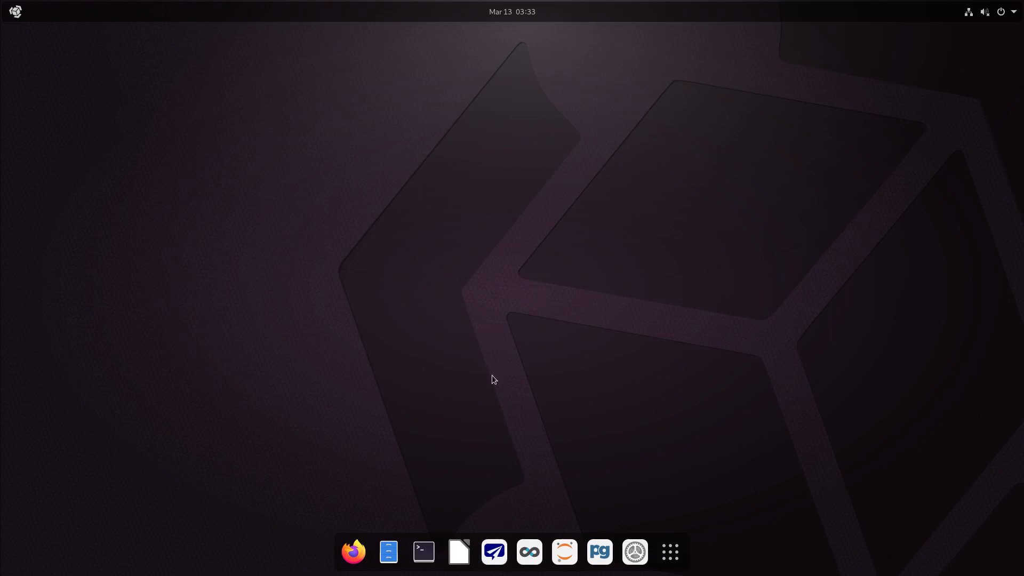
{"action": "mouse_move", "coordinate": [563, 552]}
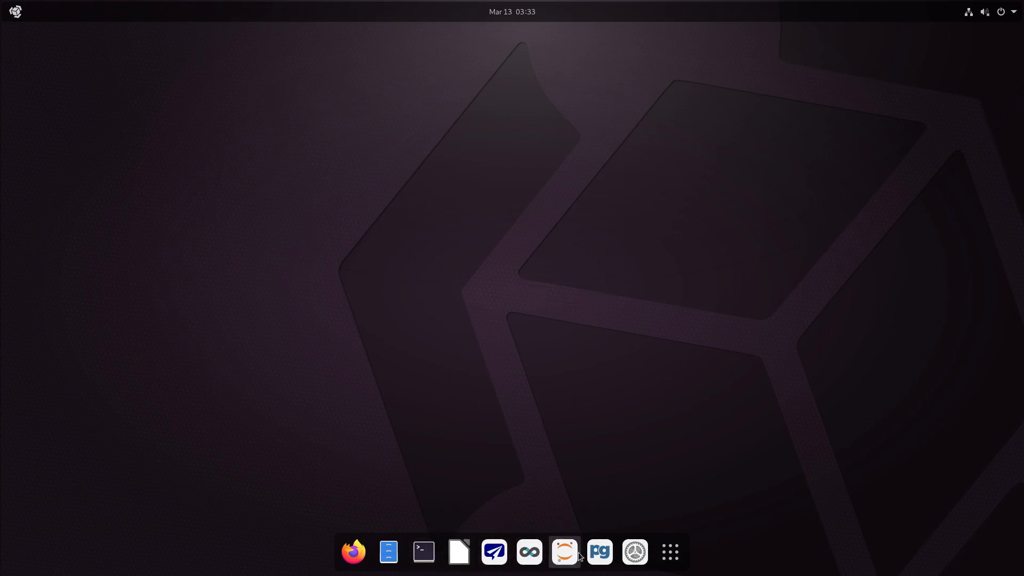
{"action": "mouse_move", "coordinate": [563, 552]}
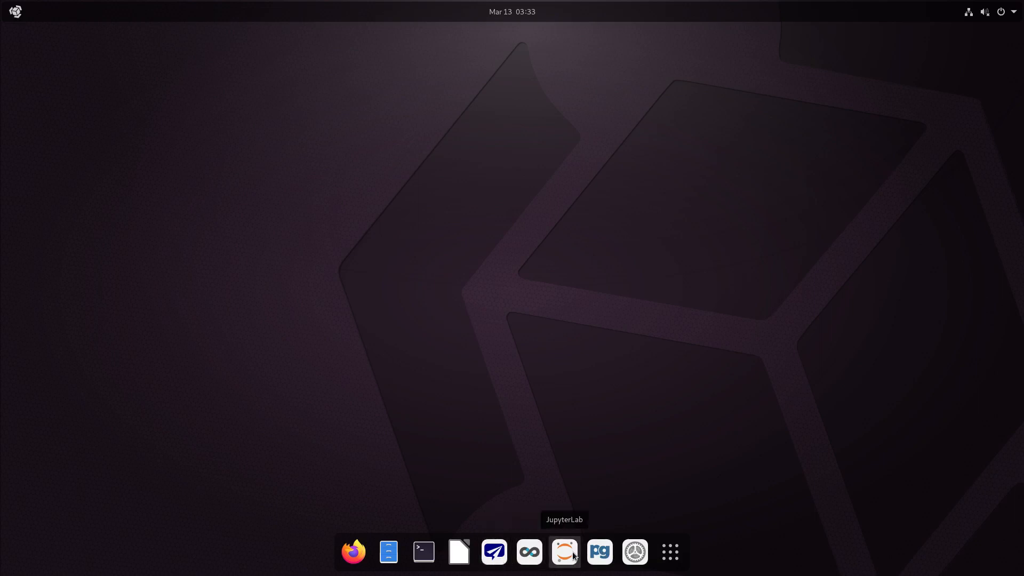
{"action": "mouse_move", "coordinate": [494, 552]}
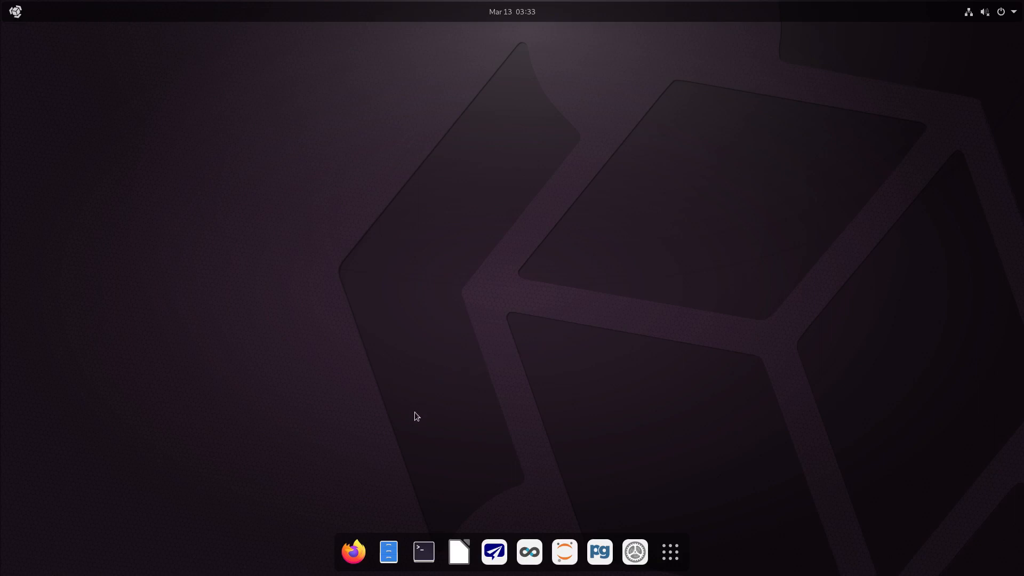
{"action": "mouse_move", "coordinate": [598, 553]}
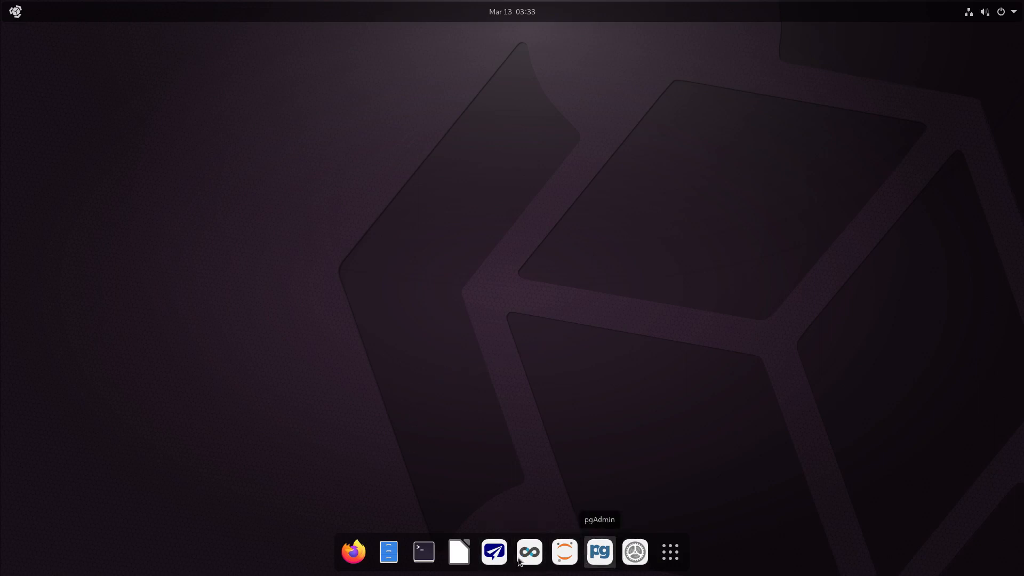
{"action": "mouse_move", "coordinate": [454, 535]}
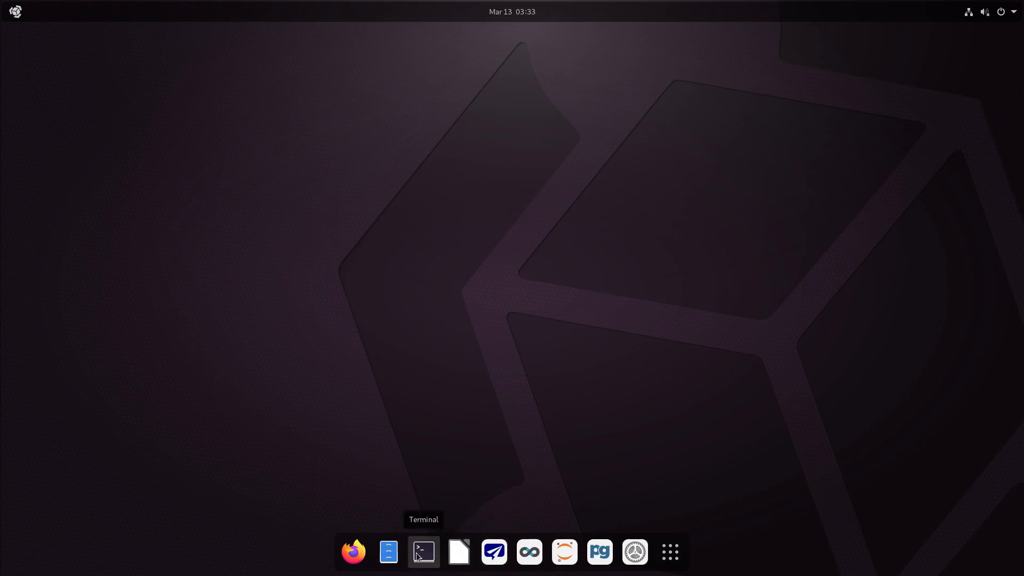
{"action": "mouse_move", "coordinate": [353, 552]}
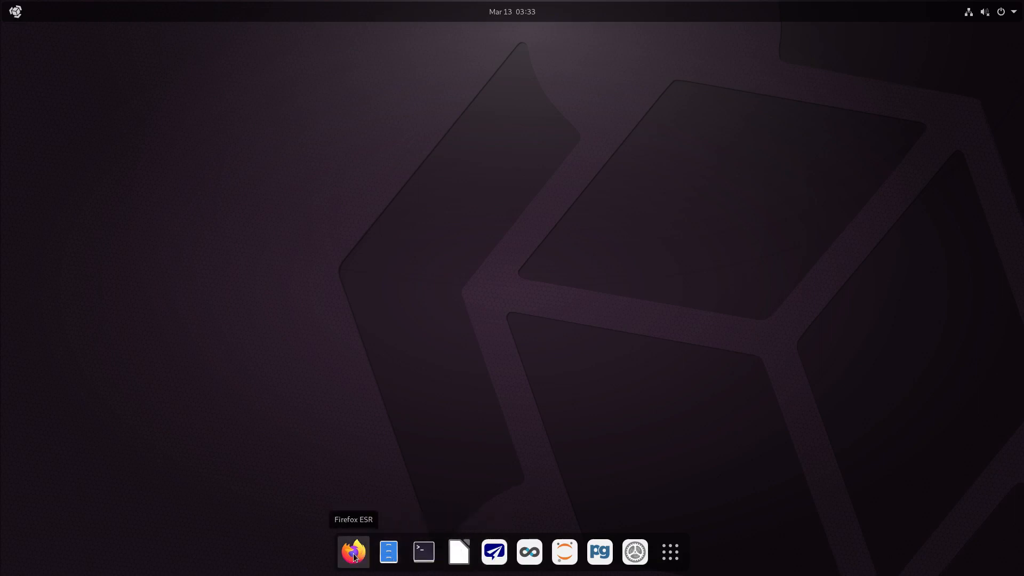
Show the grid of all installed applications and app folders again.
{"action": "left_click", "coordinate": [670, 552]}
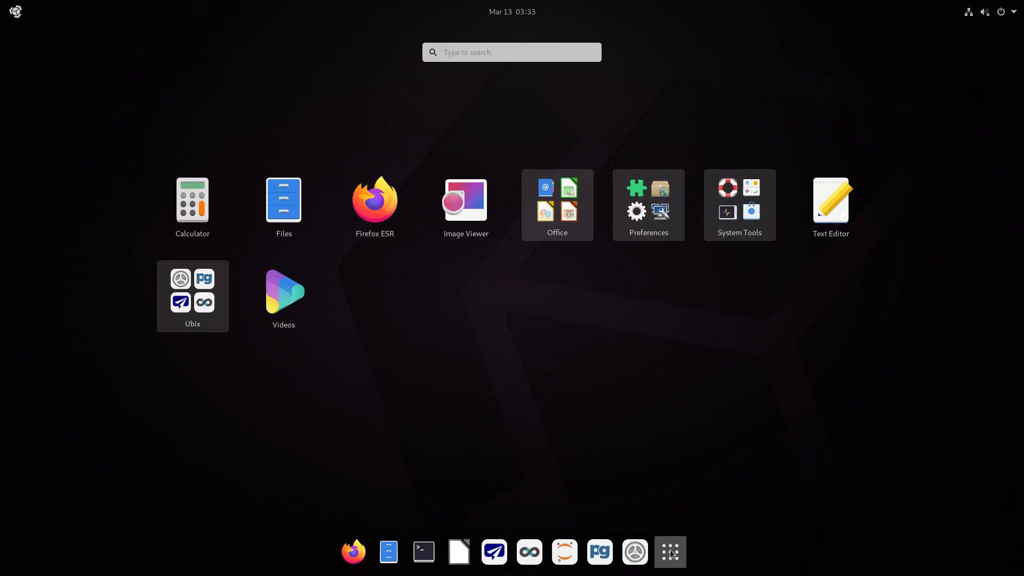
{"action": "mouse_move", "coordinate": [549, 405]}
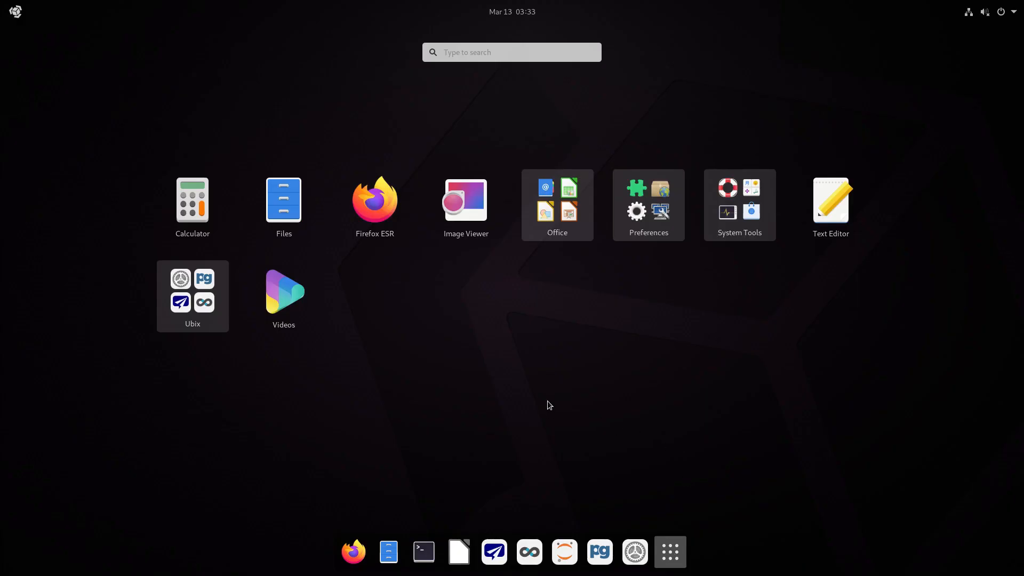
{"action": "mouse_move", "coordinate": [882, 167]}
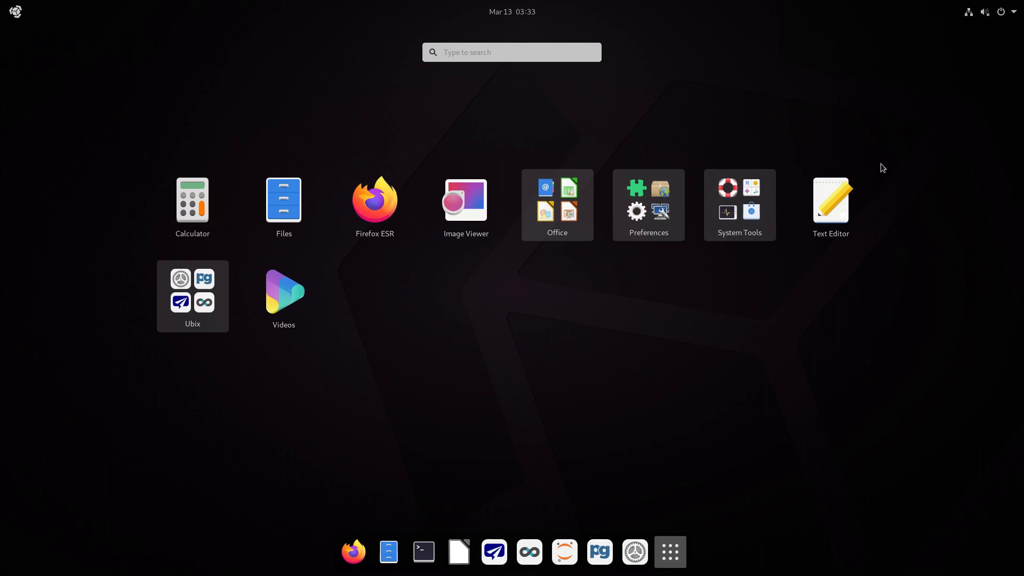
{"action": "mouse_move", "coordinate": [435, 381]}
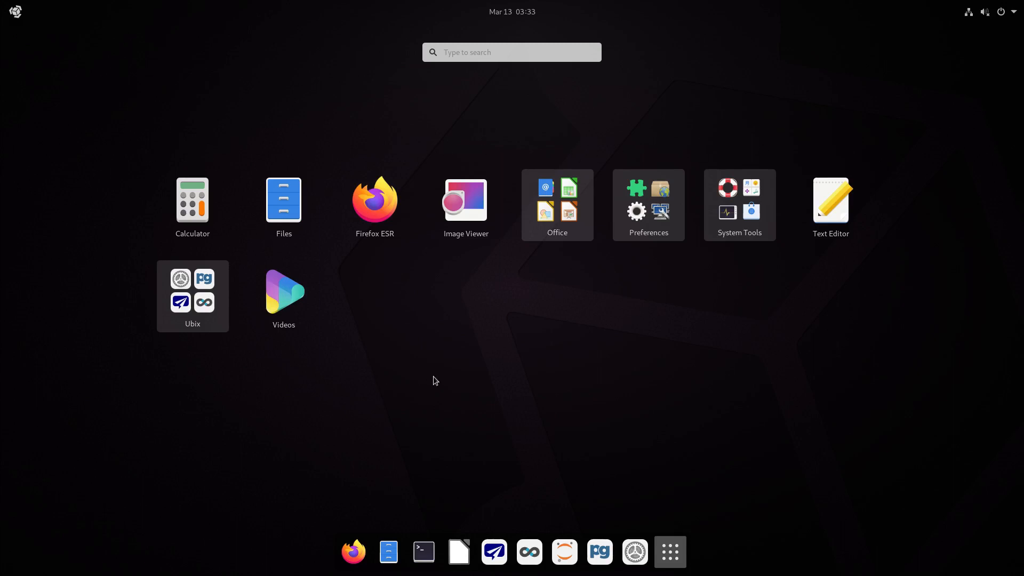
{"action": "mouse_move", "coordinate": [514, 405]}
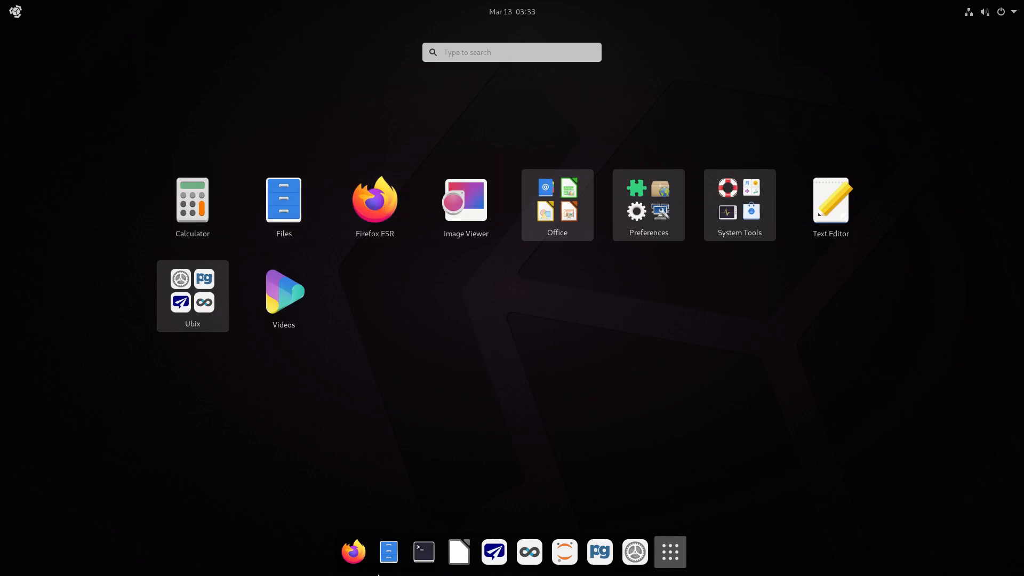
{"action": "mouse_move", "coordinate": [466, 205]}
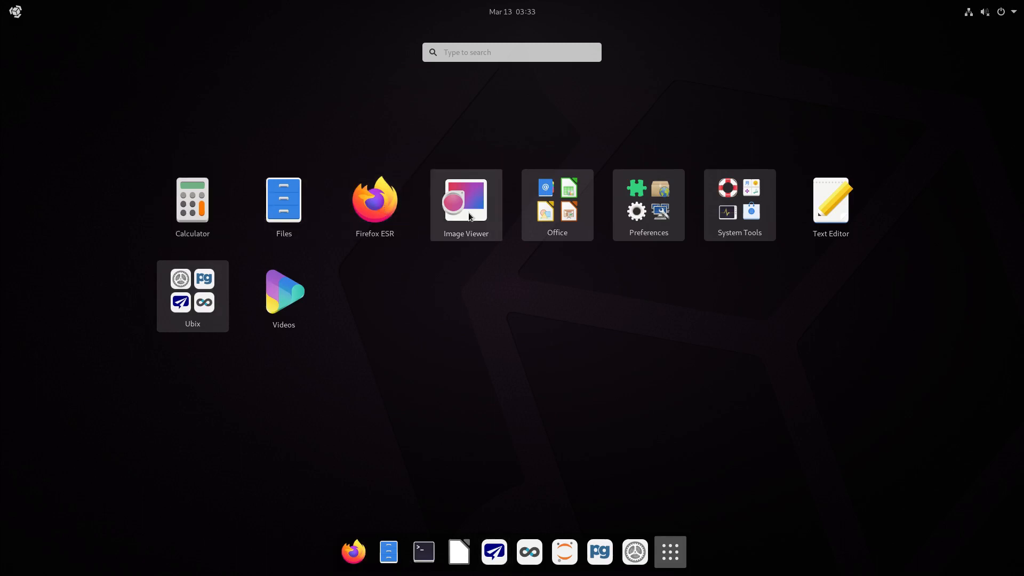
{"action": "mouse_move", "coordinate": [626, 257]}
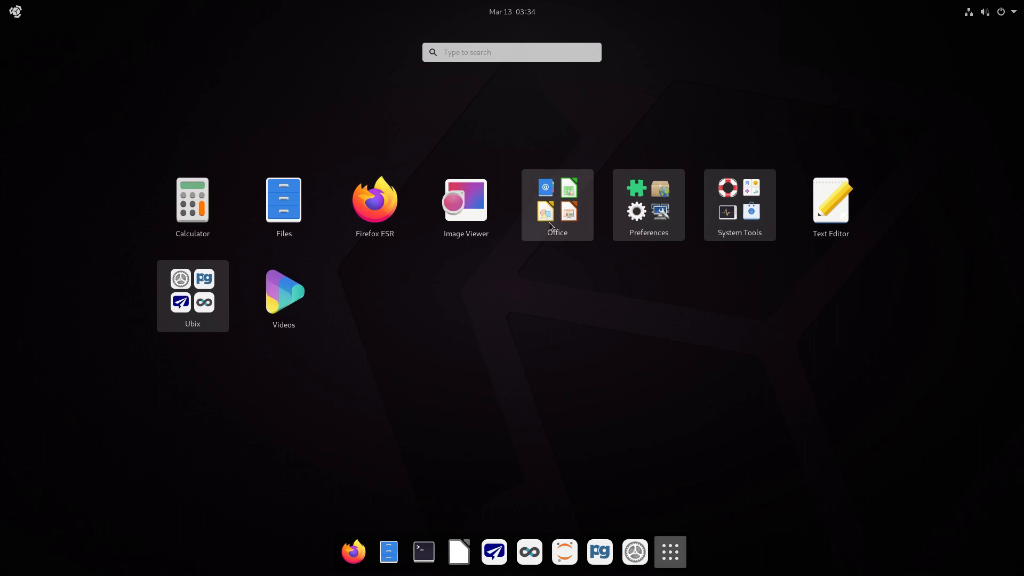
{"action": "left_click", "coordinate": [556, 205]}
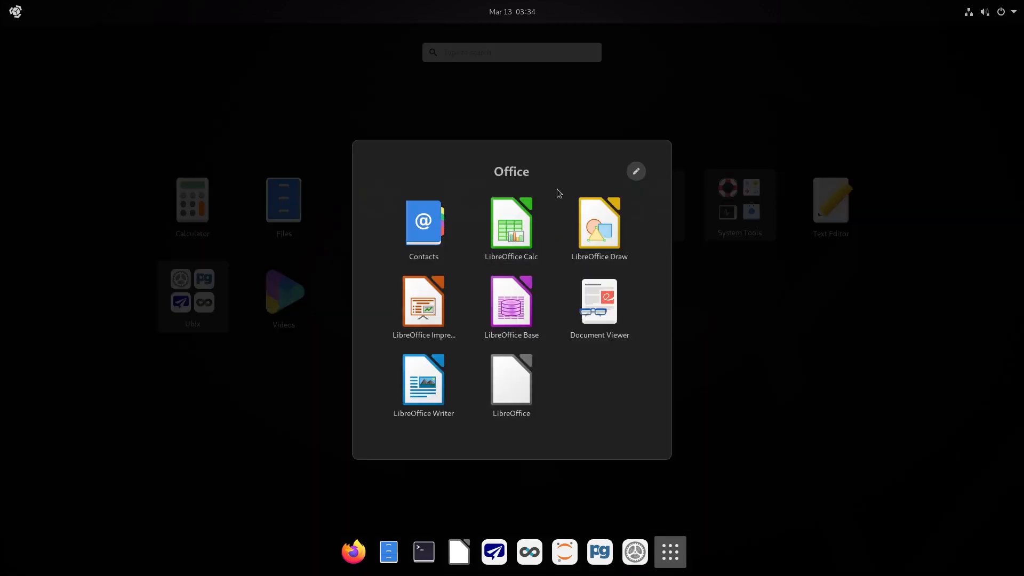
{"action": "mouse_move", "coordinate": [607, 341]}
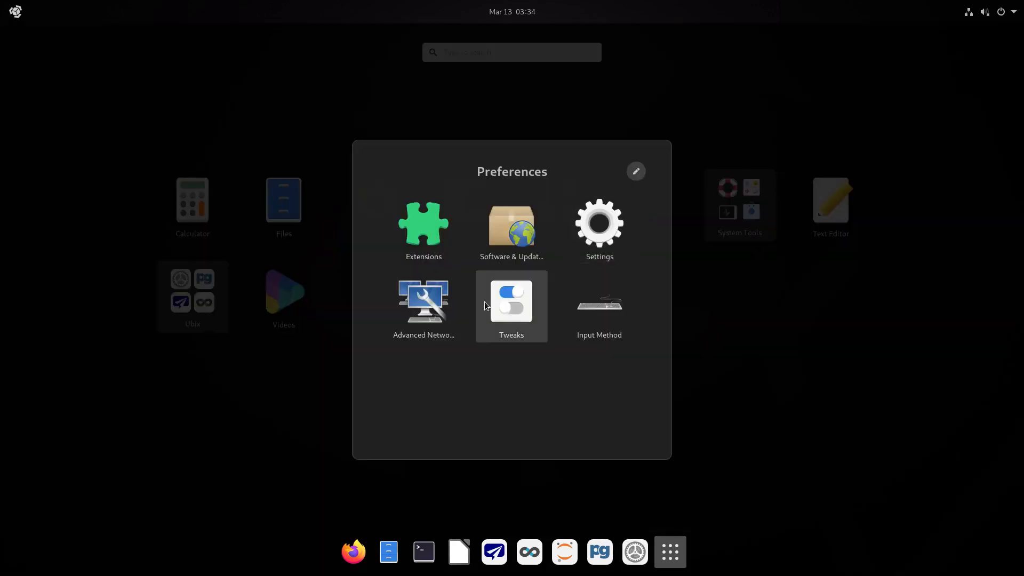
{"action": "mouse_move", "coordinate": [502, 228]}
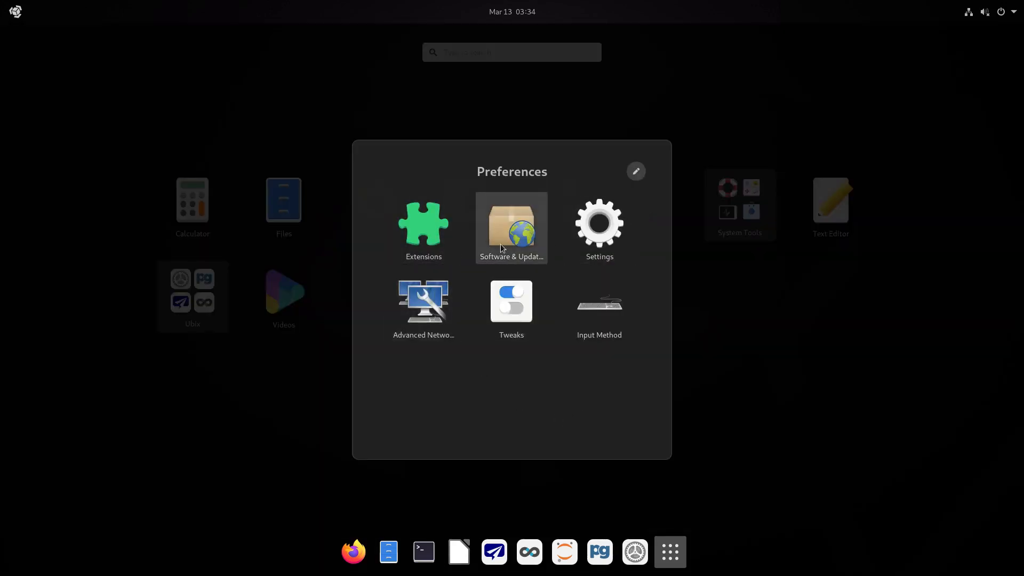
{"action": "mouse_move", "coordinate": [599, 307]}
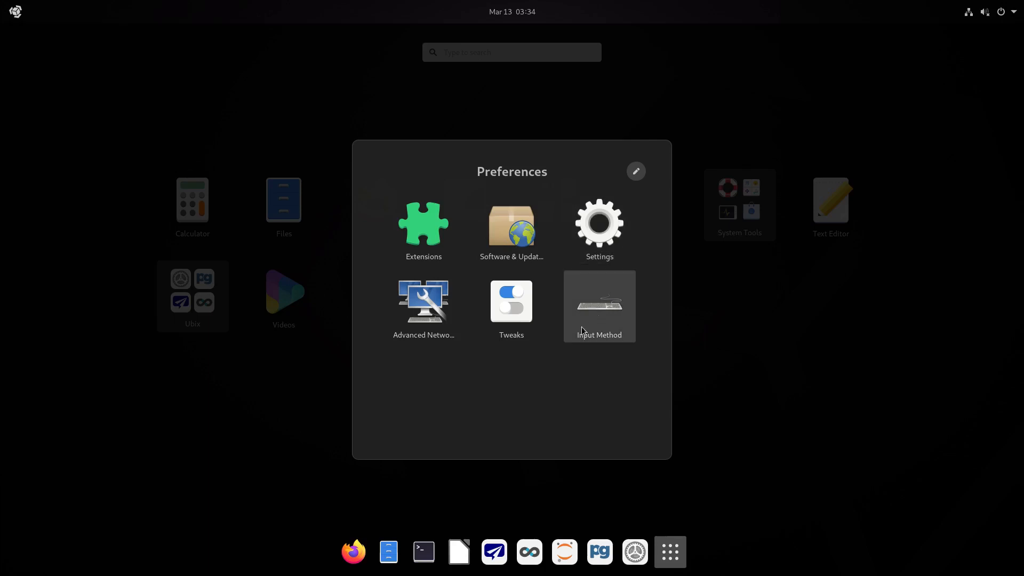
{"action": "mouse_move", "coordinate": [423, 306]}
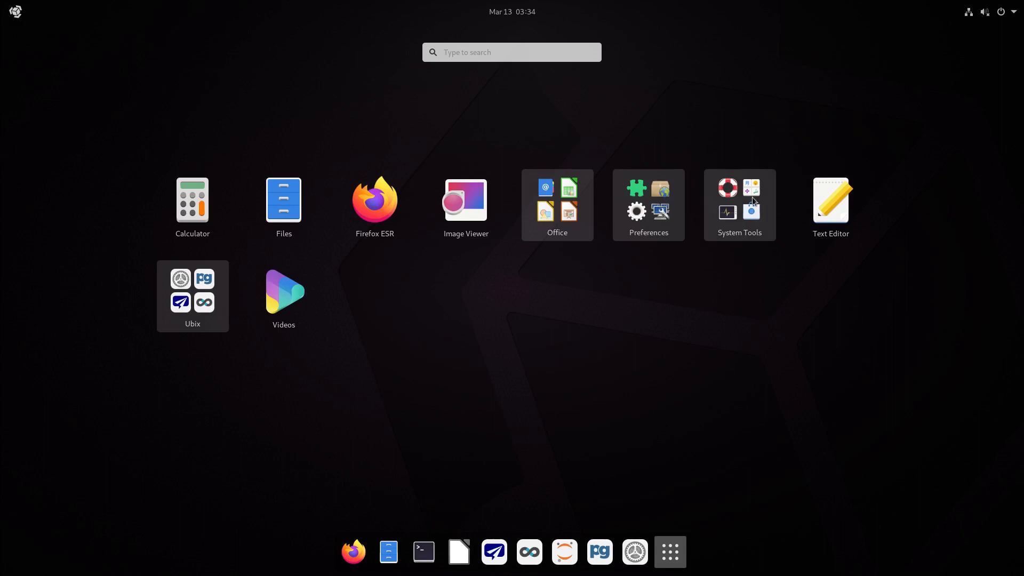
Browse the System Tools and Ubix app folders, then dismiss the overview to the desktop.
{"action": "left_click", "coordinate": [738, 205]}
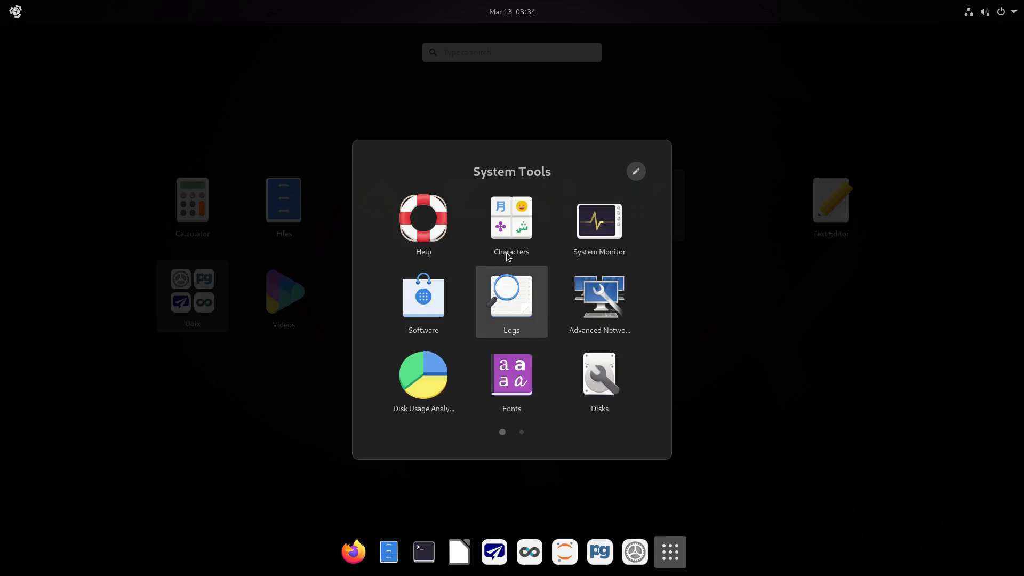
{"action": "mouse_move", "coordinate": [423, 374]}
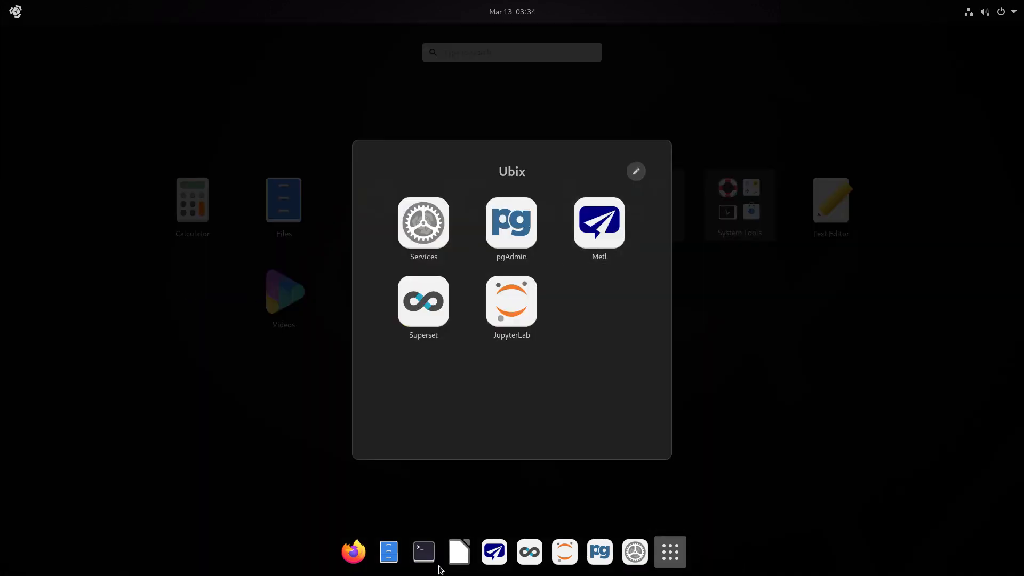
{"action": "mouse_move", "coordinate": [511, 304]}
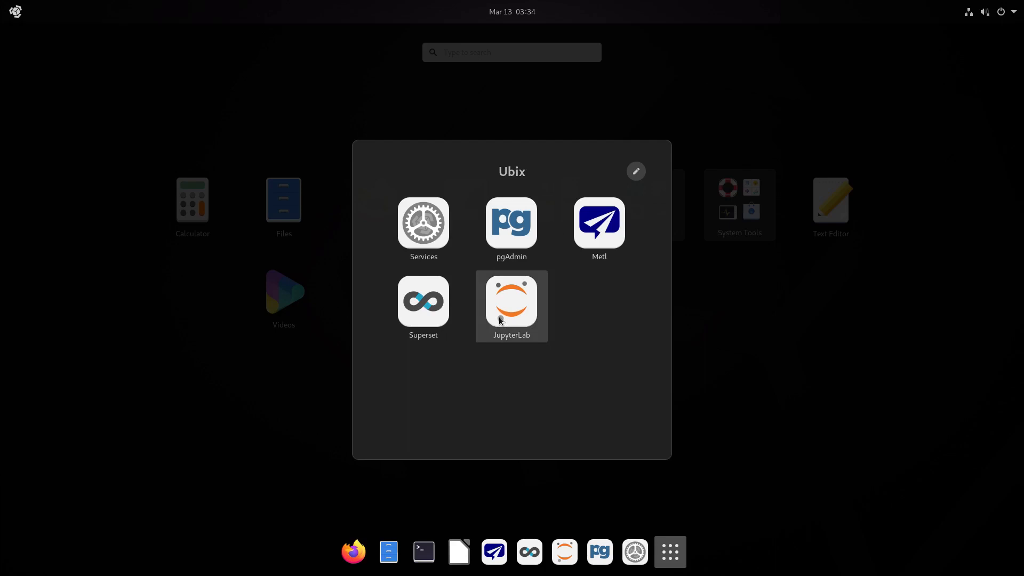
{"action": "left_click", "coordinate": [577, 318]}
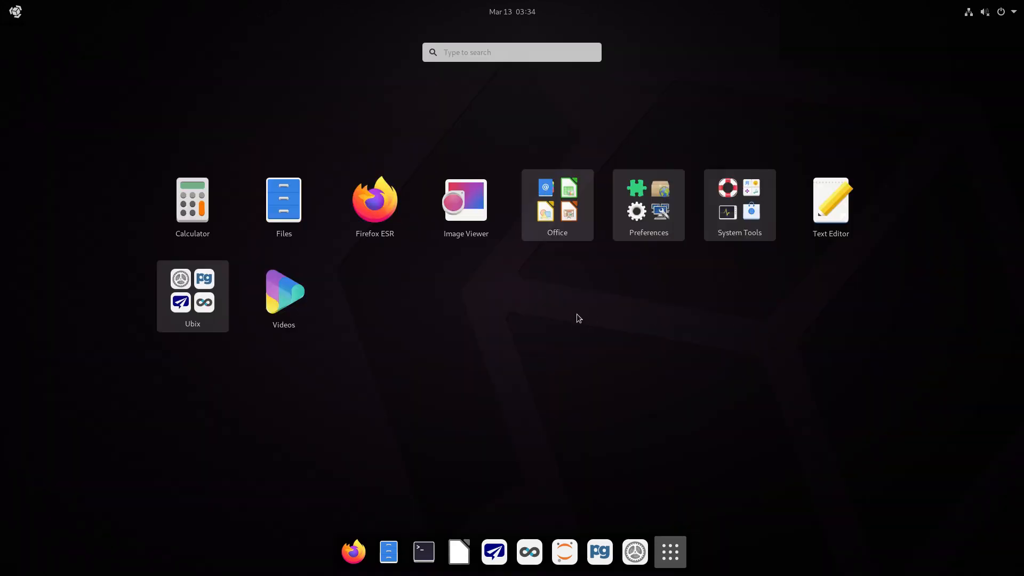
{"action": "mouse_move", "coordinate": [523, 349]}
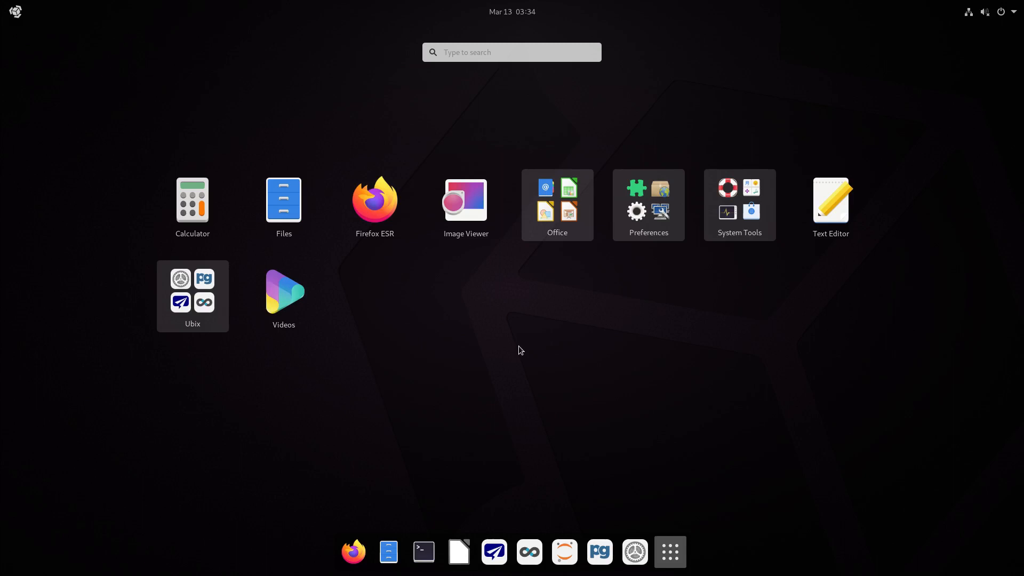
{"action": "mouse_move", "coordinate": [518, 351]}
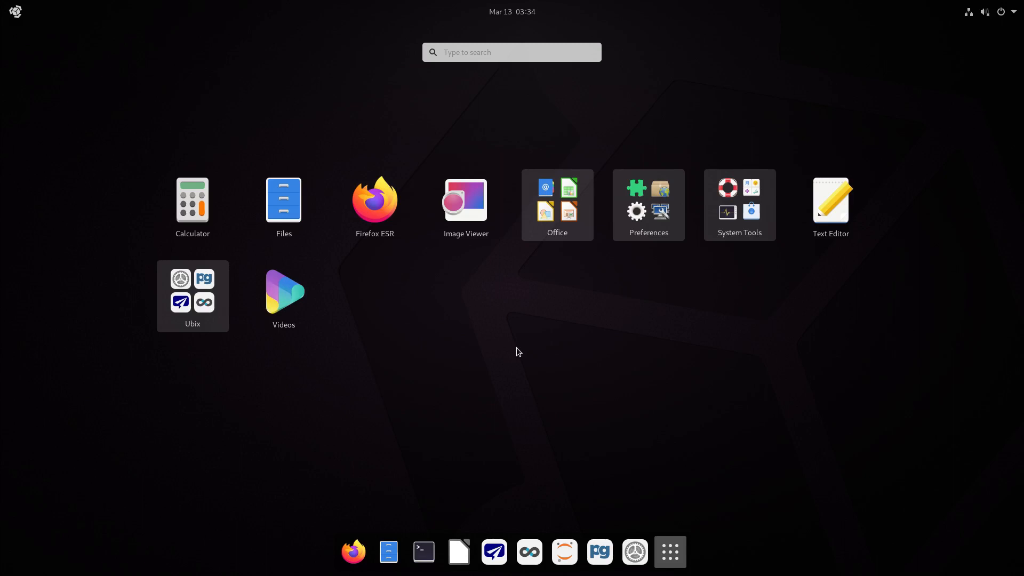
{"action": "mouse_move", "coordinate": [517, 351]}
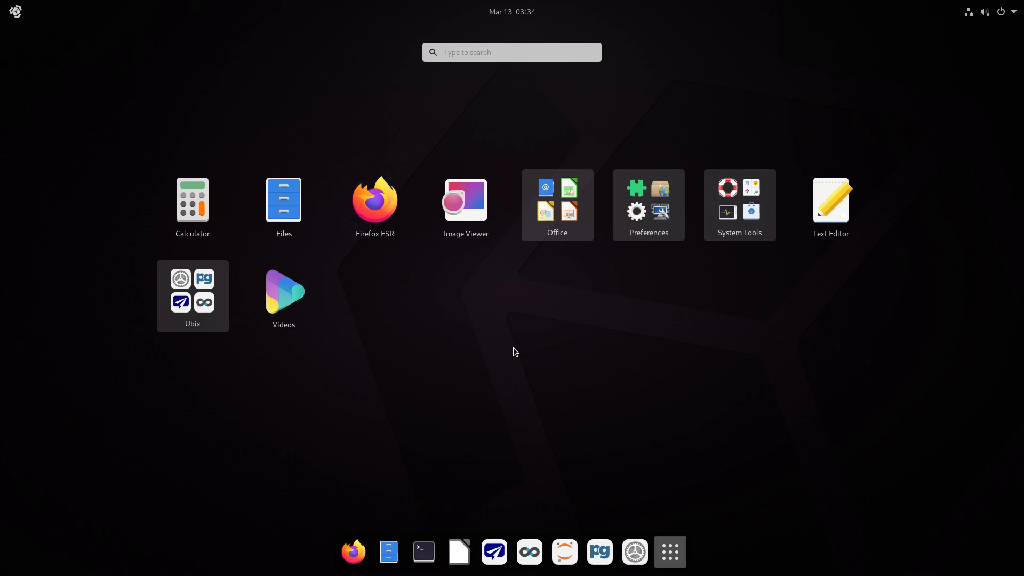
{"action": "mouse_move", "coordinate": [670, 552]}
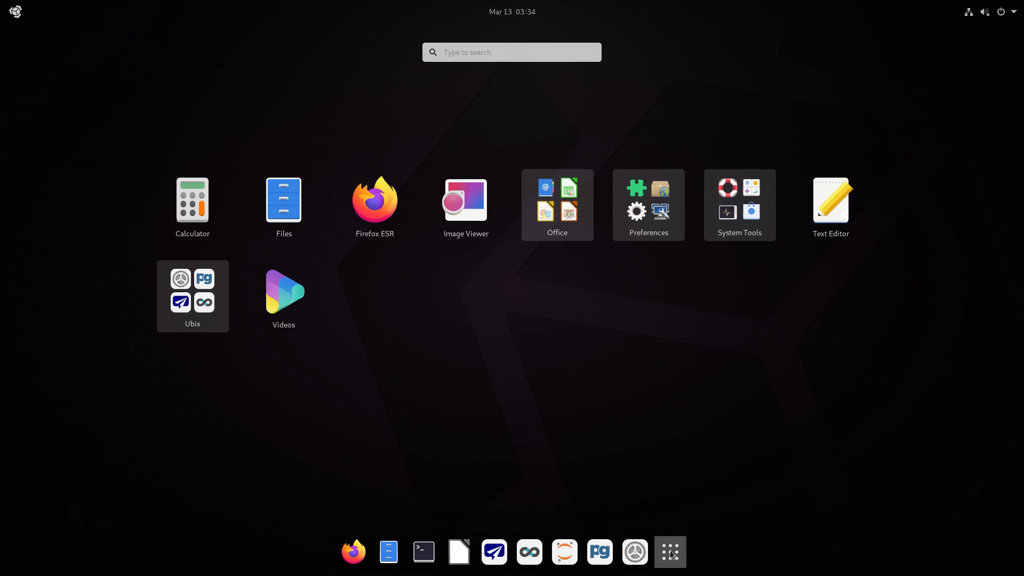
{"action": "left_click", "coordinate": [669, 552]}
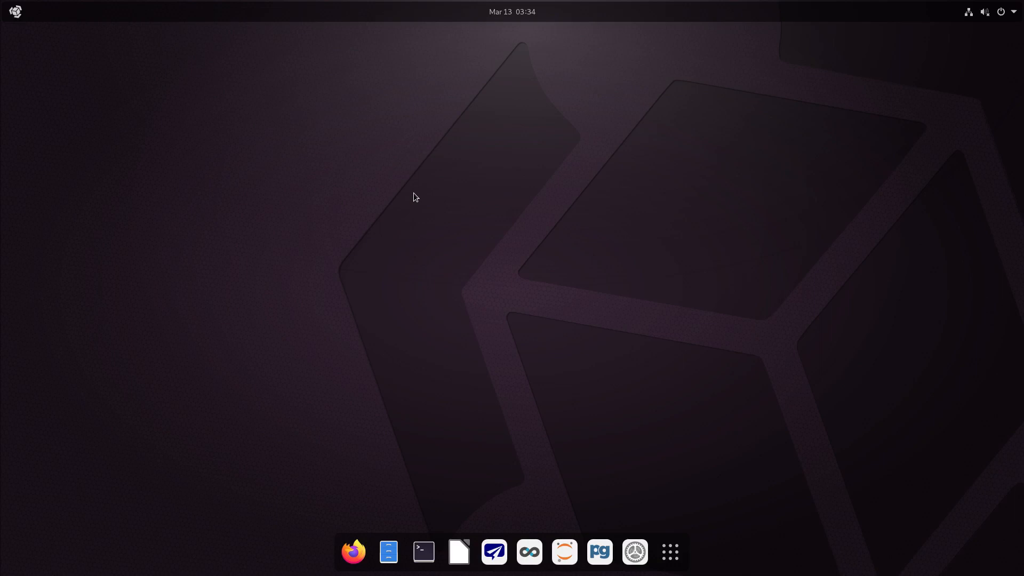
{"action": "mouse_move", "coordinate": [206, 154]}
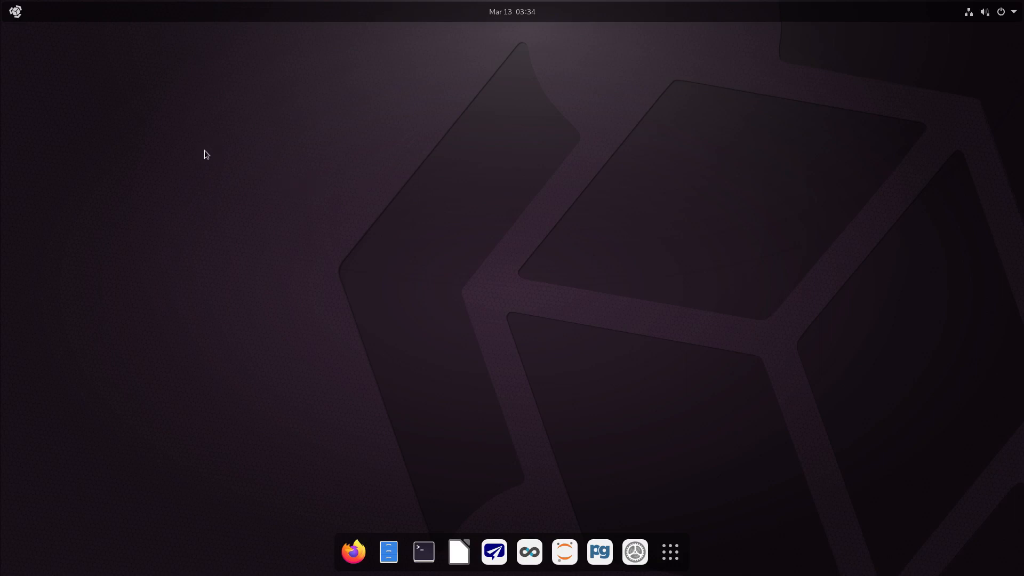
{"action": "mouse_move", "coordinate": [205, 157]}
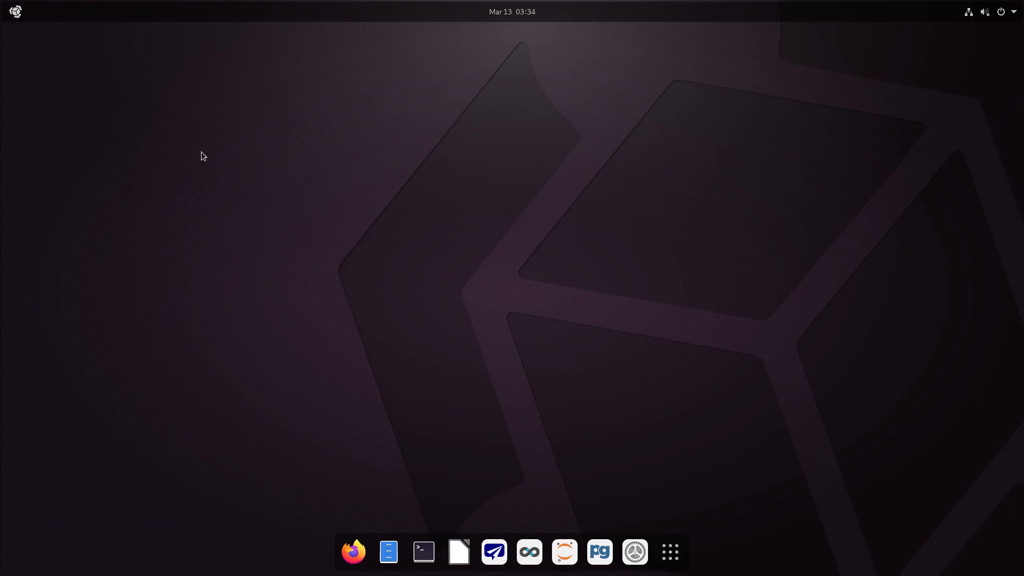
{"action": "mouse_move", "coordinate": [399, 302]}
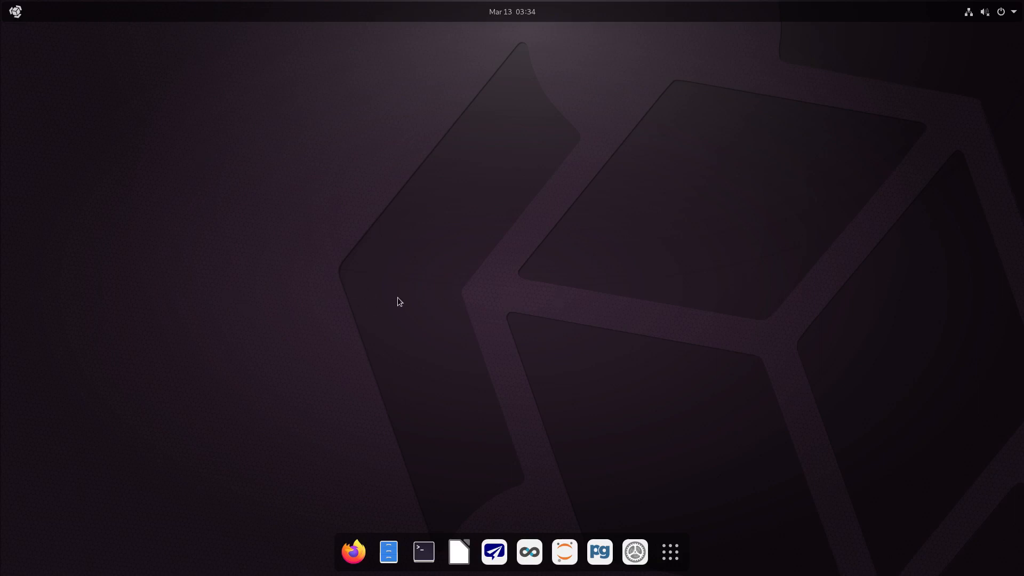
{"action": "mouse_move", "coordinate": [415, 286]}
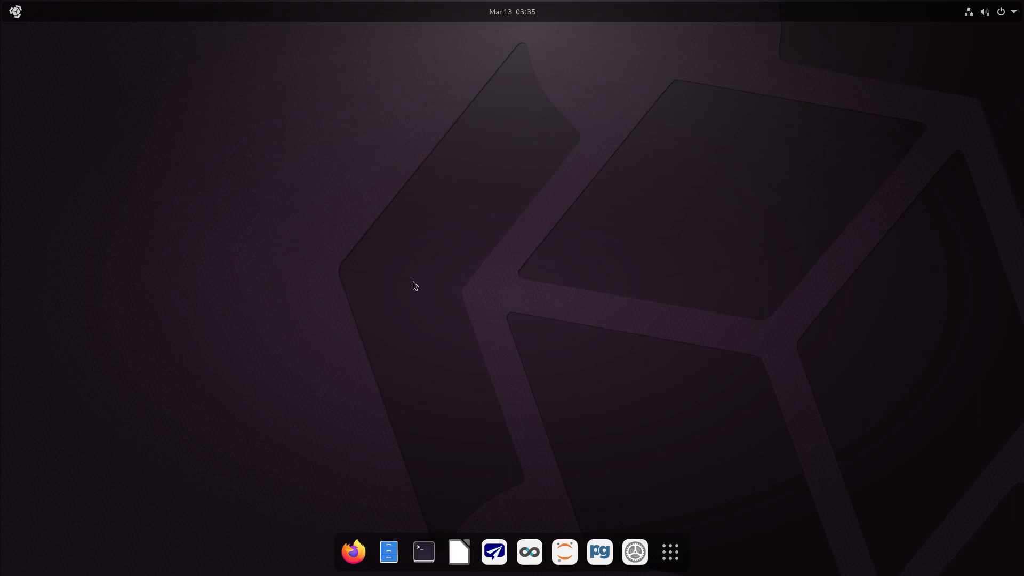
{"action": "mouse_move", "coordinate": [441, 334]}
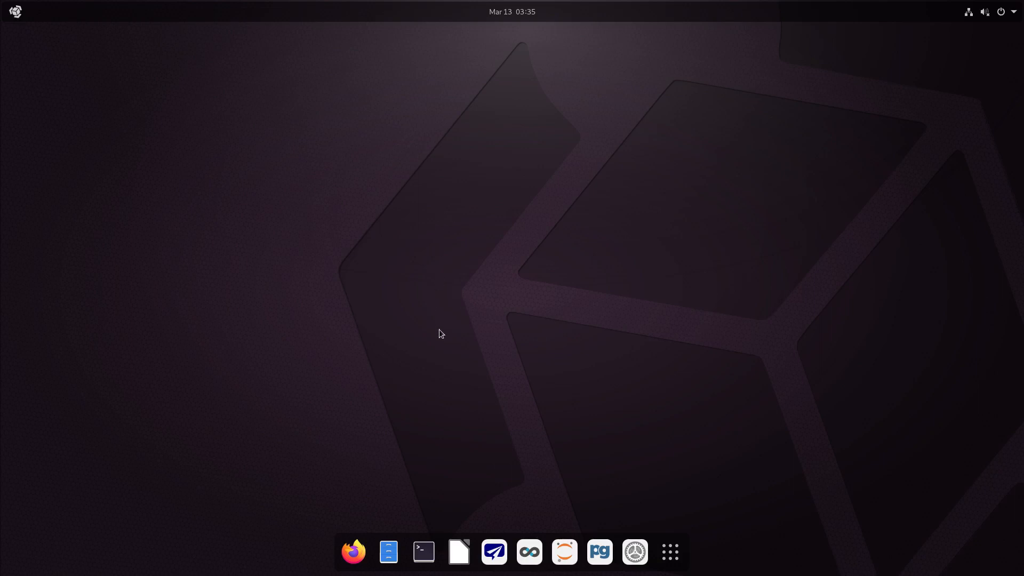
{"action": "mouse_move", "coordinate": [531, 413]}
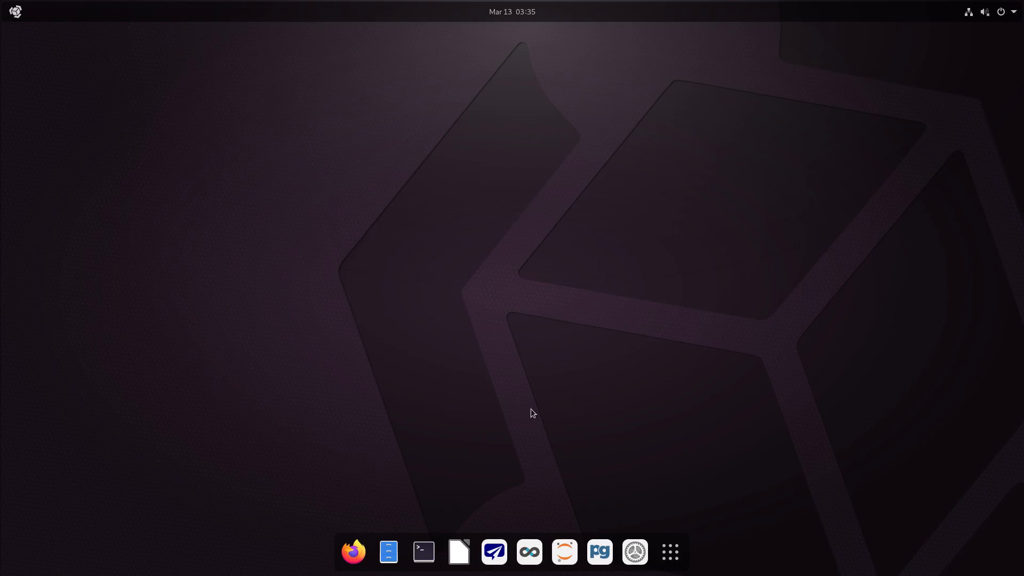
{"action": "mouse_move", "coordinate": [639, 317]}
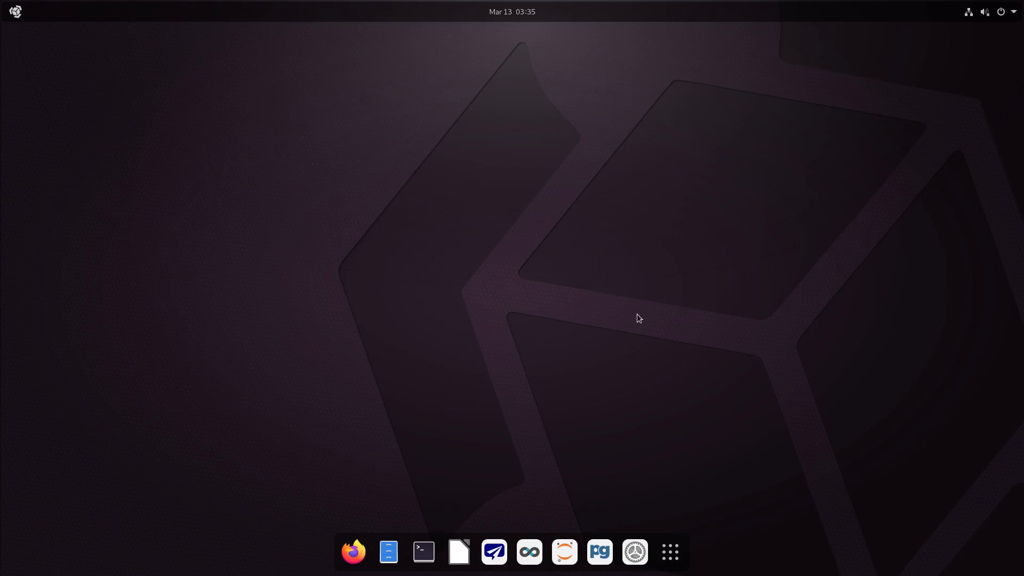
{"action": "mouse_move", "coordinate": [628, 540]}
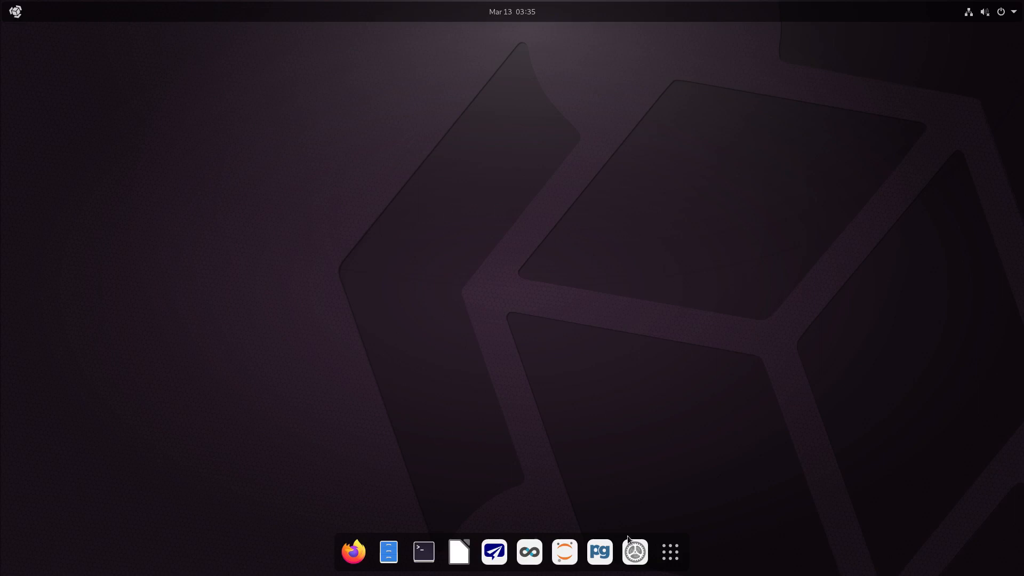
Show the grid of all installed applications once more.
{"action": "left_click", "coordinate": [670, 551]}
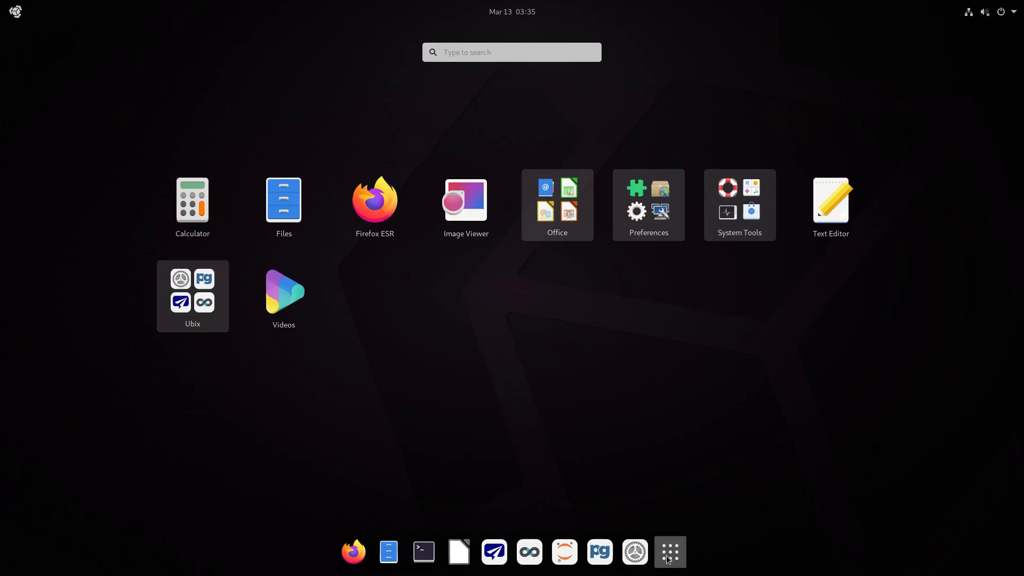
Launch Image Viewer, quit it, then launch a Terminal from the dock.
{"action": "left_click", "coordinate": [466, 200]}
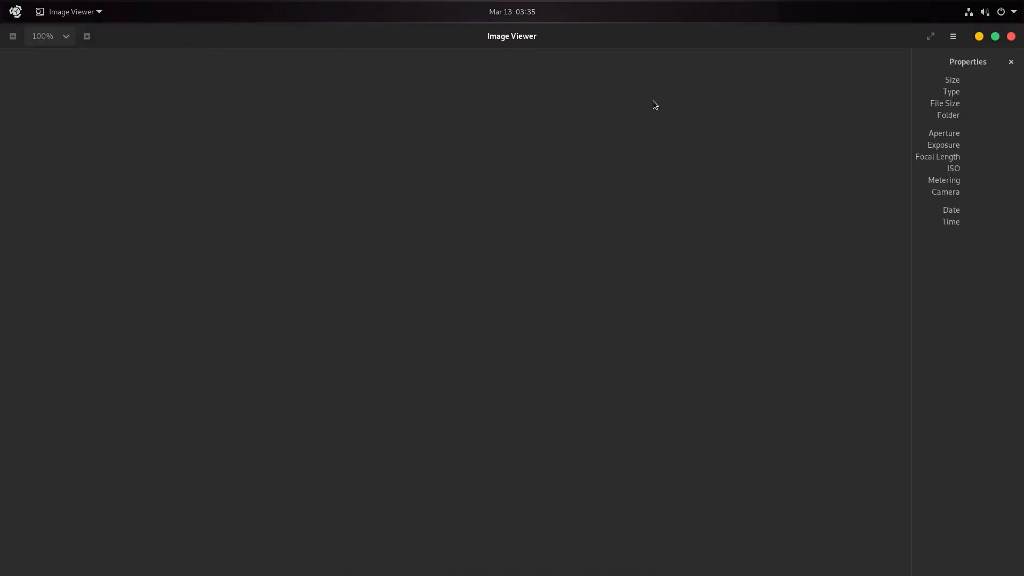
{"action": "mouse_move", "coordinate": [917, 28]}
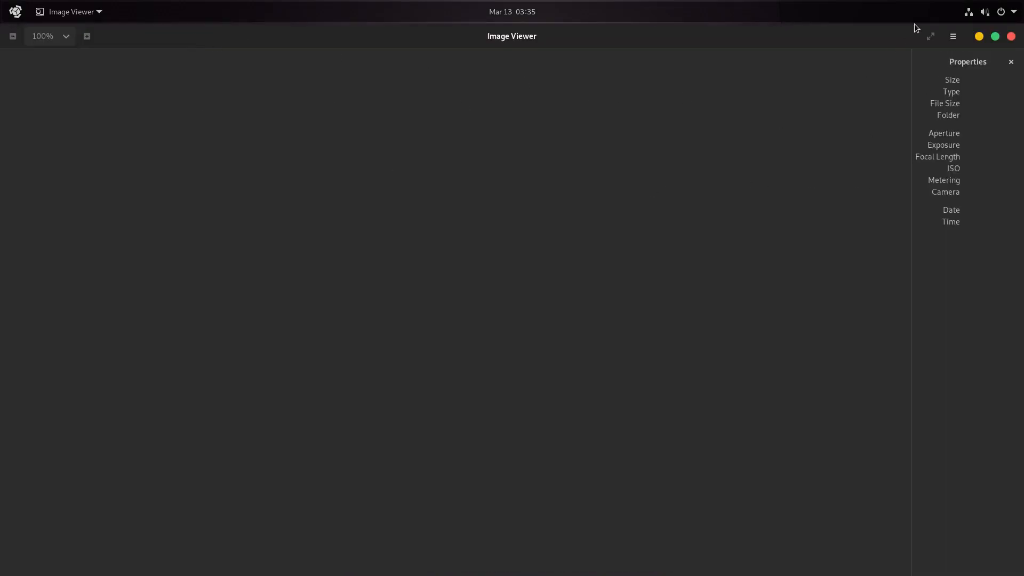
{"action": "left_click", "coordinate": [1011, 36]}
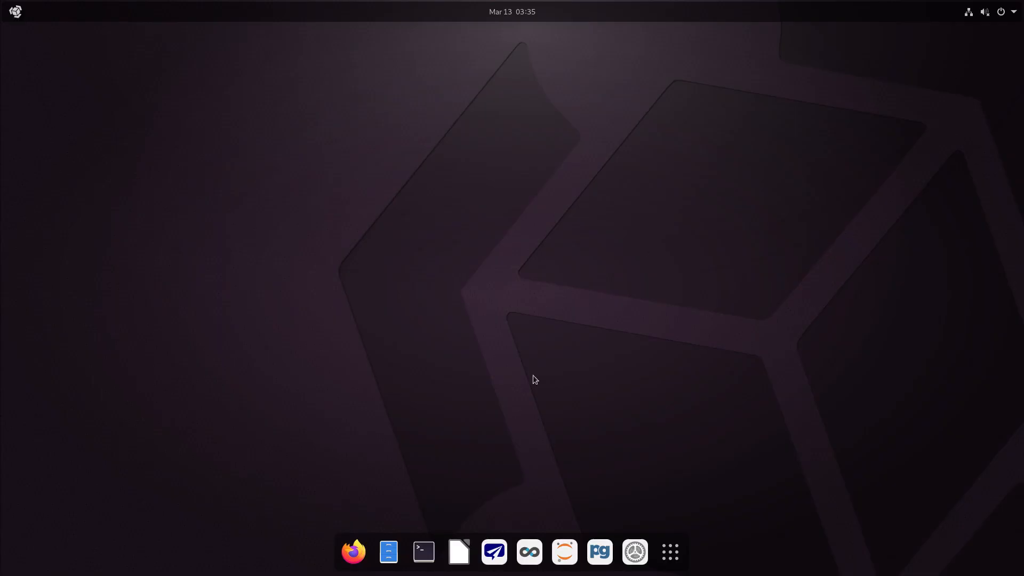
{"action": "left_click", "coordinate": [424, 552]}
{"action": "type", "text": "sudo apt install htop neofetch -y"}
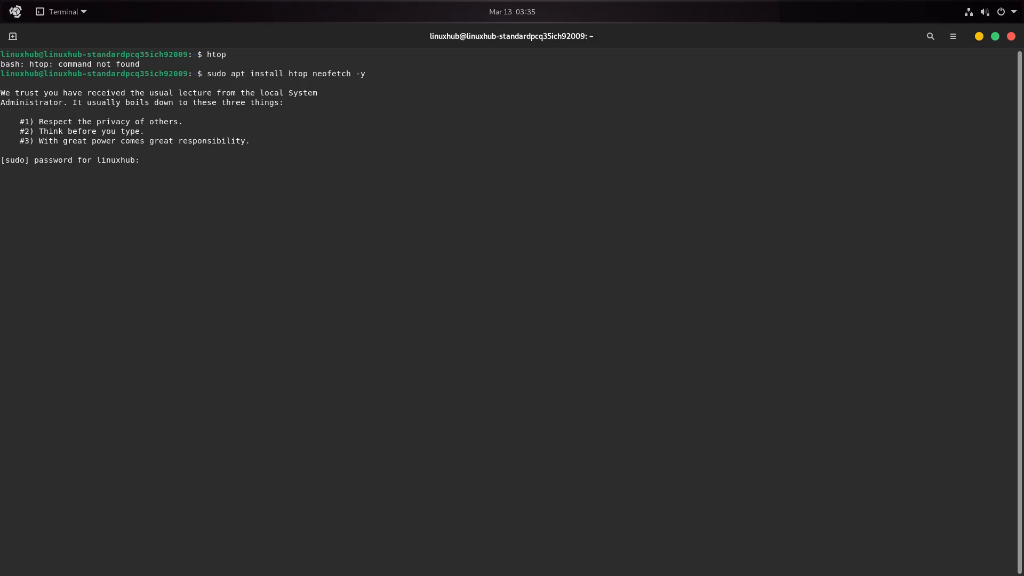
Submit the sudo password so 'apt install htop neofetch -y' runs to completion.
{"action": "key", "text": "Return"}
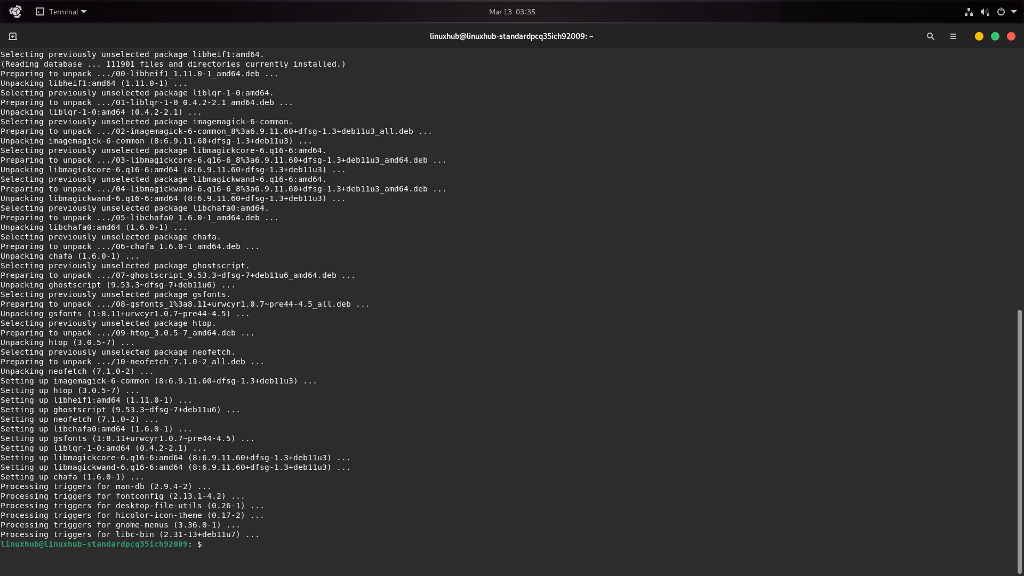
Clear the terminal, run htop's process monitor, then attempt to close the window.
{"action": "type", "text": "cl"}
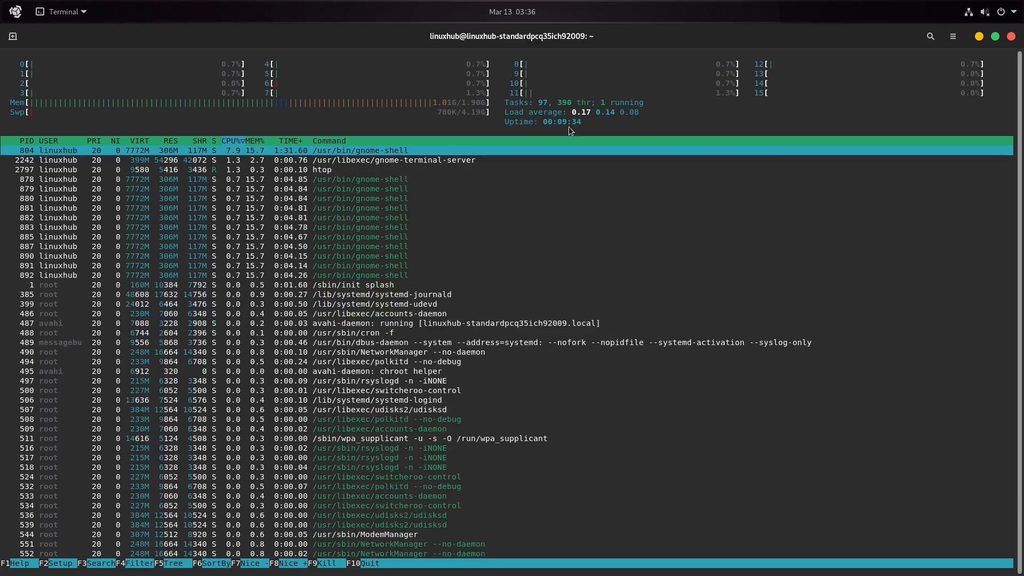
{"action": "mouse_move", "coordinate": [568, 364]}
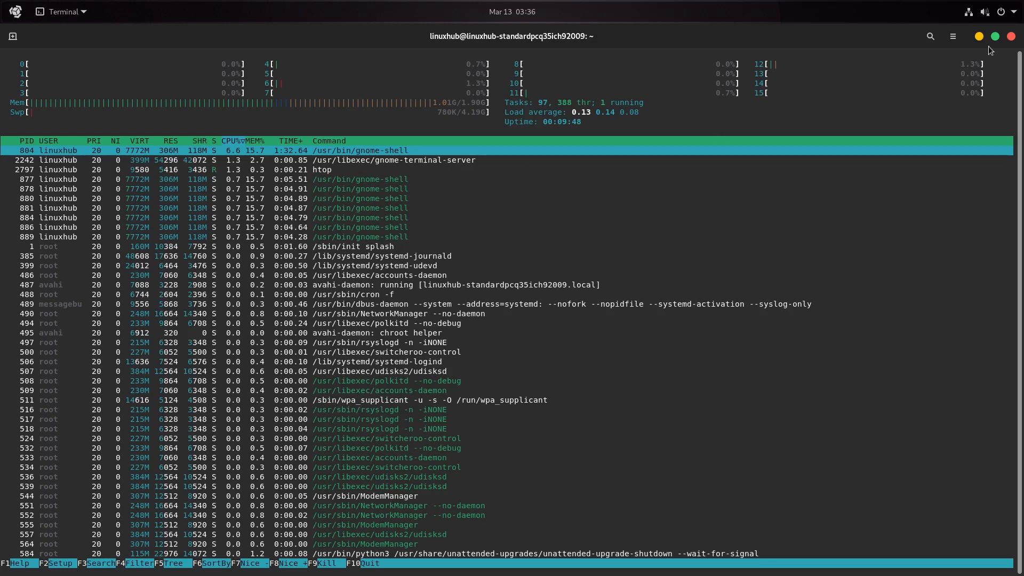
{"action": "left_click", "coordinate": [1011, 36]}
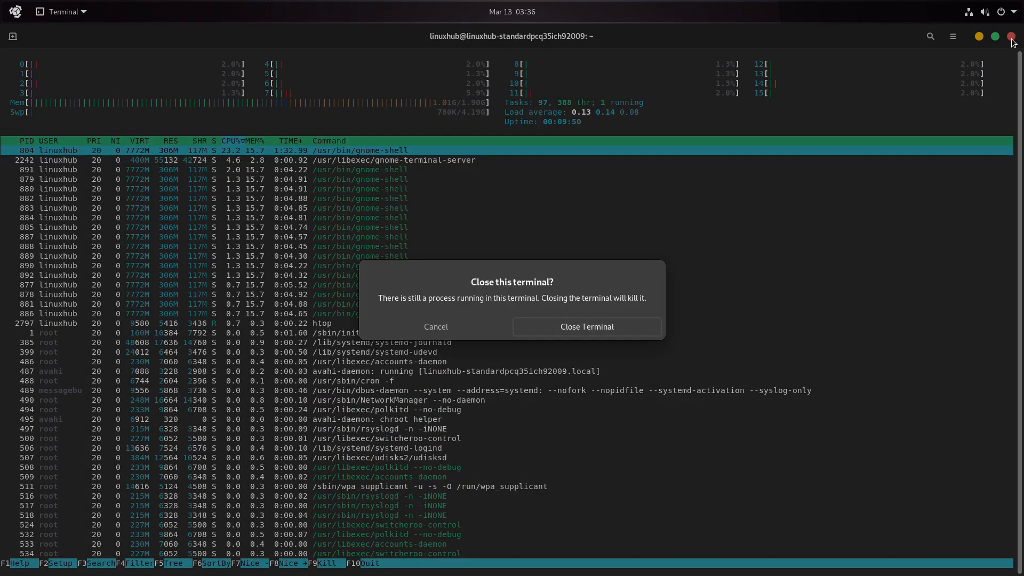
Cancel the close dialog so the terminal stays open for quitting htop and running neofetch.
{"action": "left_click", "coordinate": [435, 326]}
{"action": "type", "text": "neofetch"}
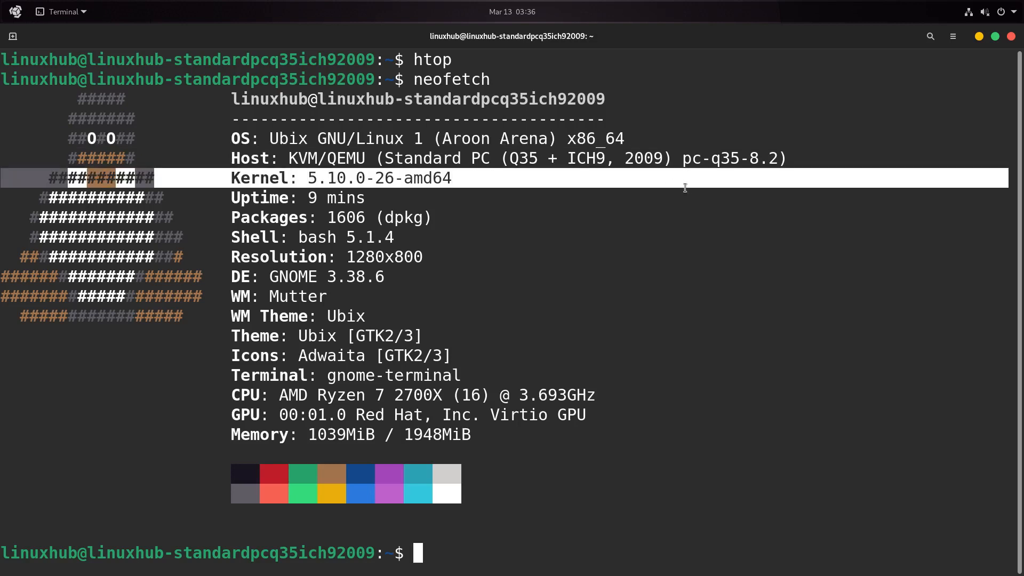
{"action": "mouse_move", "coordinate": [314, 274]}
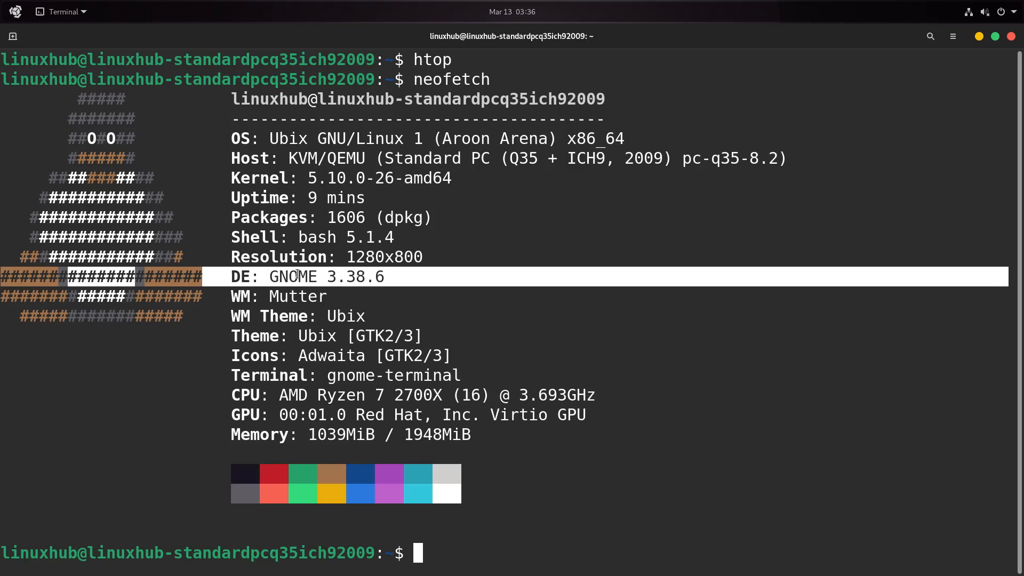
{"action": "mouse_move", "coordinate": [437, 274]}
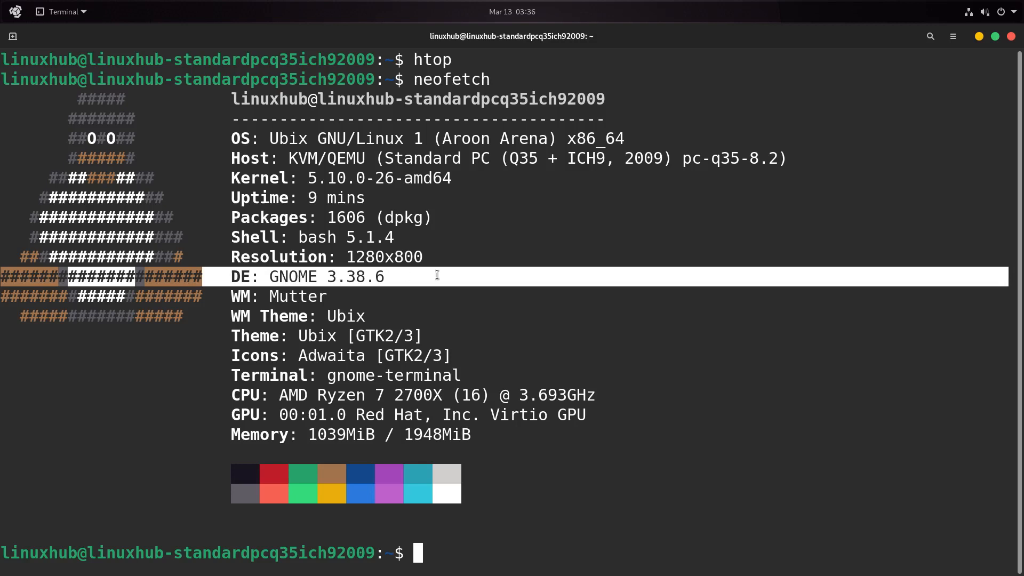
{"action": "mouse_move", "coordinate": [397, 353]}
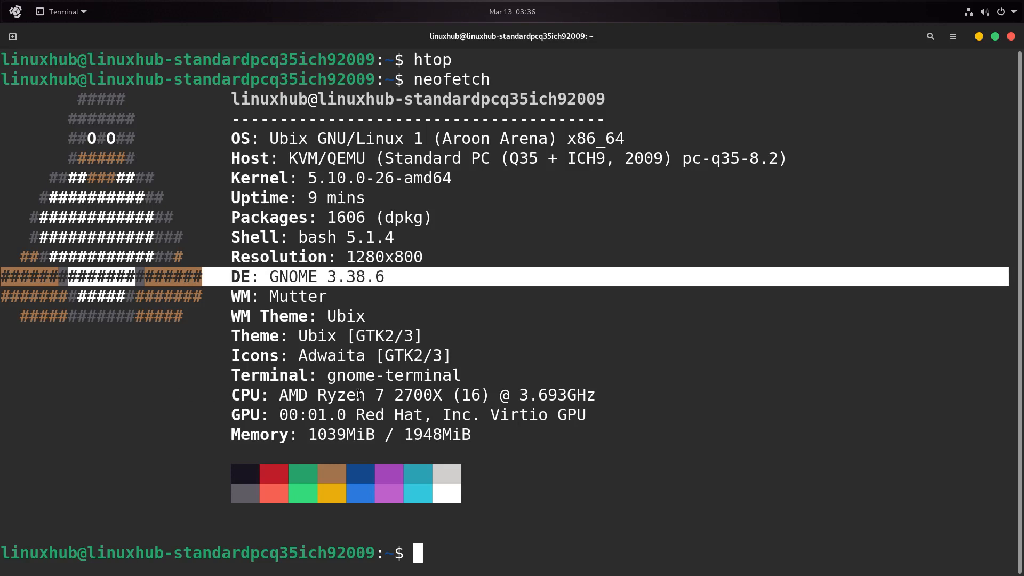
{"action": "mouse_move", "coordinate": [535, 443]}
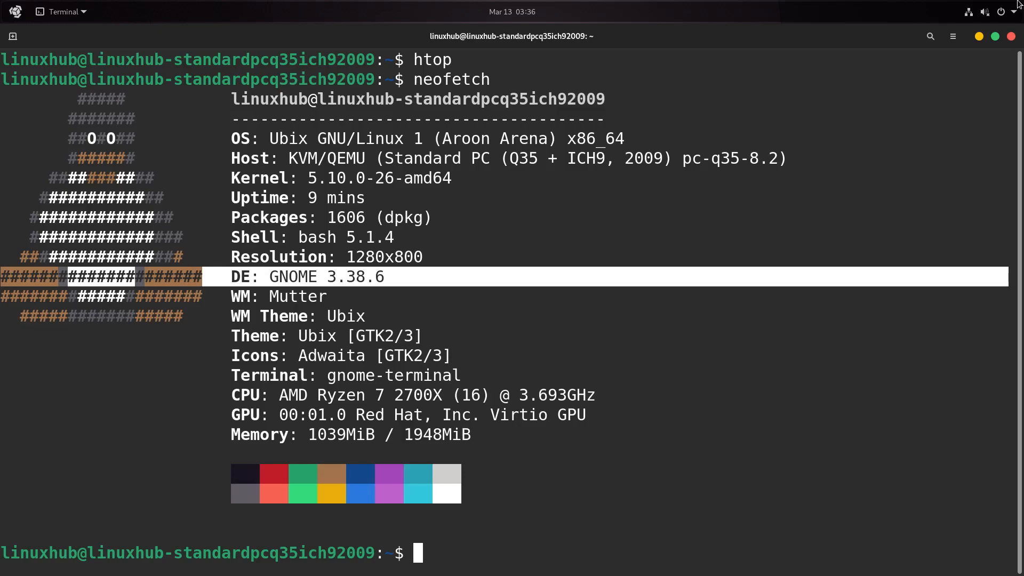
{"action": "left_click", "coordinate": [1011, 36]}
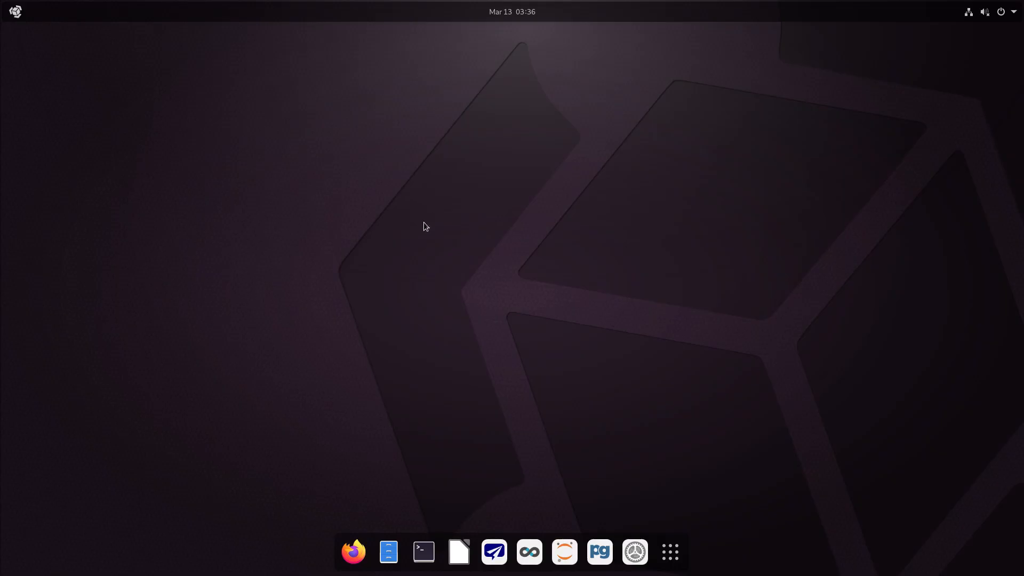
{"action": "mouse_move", "coordinate": [406, 363]}
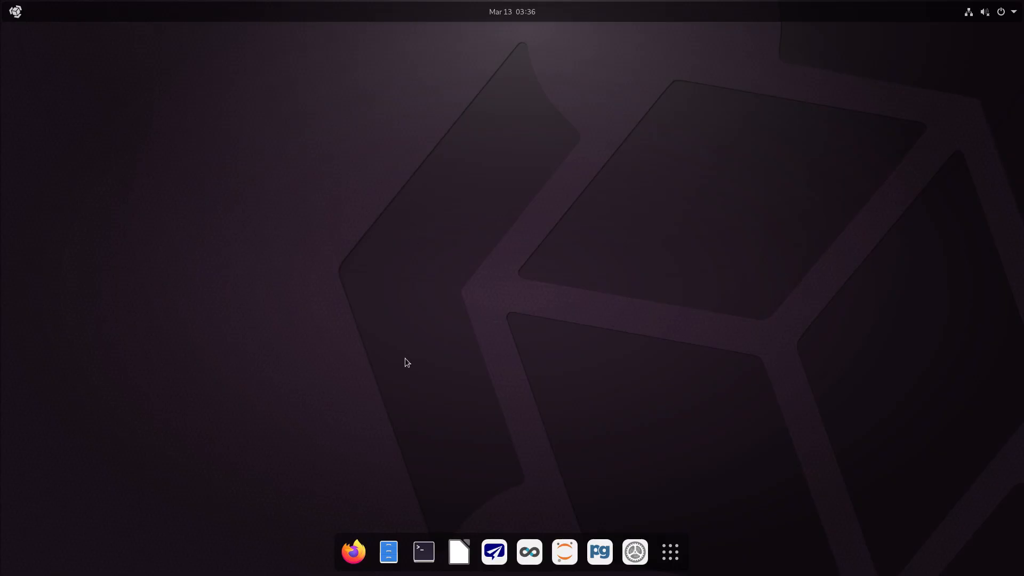
{"action": "mouse_move", "coordinate": [458, 334]}
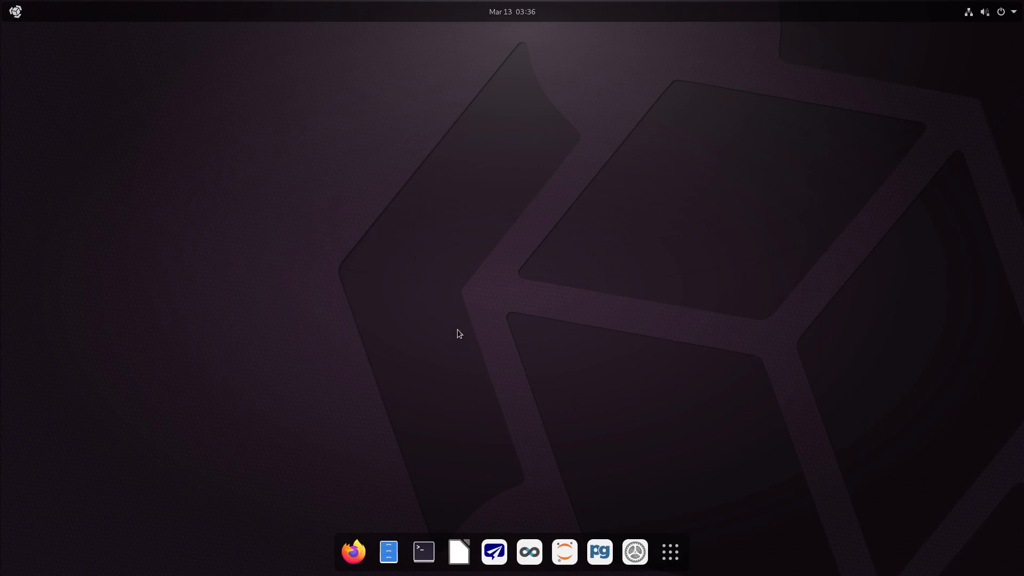
{"action": "mouse_move", "coordinate": [440, 334]}
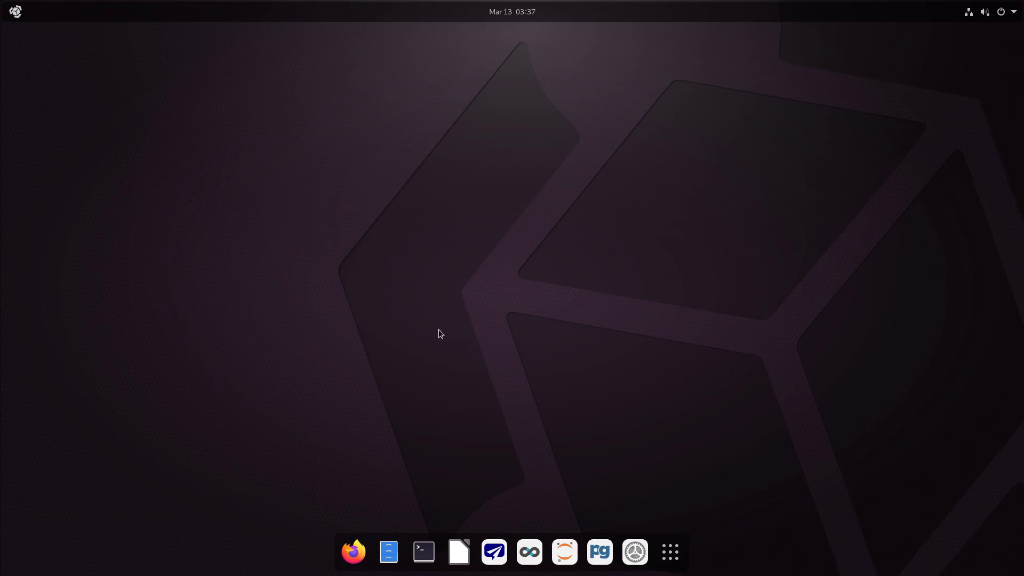
{"action": "mouse_move", "coordinate": [430, 336]}
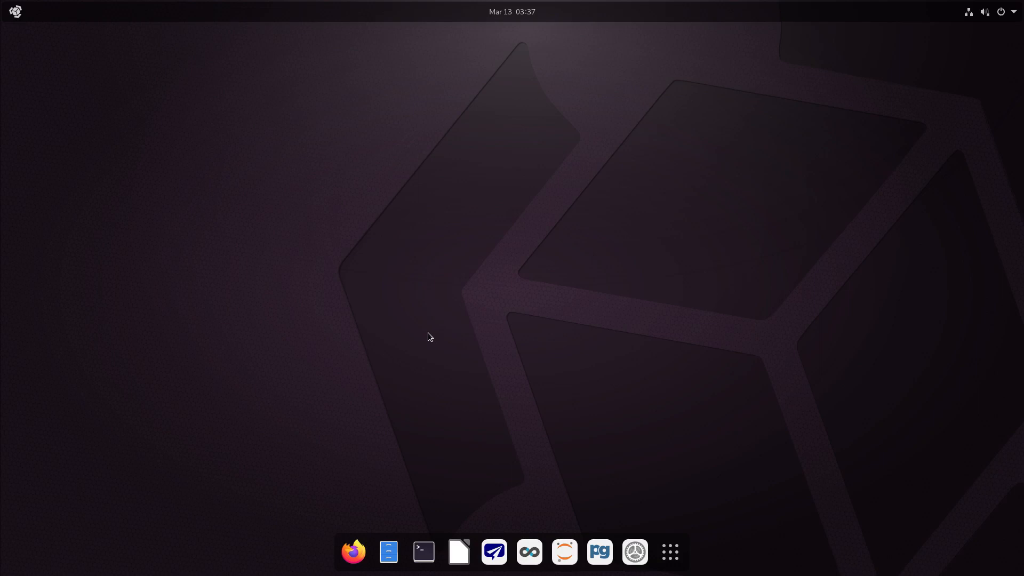
{"action": "mouse_move", "coordinate": [414, 340]}
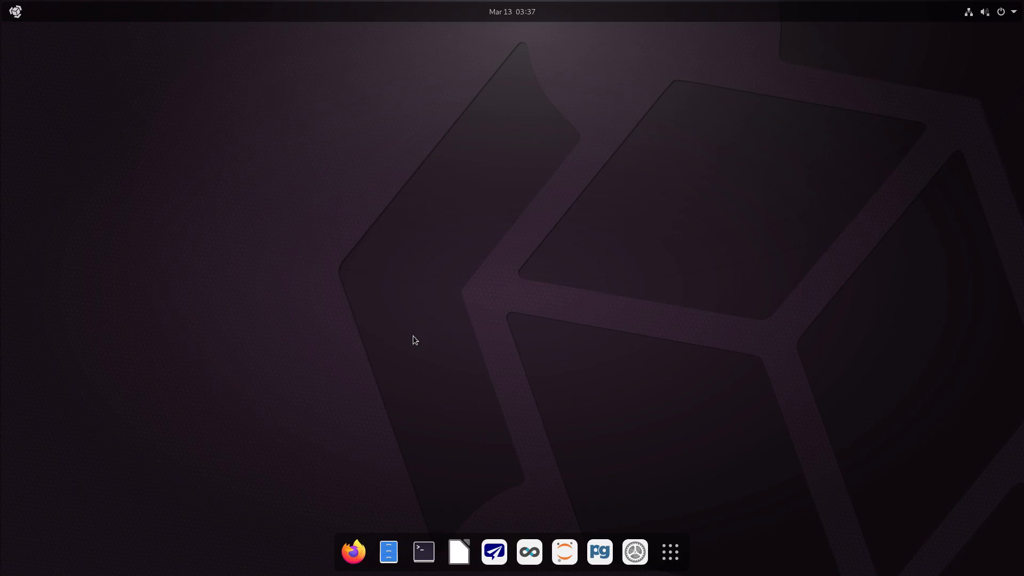
{"action": "mouse_move", "coordinate": [585, 320]}
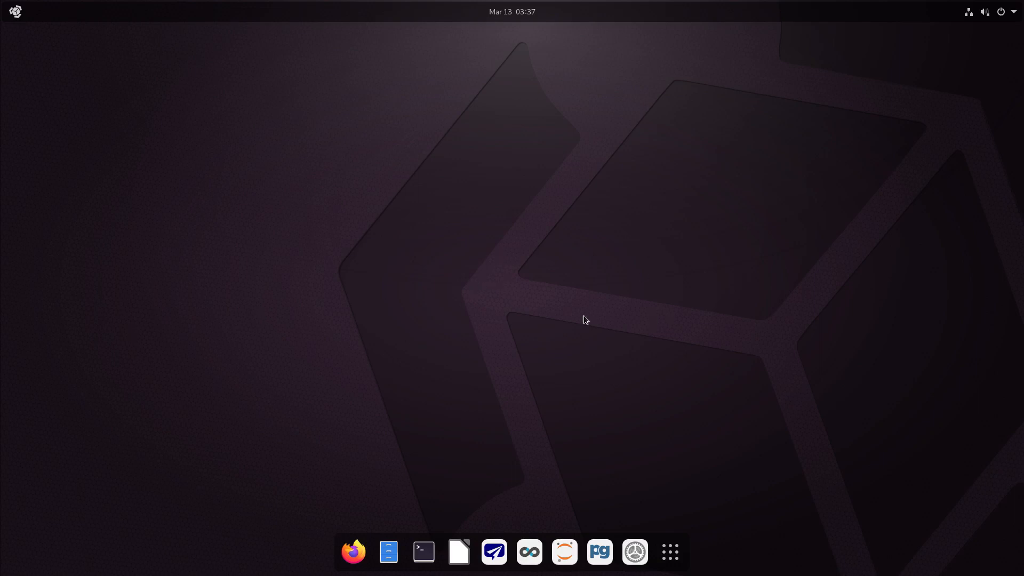
{"action": "mouse_move", "coordinate": [510, 319]}
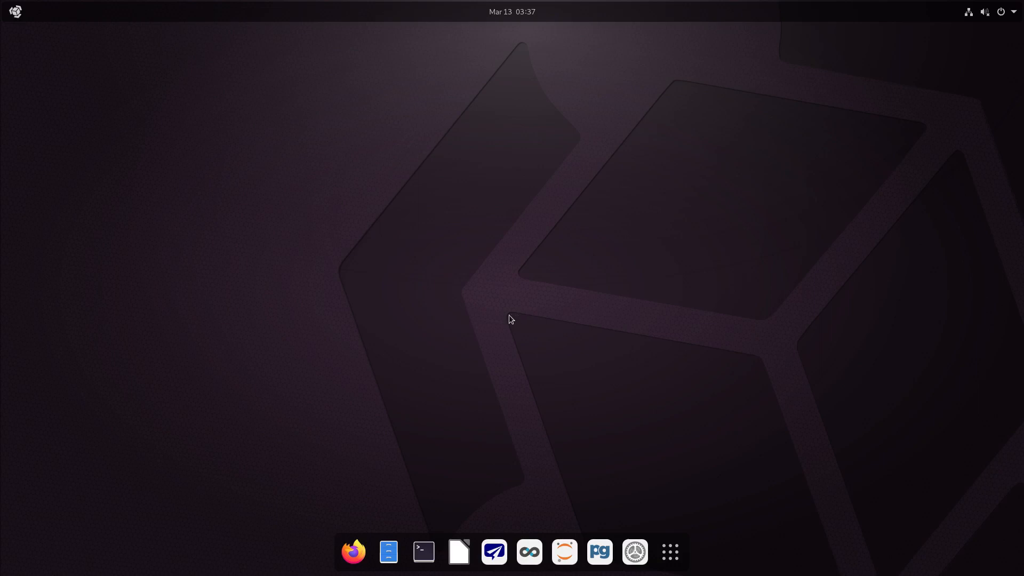
{"action": "mouse_move", "coordinate": [343, 452]}
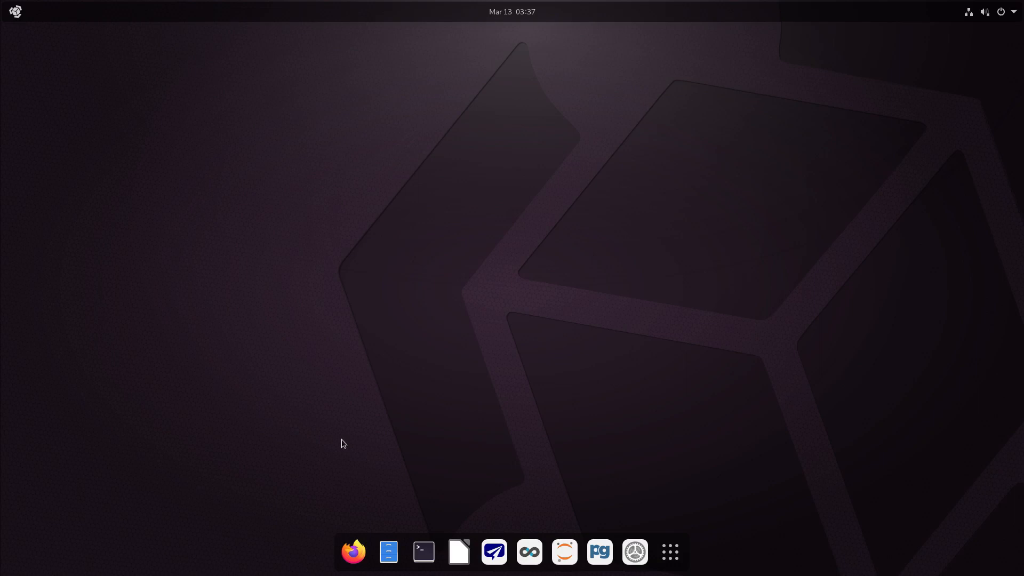
{"action": "mouse_move", "coordinate": [235, 403]}
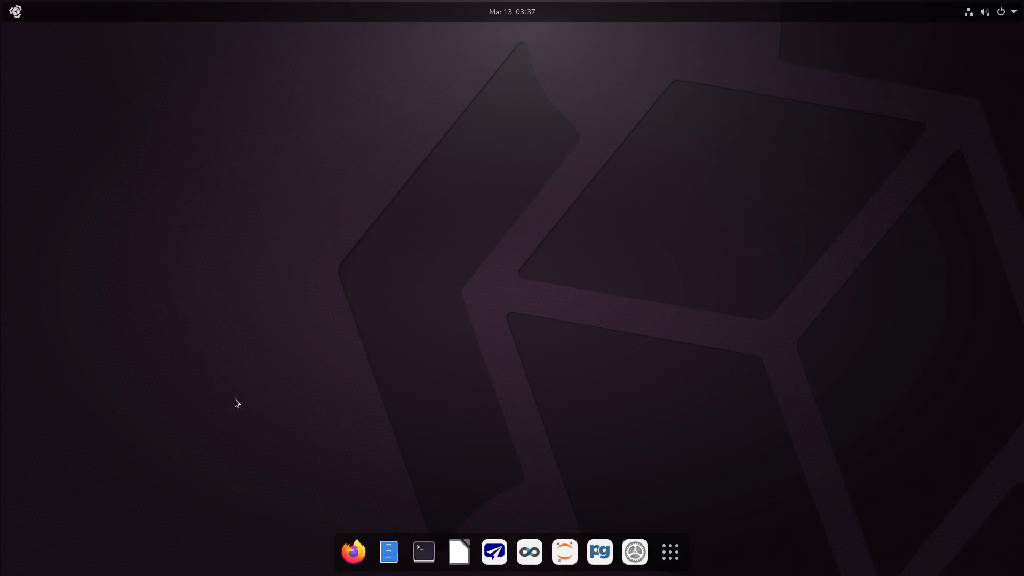
{"action": "mouse_move", "coordinate": [322, 386]}
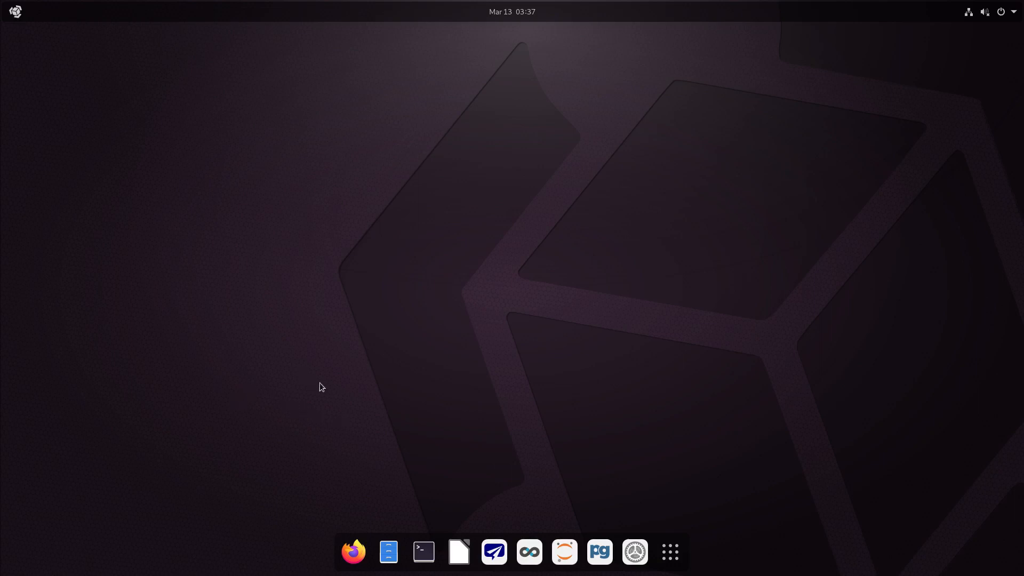
{"action": "mouse_move", "coordinate": [284, 415]}
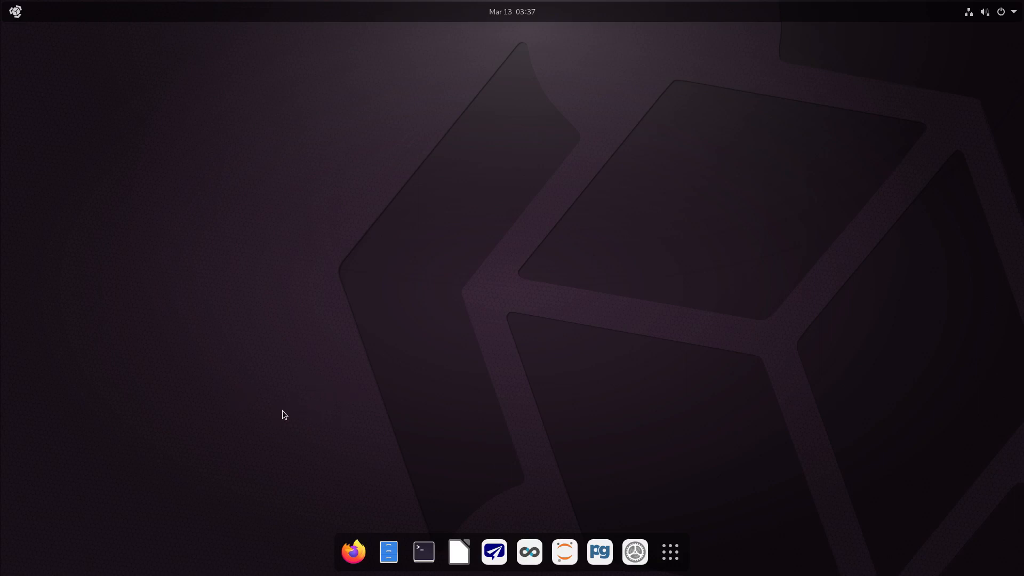
{"action": "mouse_move", "coordinate": [801, 345]}
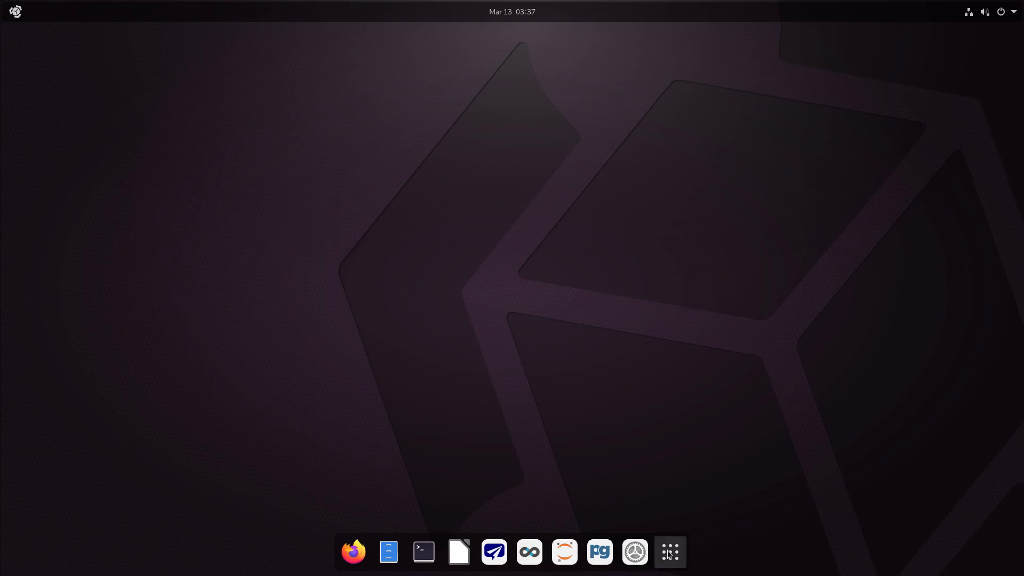
Show all installed applications and open the System Tools folder.
{"action": "left_click", "coordinate": [670, 551]}
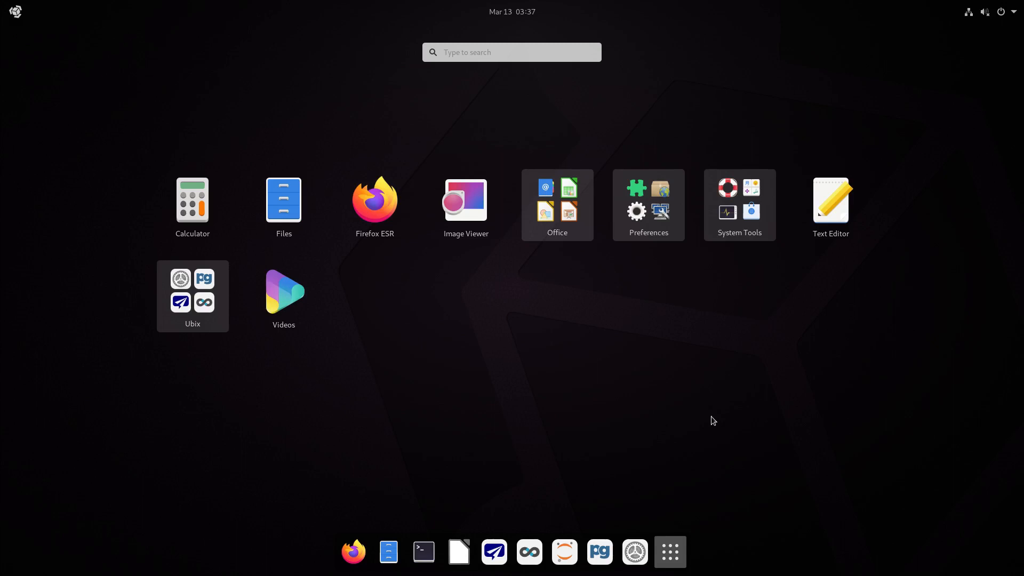
{"action": "mouse_move", "coordinate": [738, 208]}
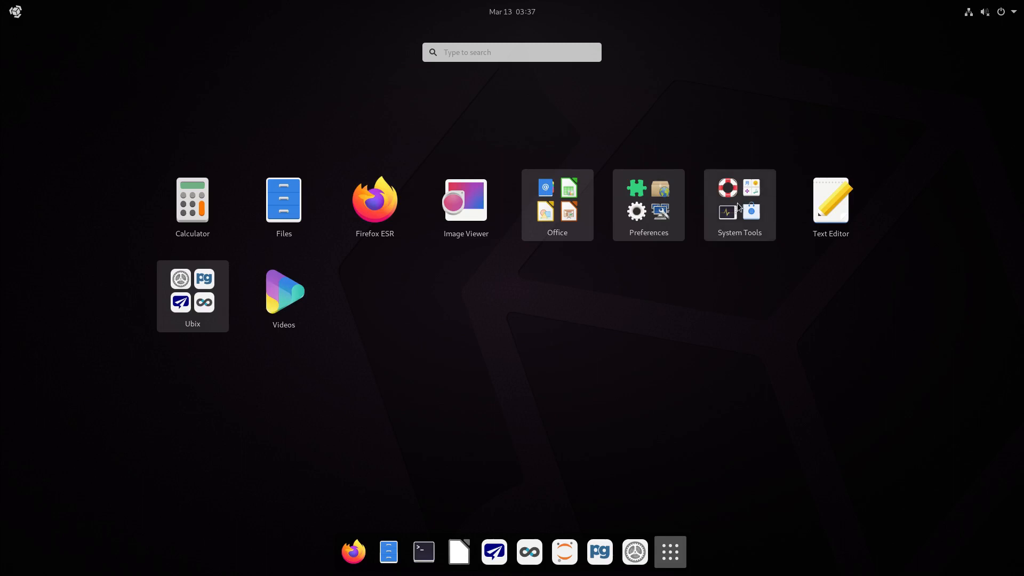
{"action": "left_click", "coordinate": [738, 199]}
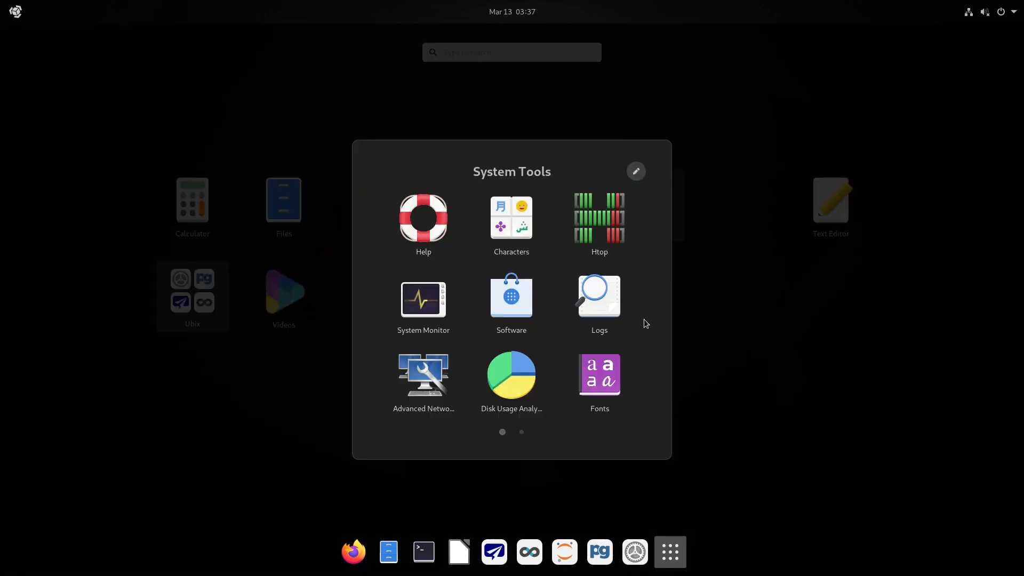
{"action": "mouse_move", "coordinate": [511, 379]}
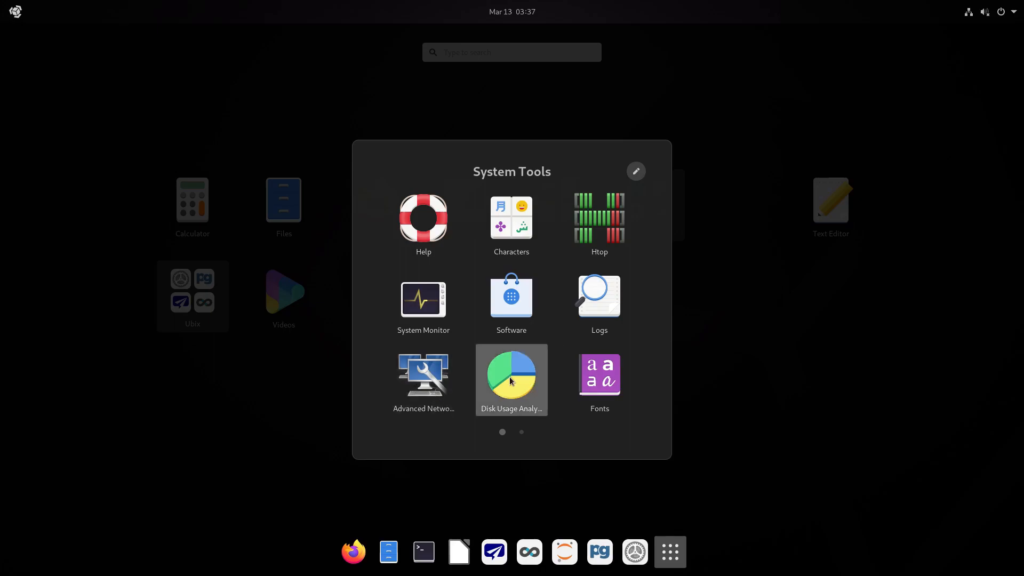
Launch Disk Usage Analyzer and scan the home folder's disk usage.
{"action": "left_click", "coordinate": [511, 379]}
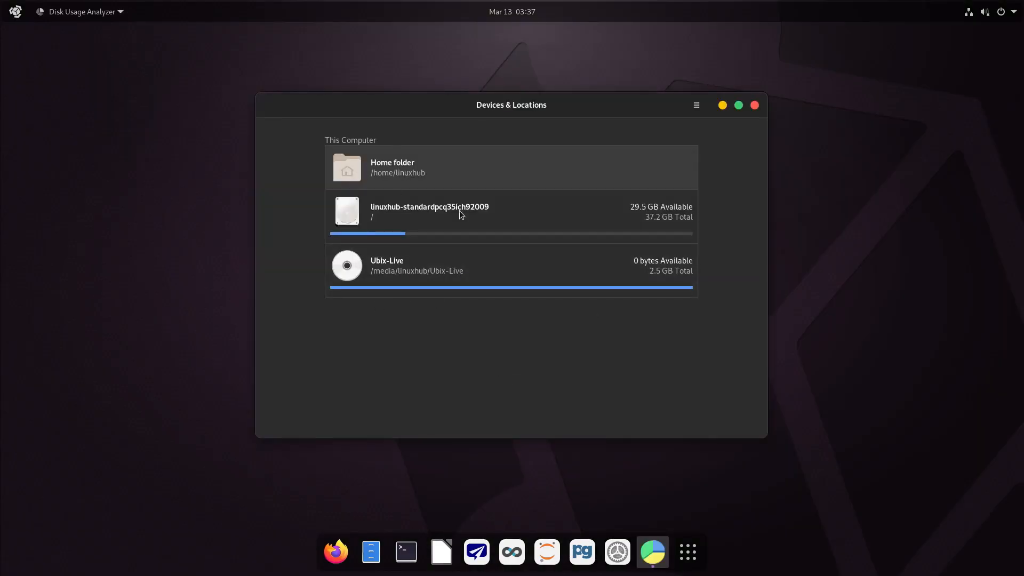
{"action": "mouse_move", "coordinate": [555, 178]}
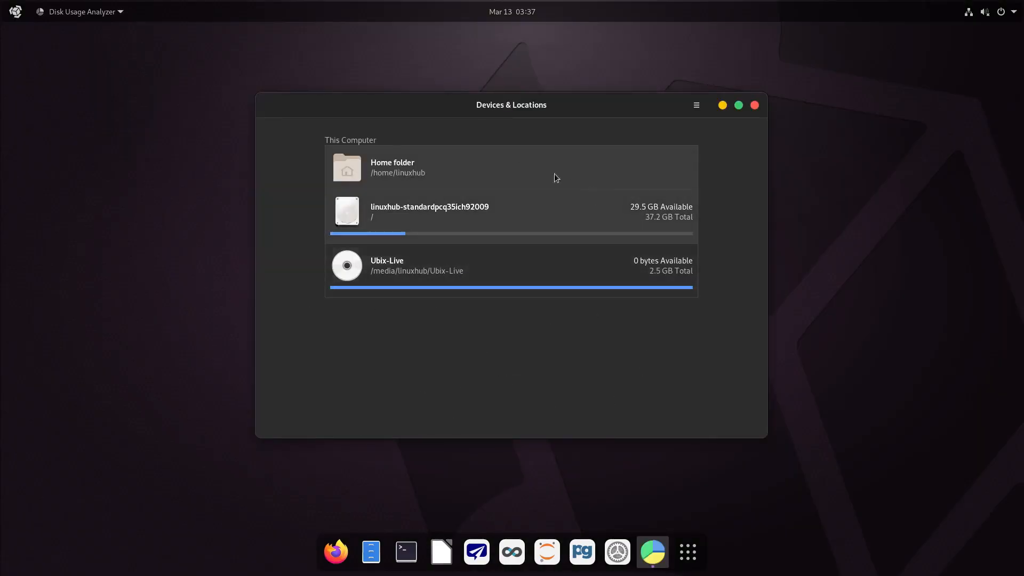
{"action": "left_click", "coordinate": [391, 168]}
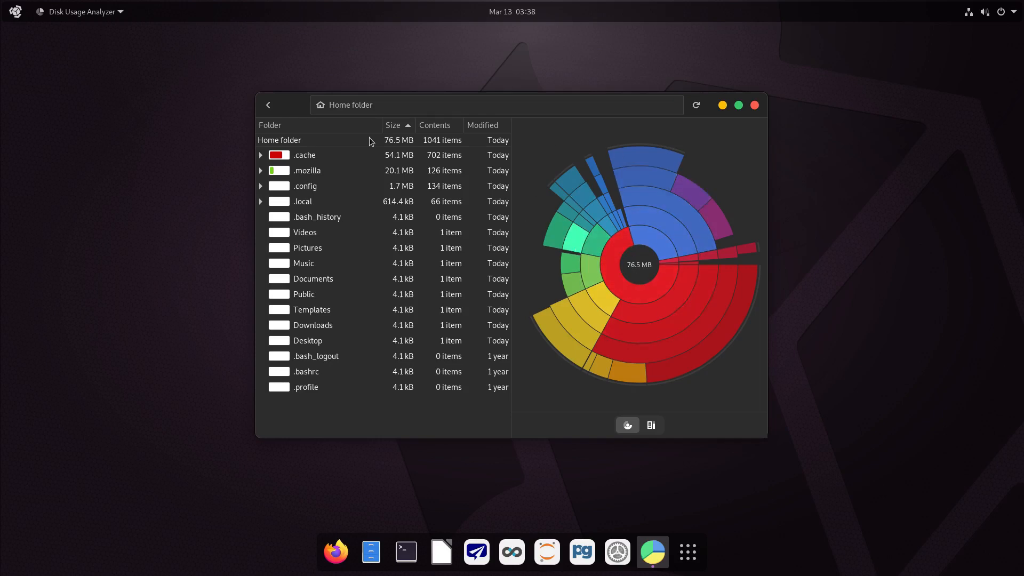
{"action": "left_click", "coordinate": [268, 105]}
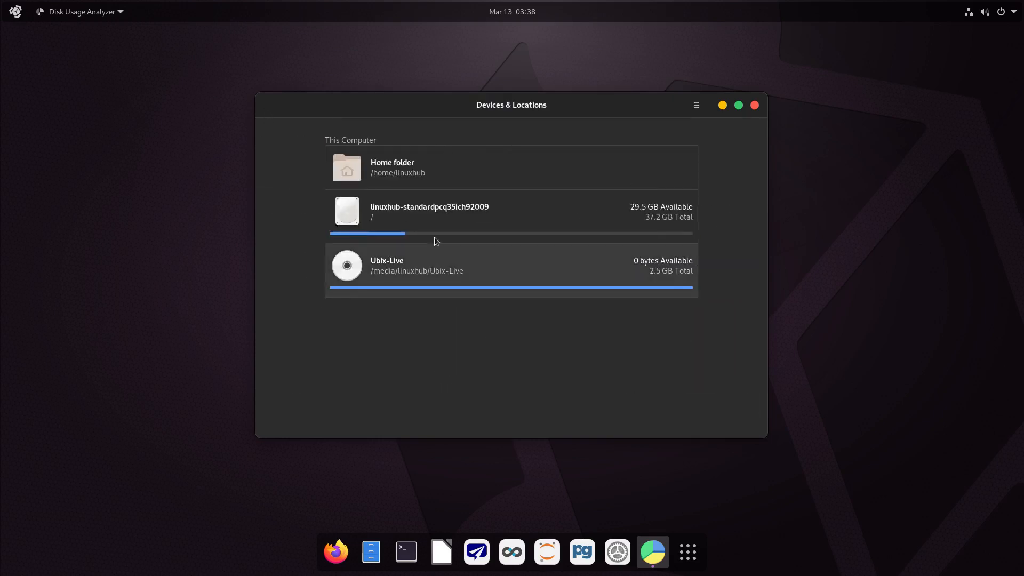
Scan the main system drive, then return to the devices list for the Ubix-Live disc.
{"action": "left_click", "coordinate": [429, 211]}
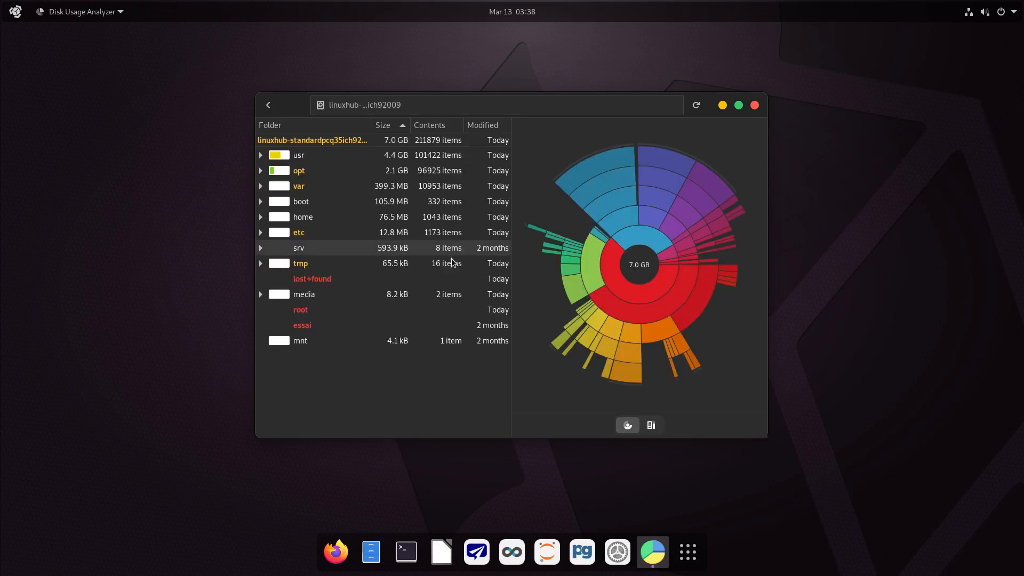
{"action": "mouse_move", "coordinate": [640, 270]}
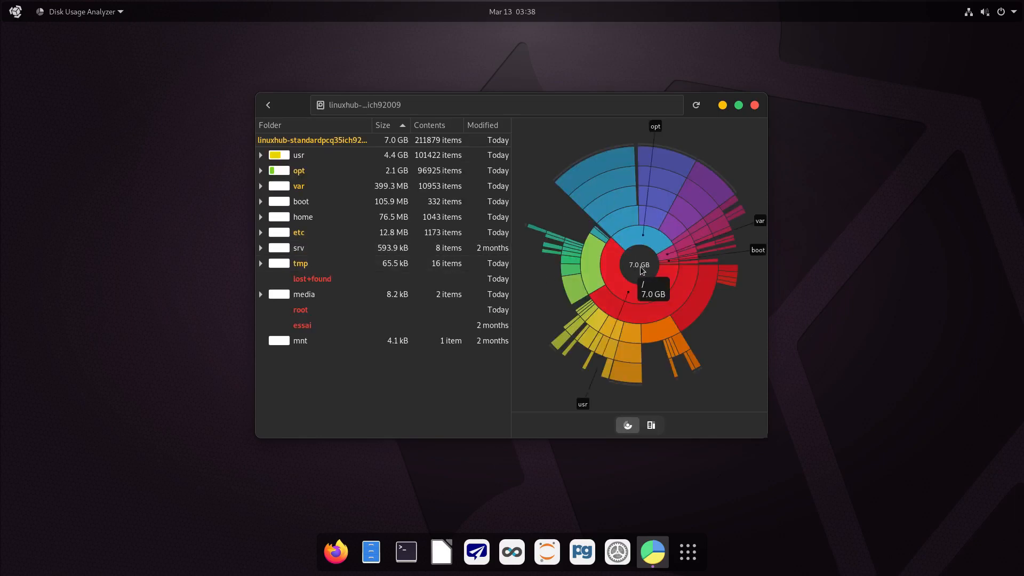
{"action": "left_click", "coordinate": [267, 105]}
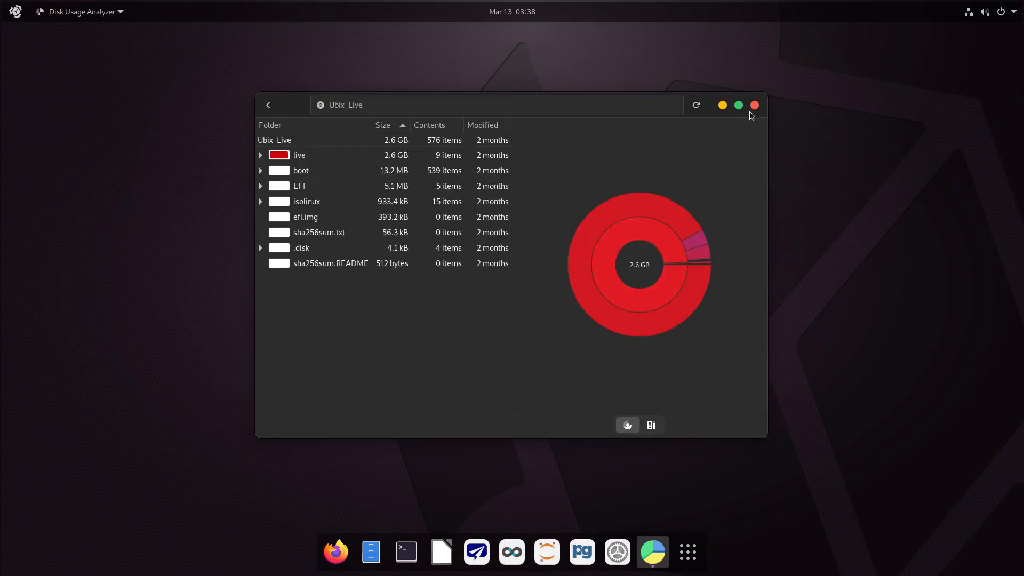
Close Disk Usage Analyzer and launch Settings from the dock.
{"action": "left_click", "coordinate": [755, 104]}
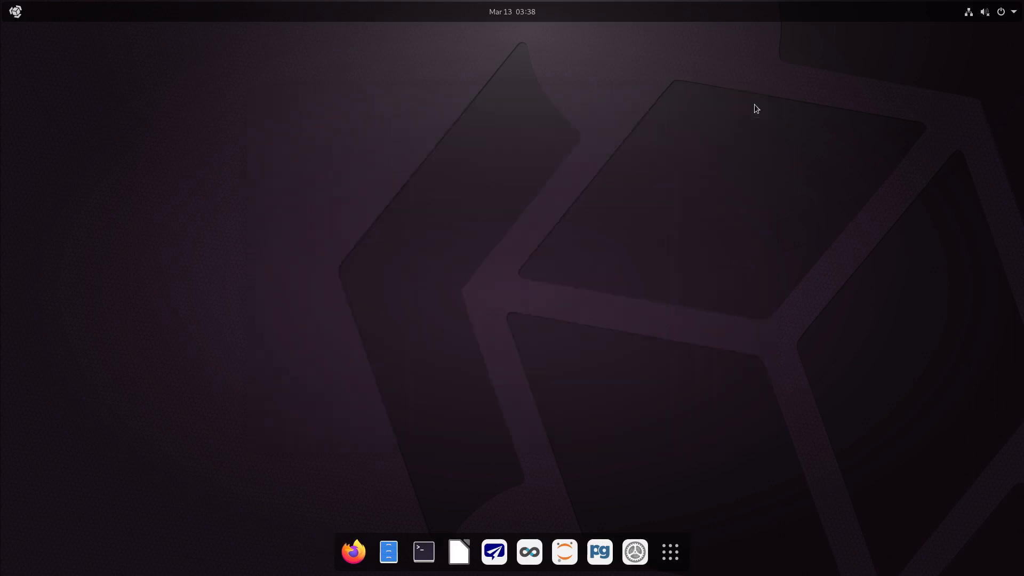
{"action": "mouse_move", "coordinate": [338, 275]}
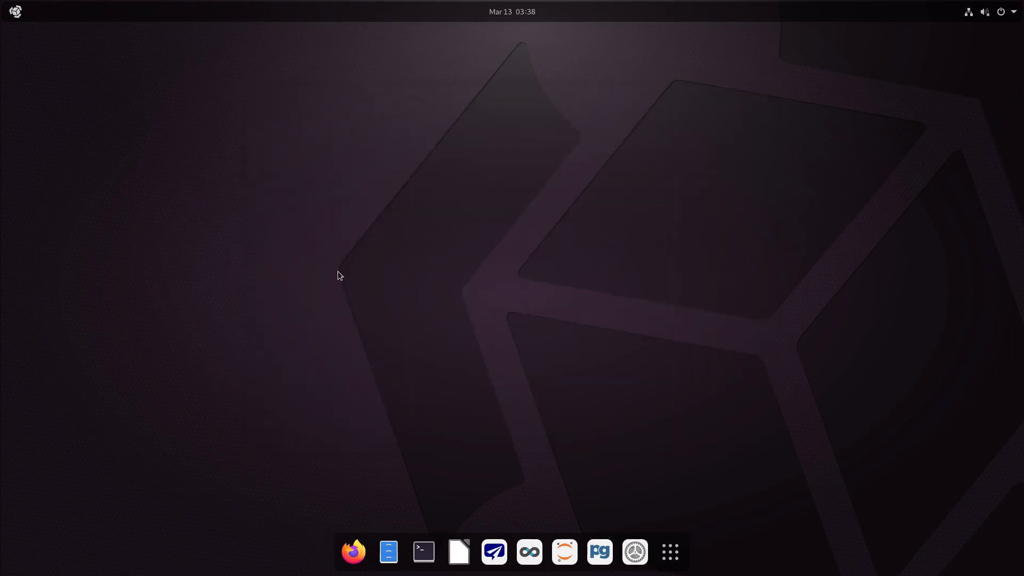
{"action": "mouse_move", "coordinate": [442, 289]}
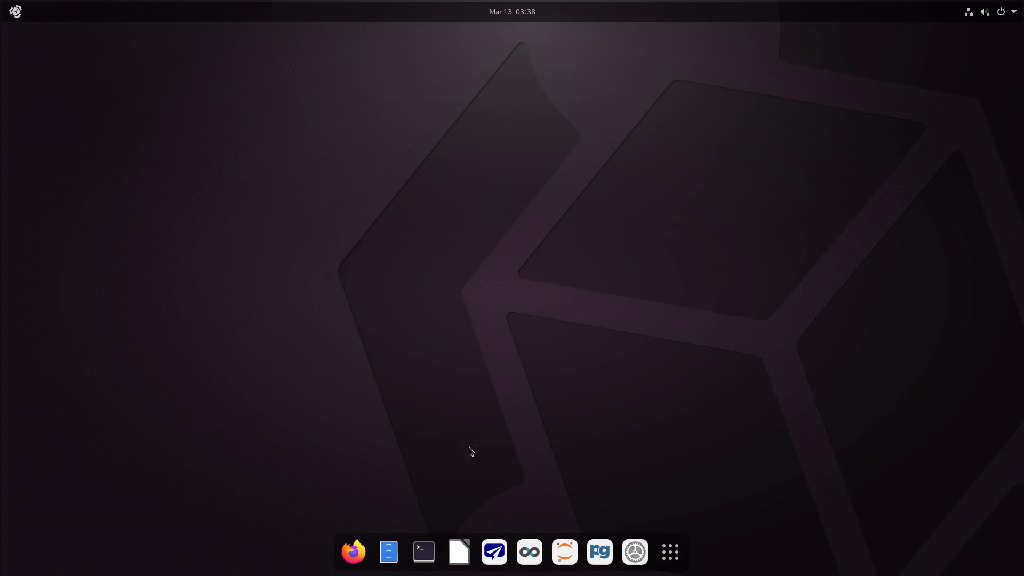
{"action": "mouse_move", "coordinate": [669, 552]}
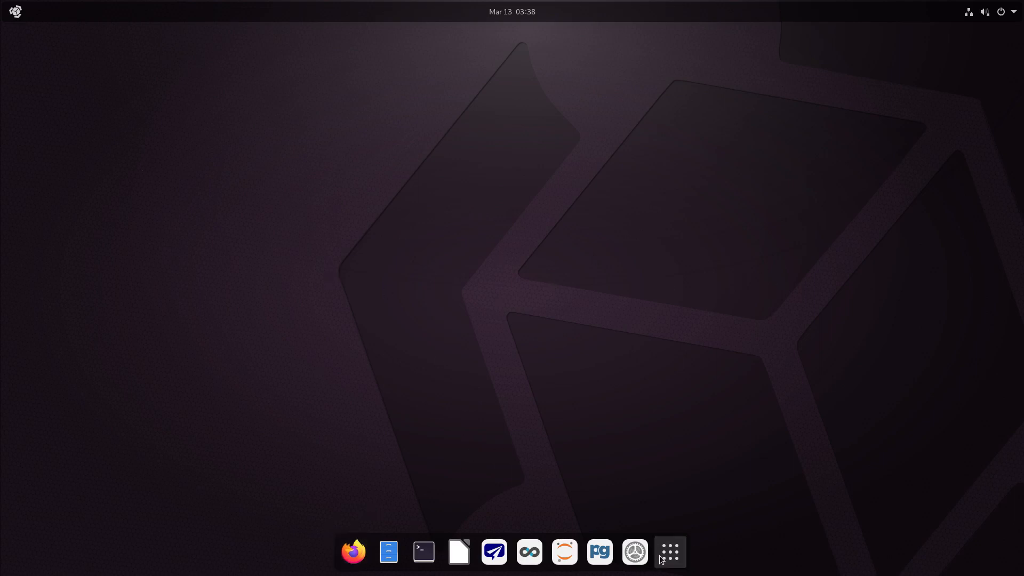
{"action": "left_click", "coordinate": [668, 552]}
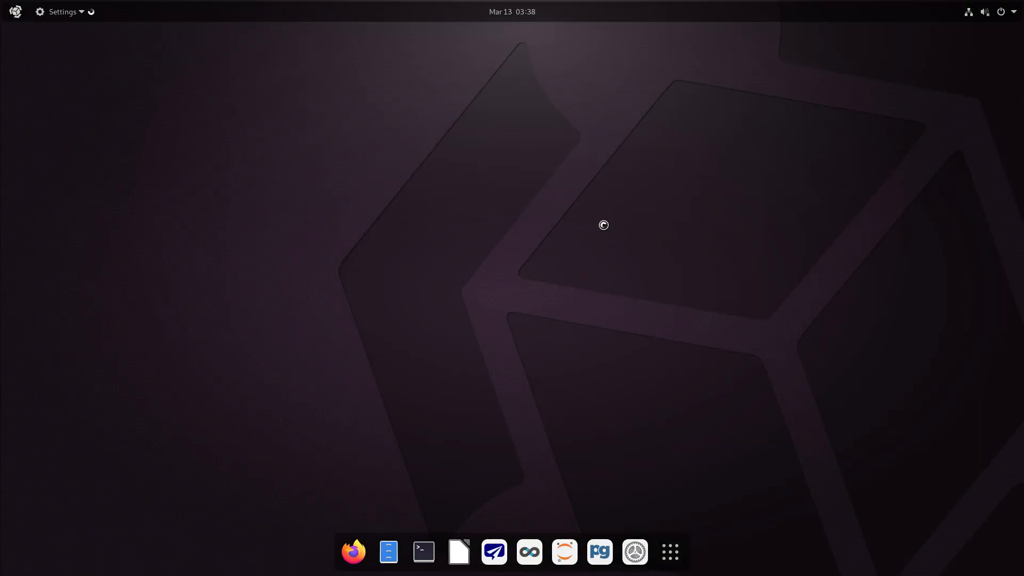
Scroll the Settings sidebar past Displays and open the About page with hardware and OS details.
{"action": "left_click", "coordinate": [633, 551]}
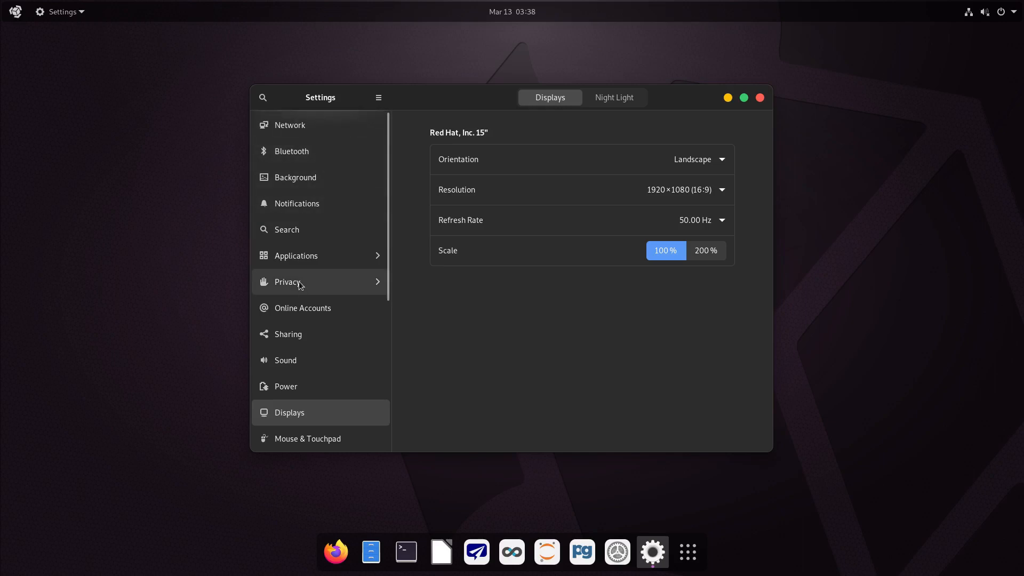
{"action": "scroll", "scroll_direction": "down", "scroll_amount": 3}
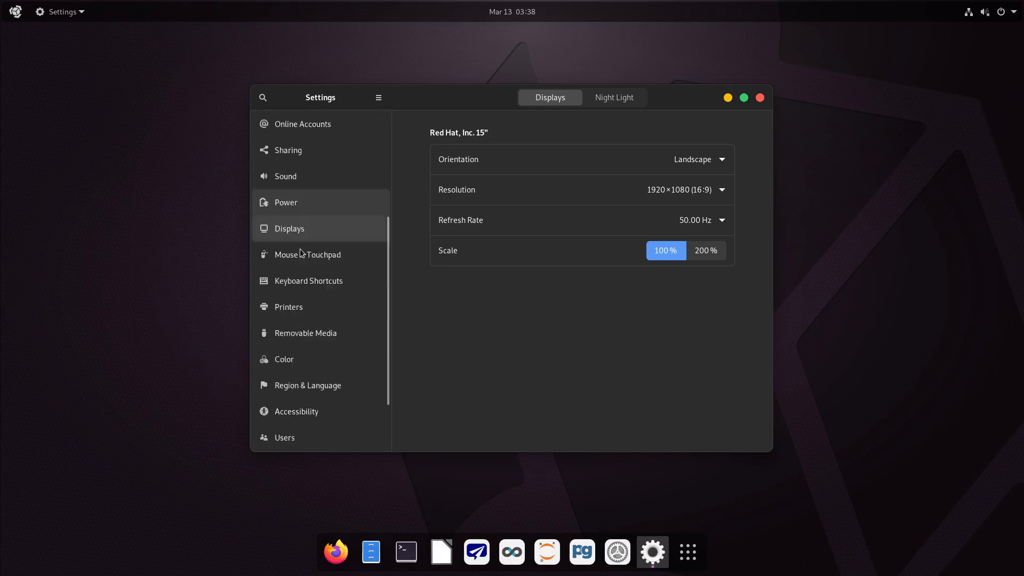
{"action": "left_click", "coordinate": [285, 438]}
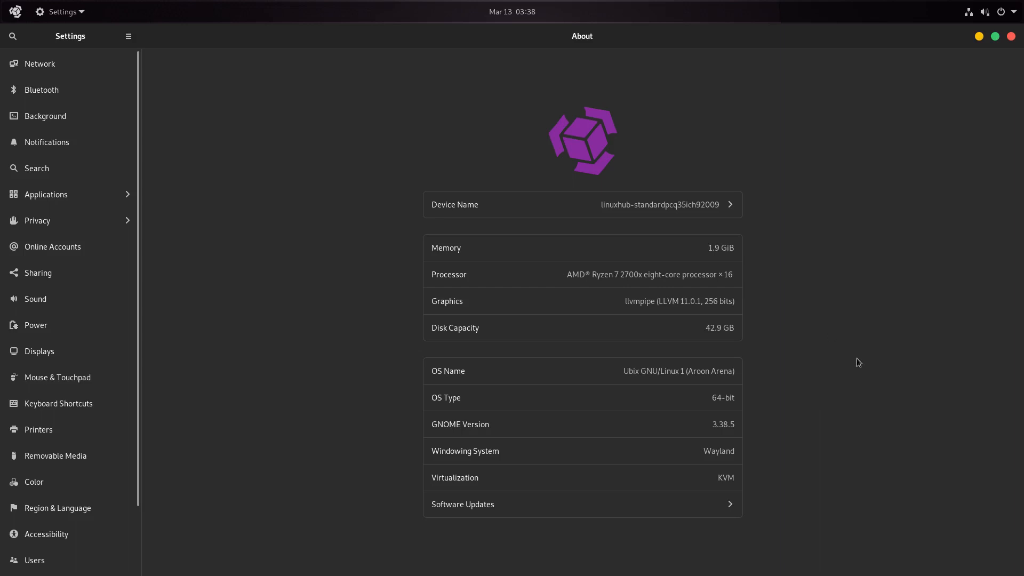
{"action": "mouse_move", "coordinate": [854, 358]}
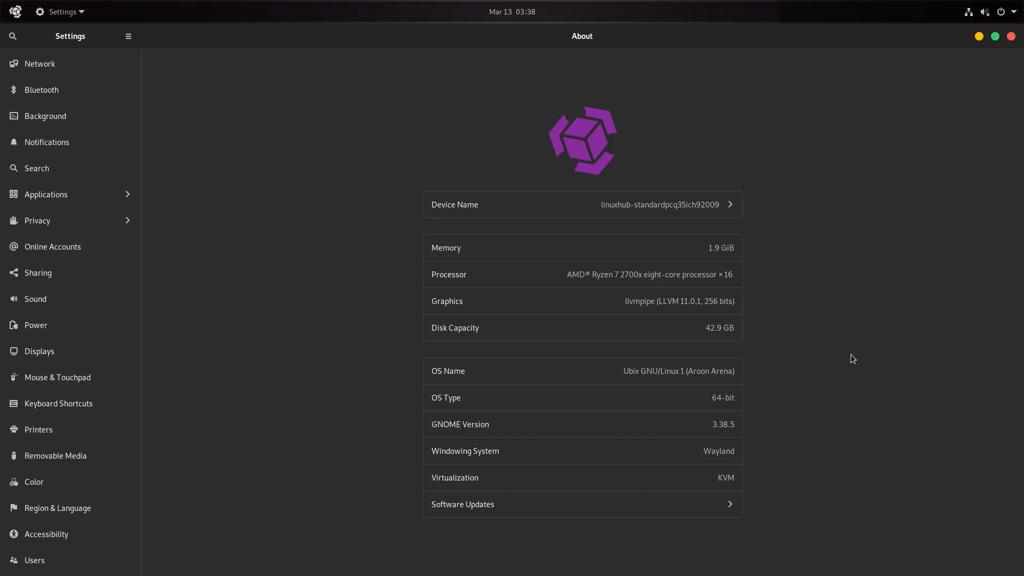
{"action": "mouse_move", "coordinate": [778, 408]}
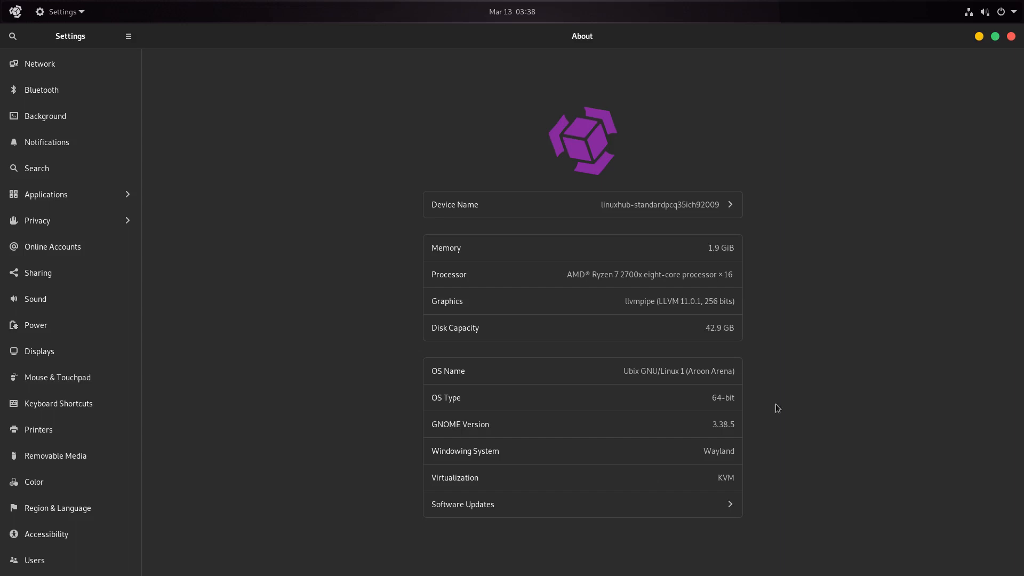
{"action": "mouse_move", "coordinate": [677, 439]}
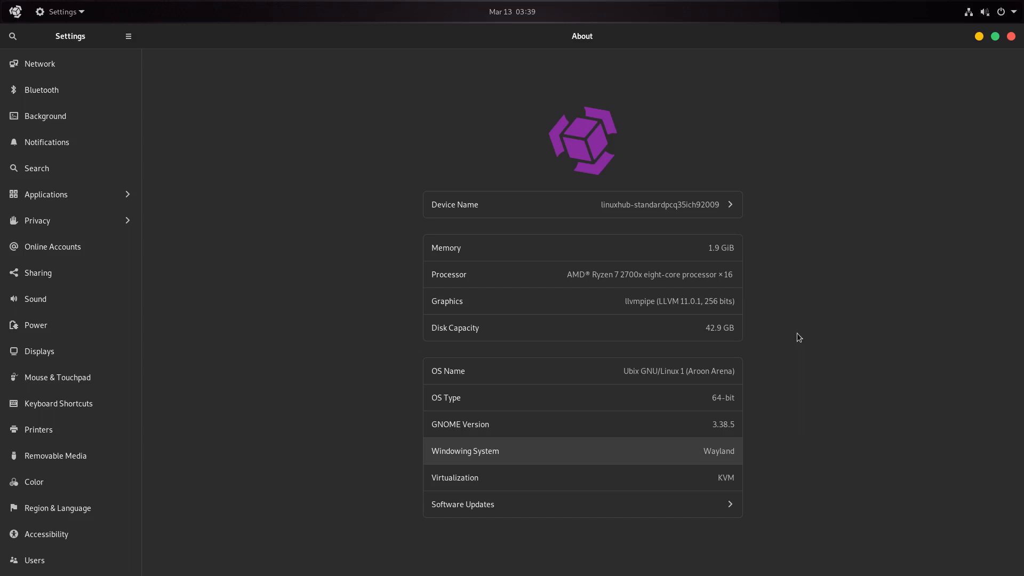
{"action": "mouse_move", "coordinate": [468, 239]}
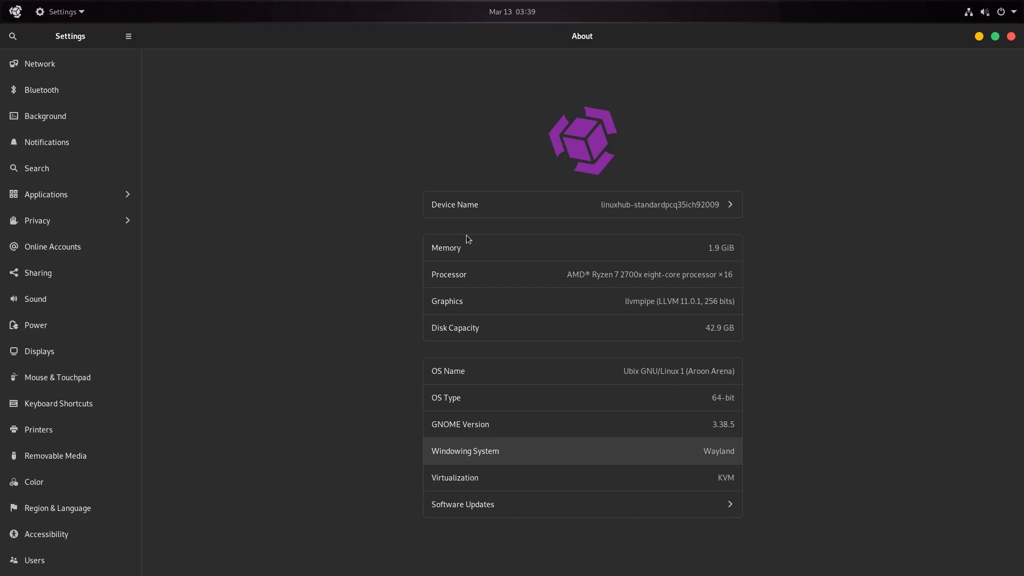
{"action": "mouse_move", "coordinate": [704, 374]}
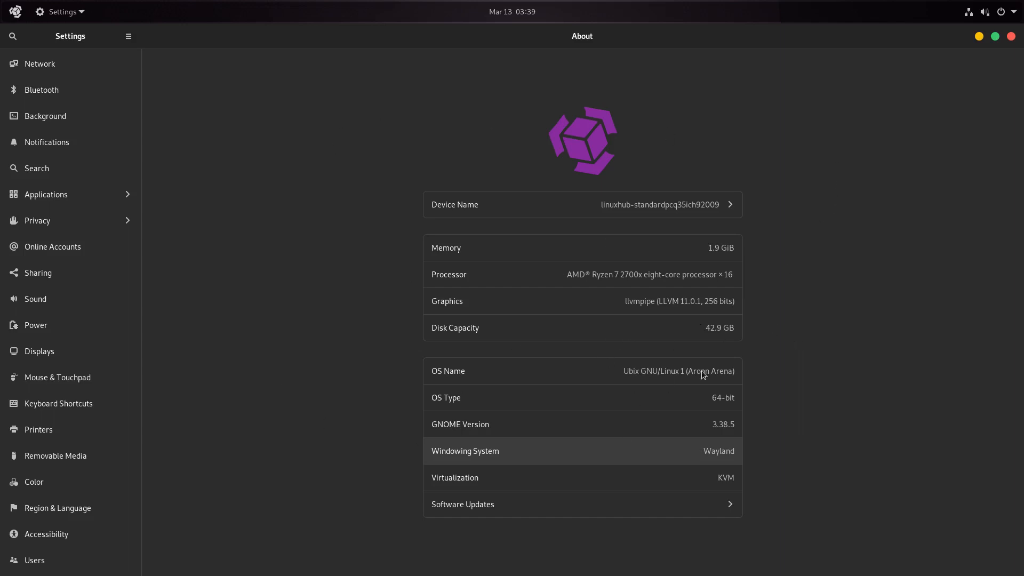
{"action": "mouse_move", "coordinate": [420, 482]}
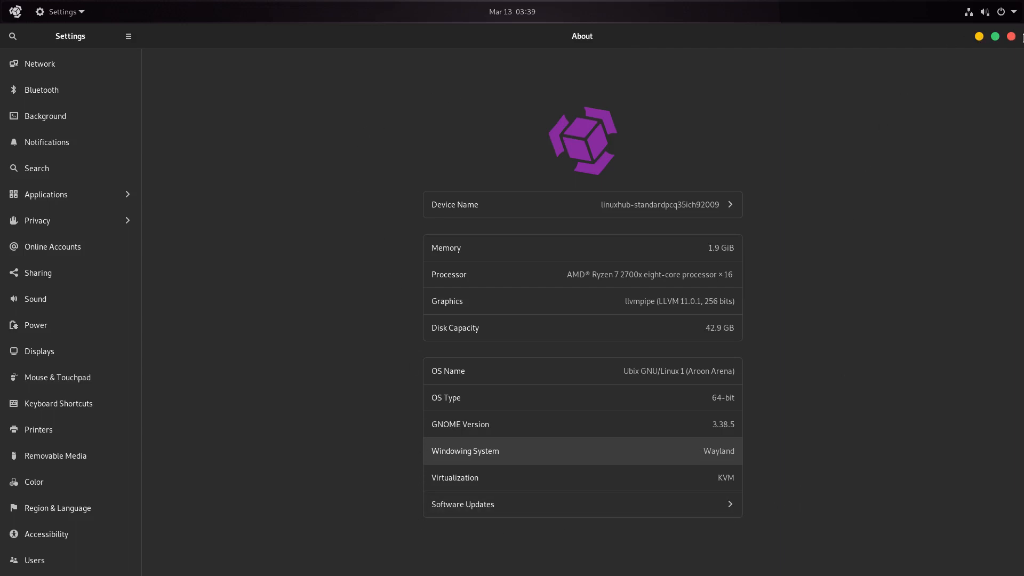
Close the Settings window, returning to the empty Ubix desktop.
{"action": "left_click", "coordinate": [1013, 36]}
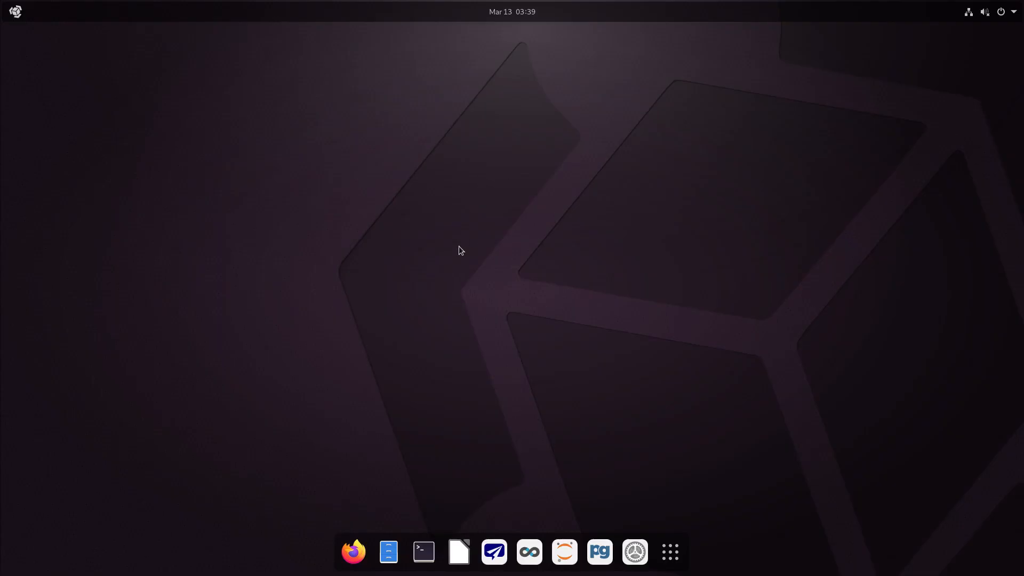
{"action": "mouse_move", "coordinate": [486, 354]}
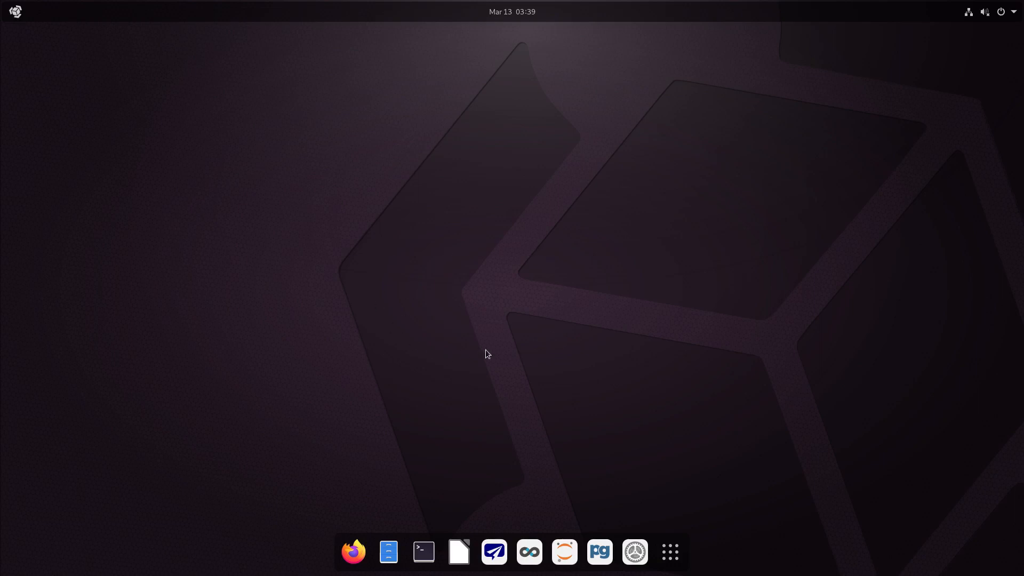
{"action": "mouse_move", "coordinate": [582, 313]}
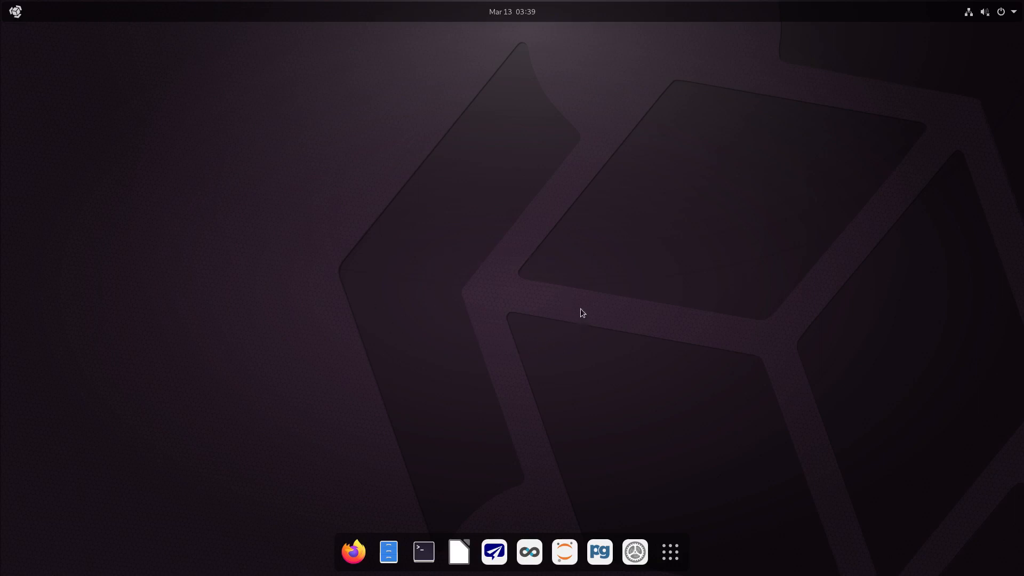
{"action": "mouse_move", "coordinate": [574, 247]}
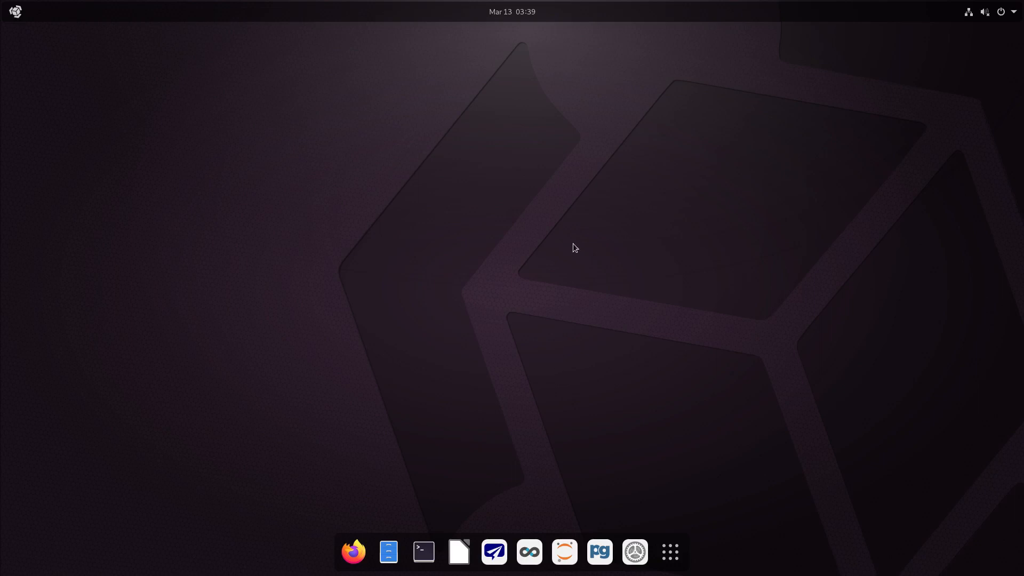
{"action": "mouse_move", "coordinate": [467, 379]}
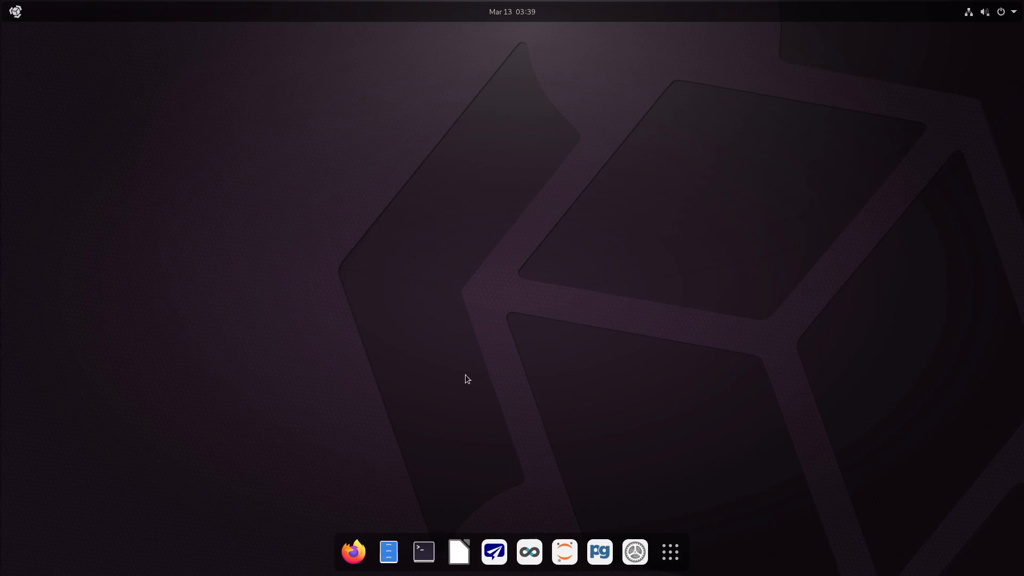
{"action": "mouse_move", "coordinate": [528, 234]}
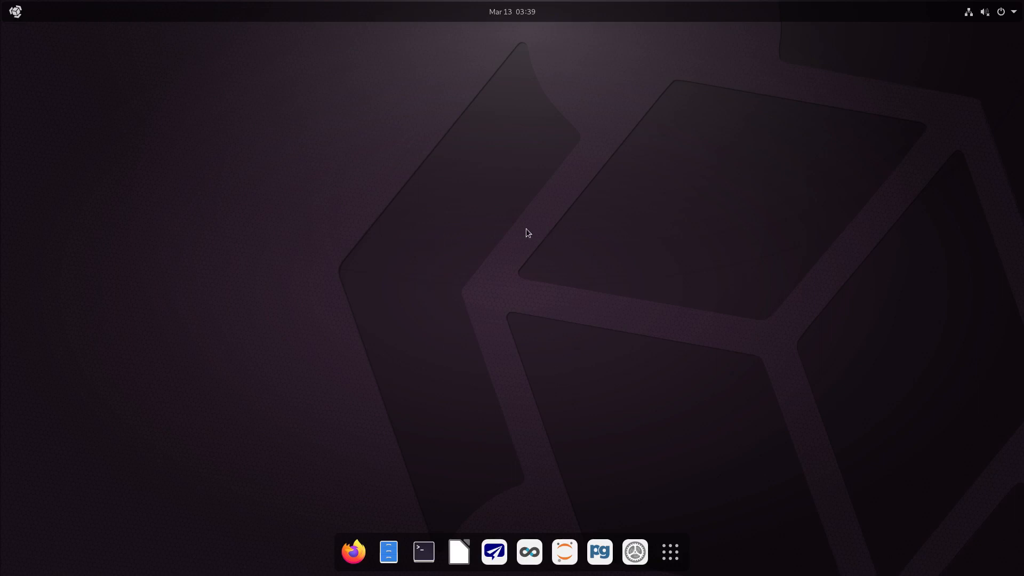
{"action": "mouse_move", "coordinate": [579, 278]}
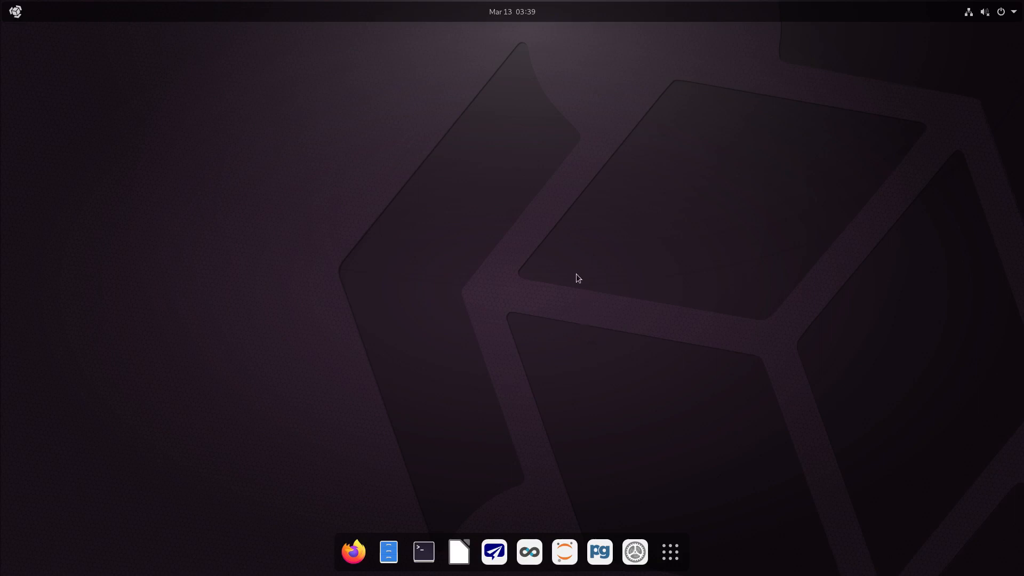
{"action": "mouse_move", "coordinate": [469, 393]}
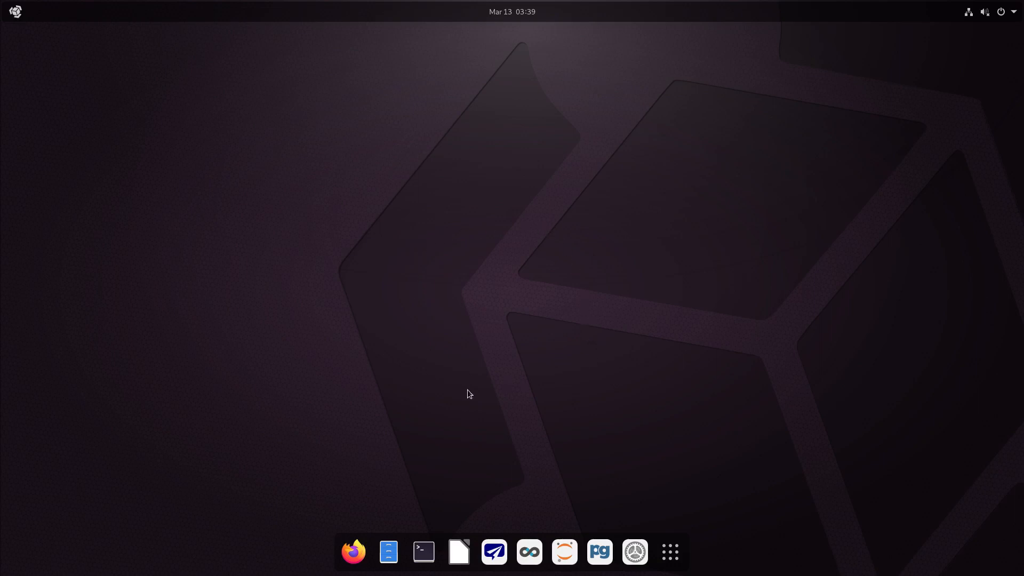
{"action": "mouse_move", "coordinate": [487, 392]}
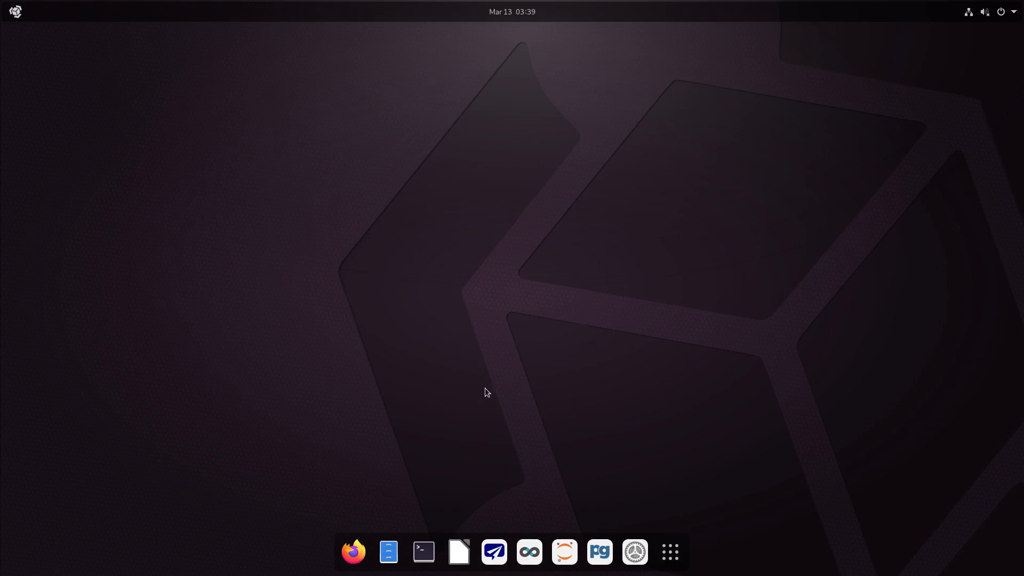
{"action": "mouse_move", "coordinate": [691, 429]}
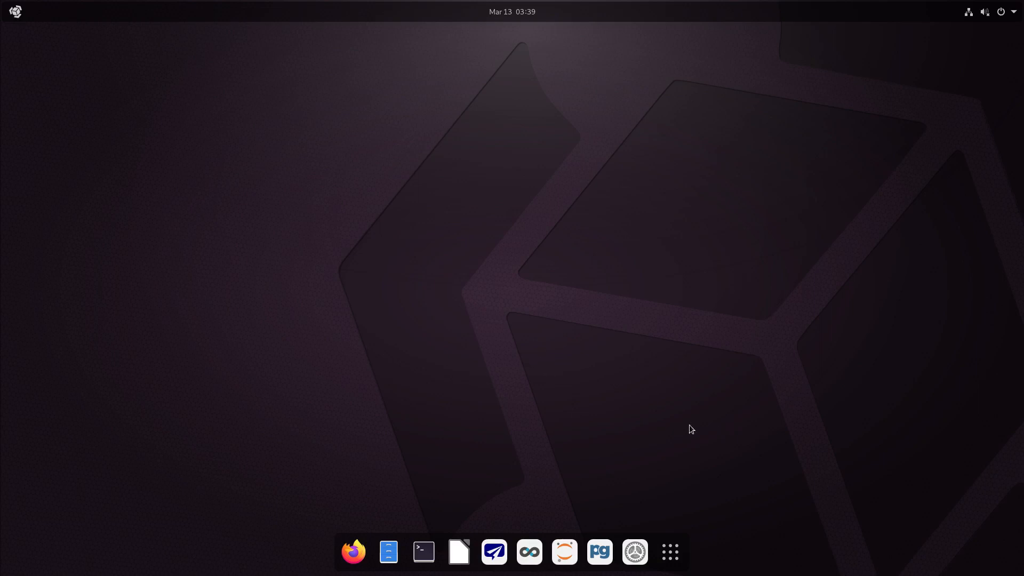
{"action": "mouse_move", "coordinate": [551, 391]}
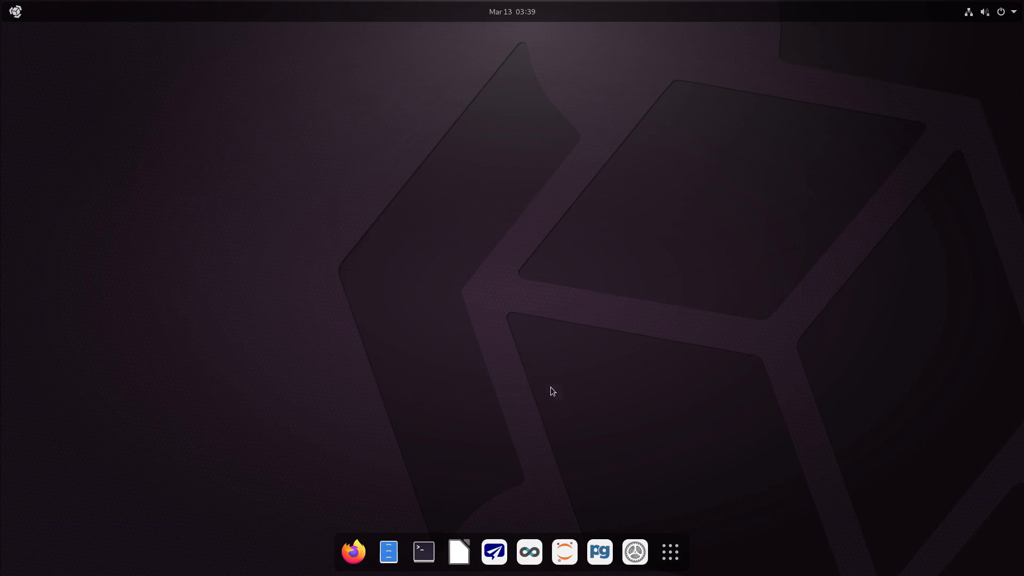
{"action": "mouse_move", "coordinate": [645, 377]}
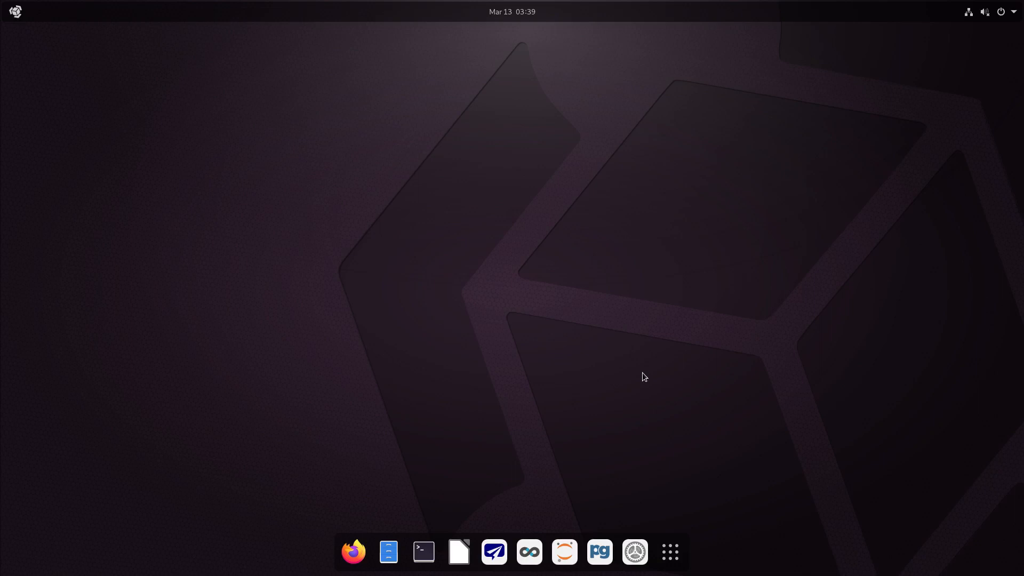
{"action": "mouse_move", "coordinate": [633, 314]}
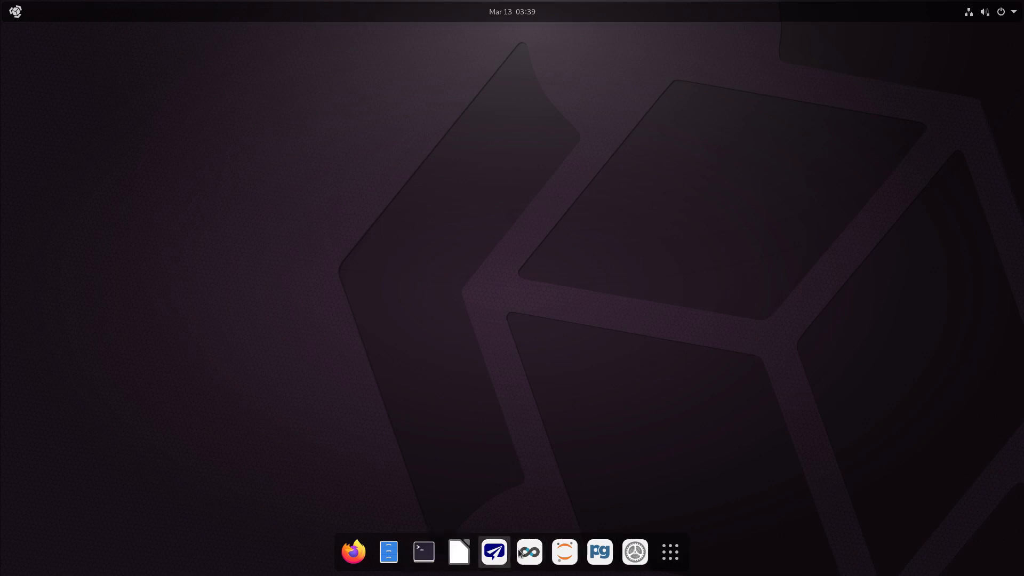
{"action": "mouse_move", "coordinate": [438, 376]}
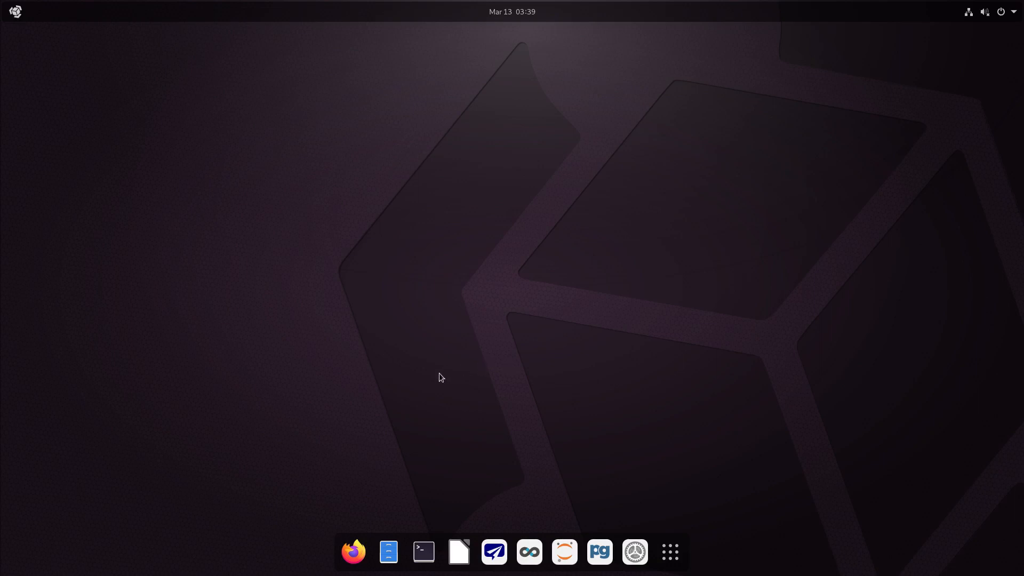
{"action": "mouse_move", "coordinate": [690, 284]}
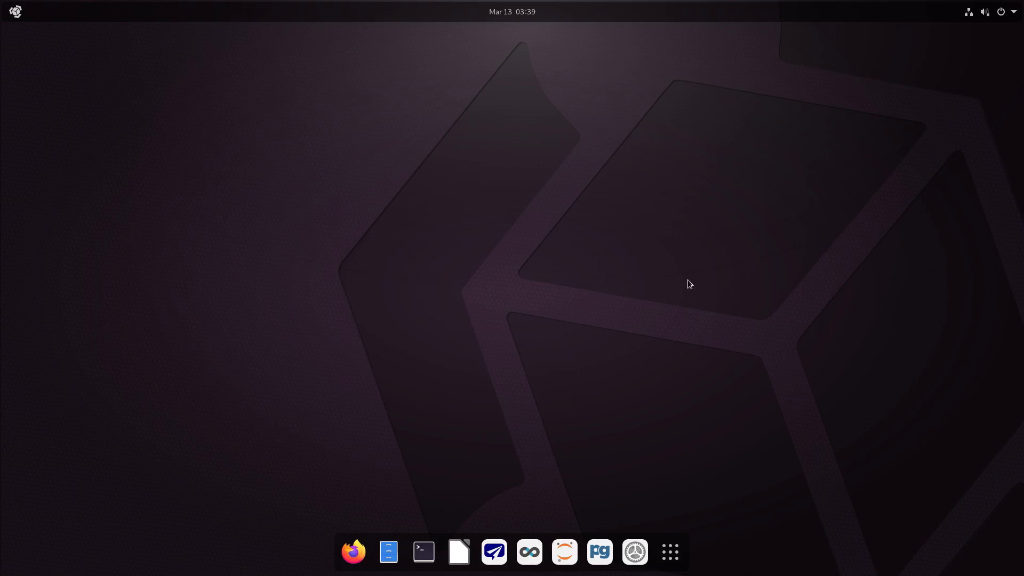
{"action": "mouse_move", "coordinate": [508, 339]}
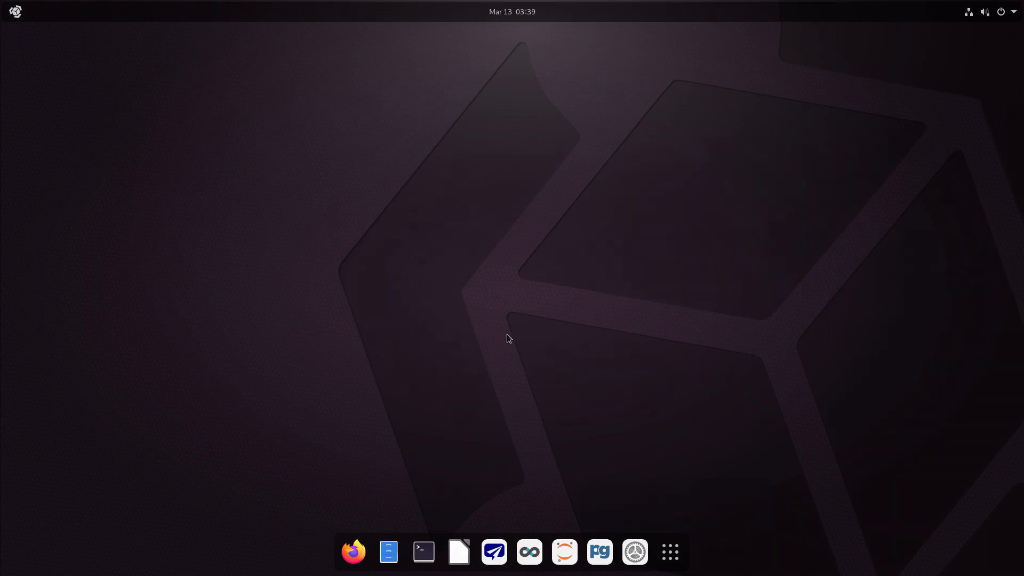